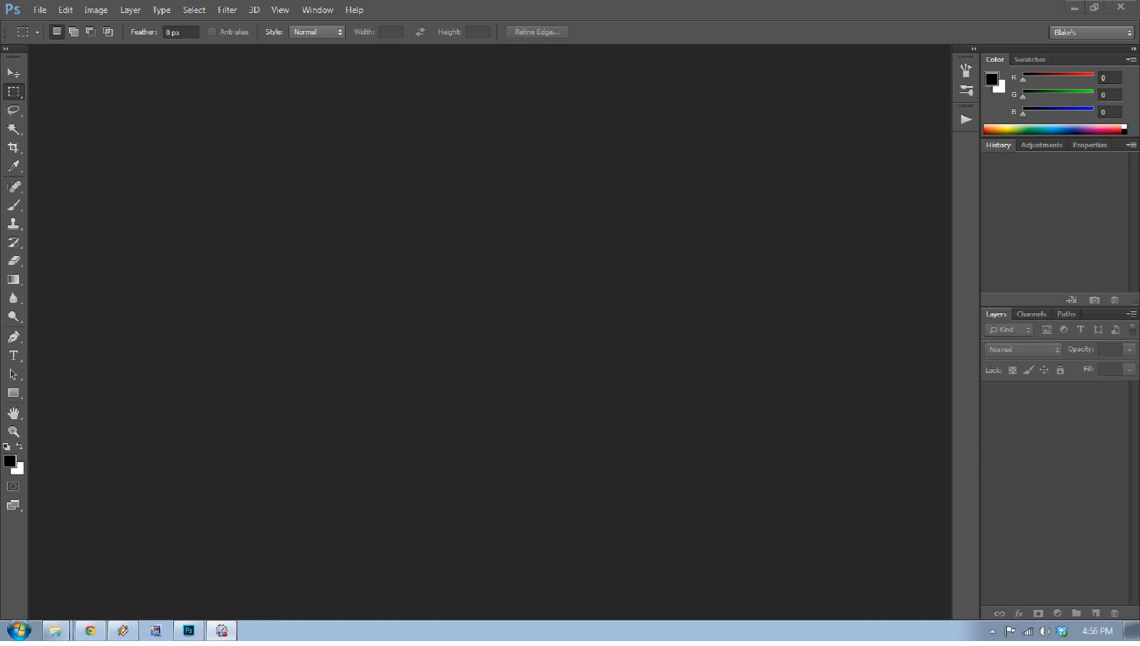
Glance at the action sets, review Performance preferences, then reopen the Edit menu
left_click(967, 121)
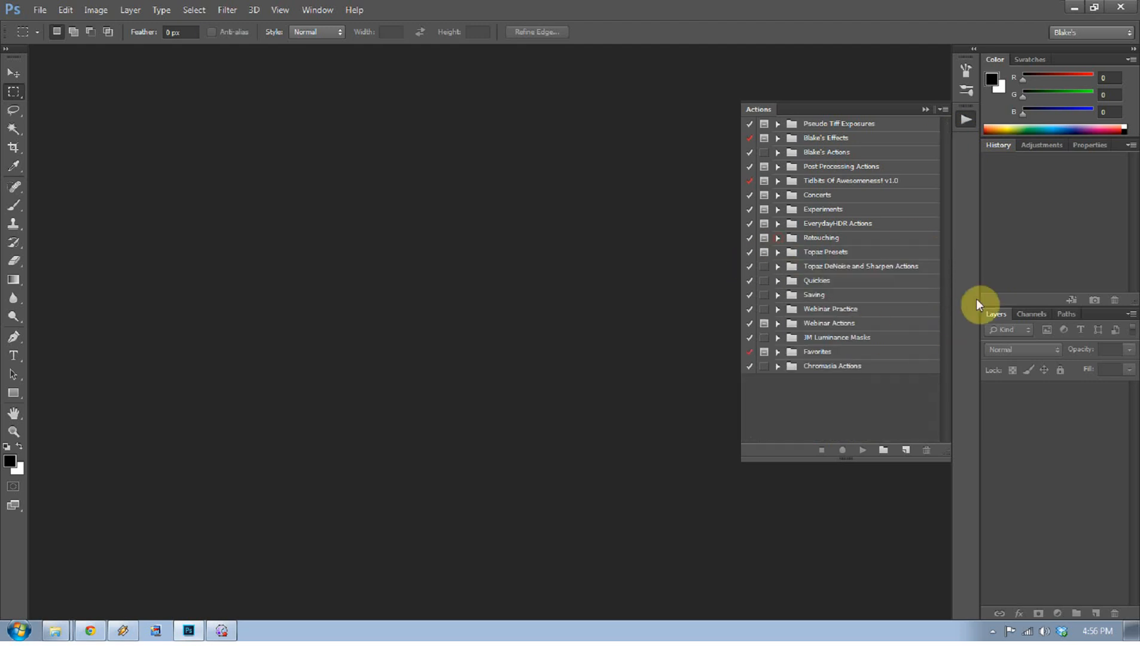
mouse_move(882, 242)
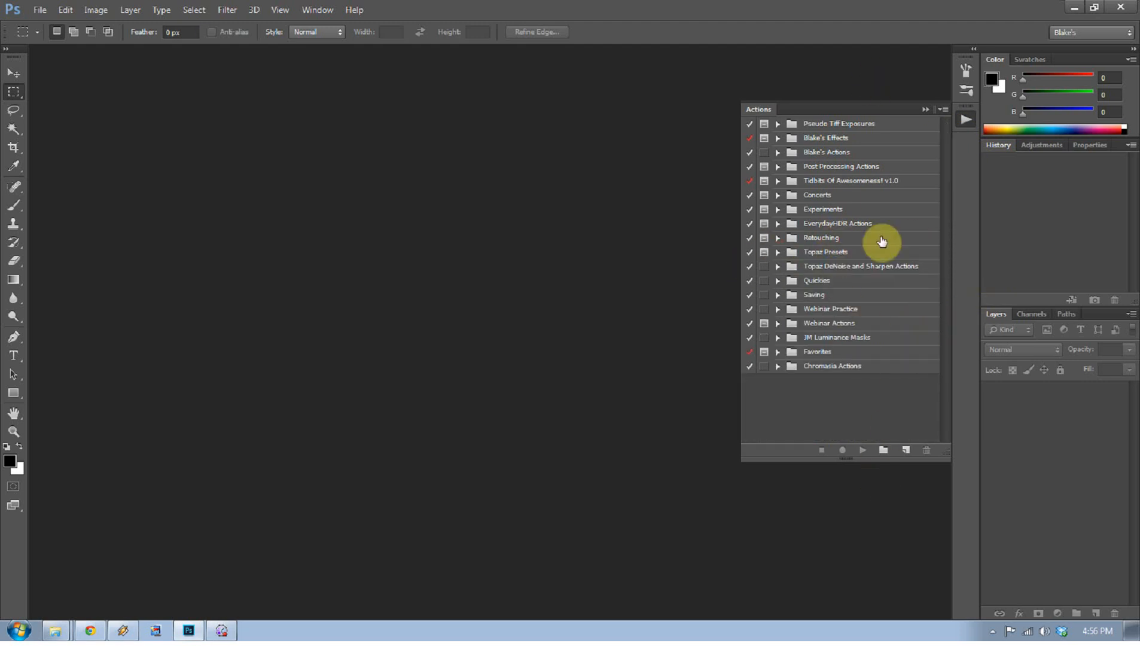
mouse_move(927, 116)
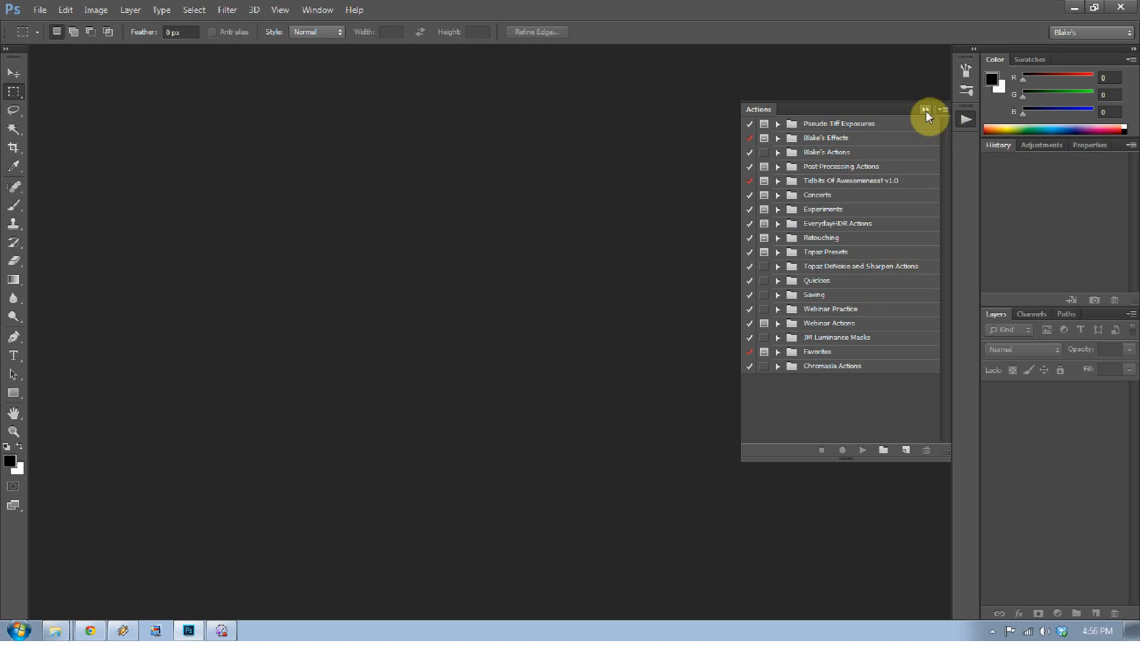
left_click(926, 108)
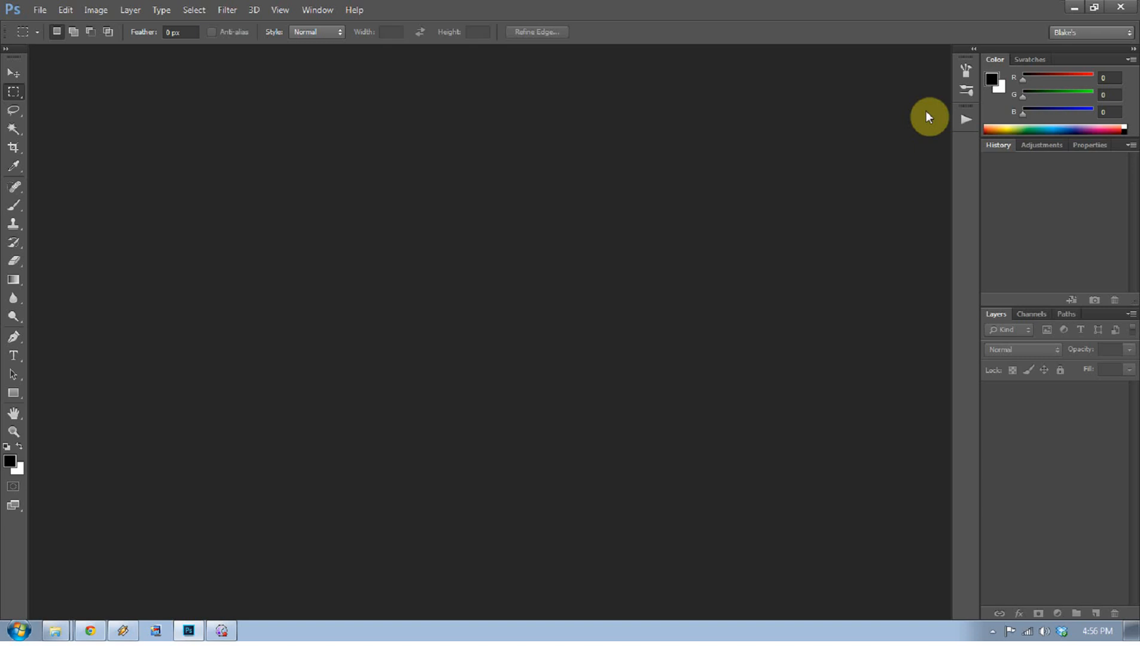
mouse_move(664, 6)
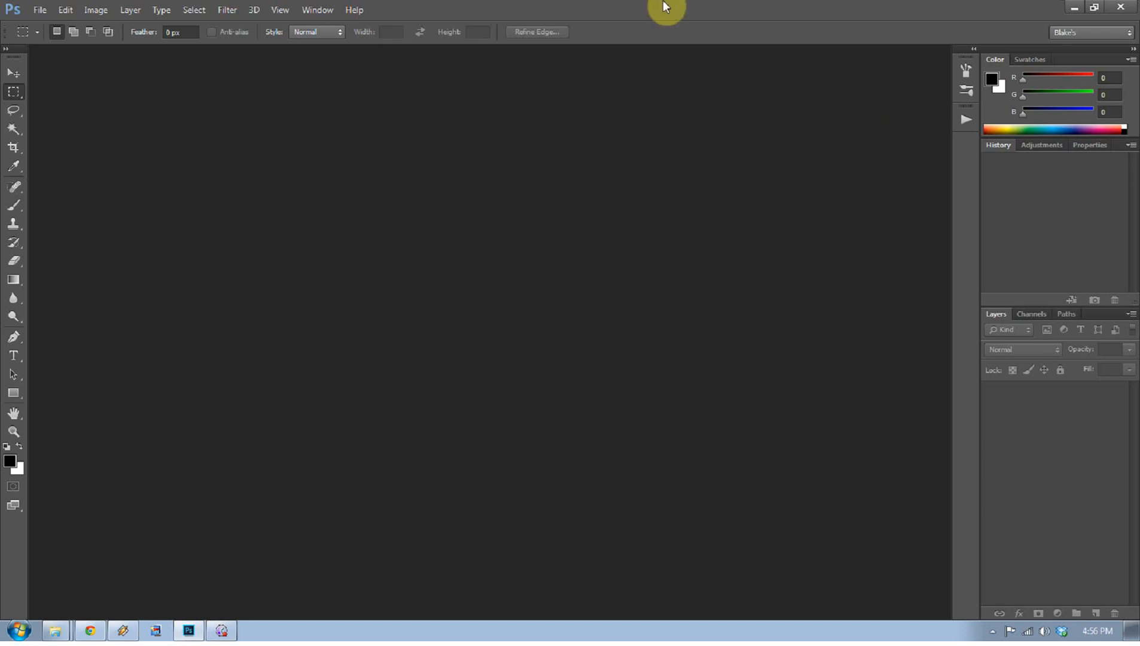
mouse_move(65, 10)
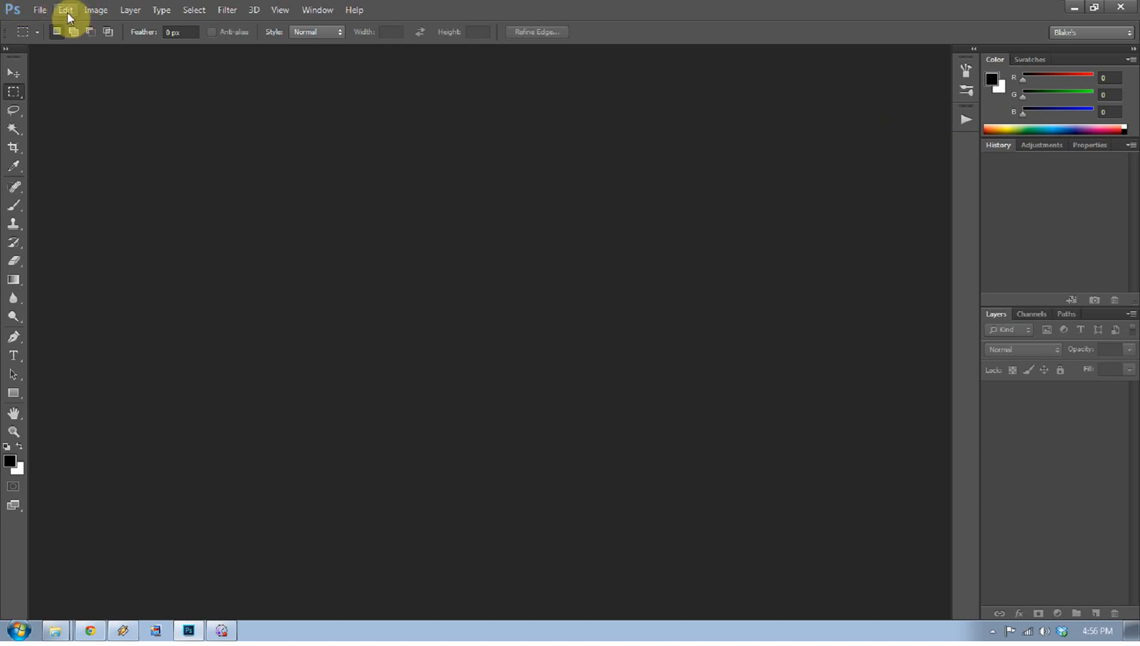
left_click(64, 9)
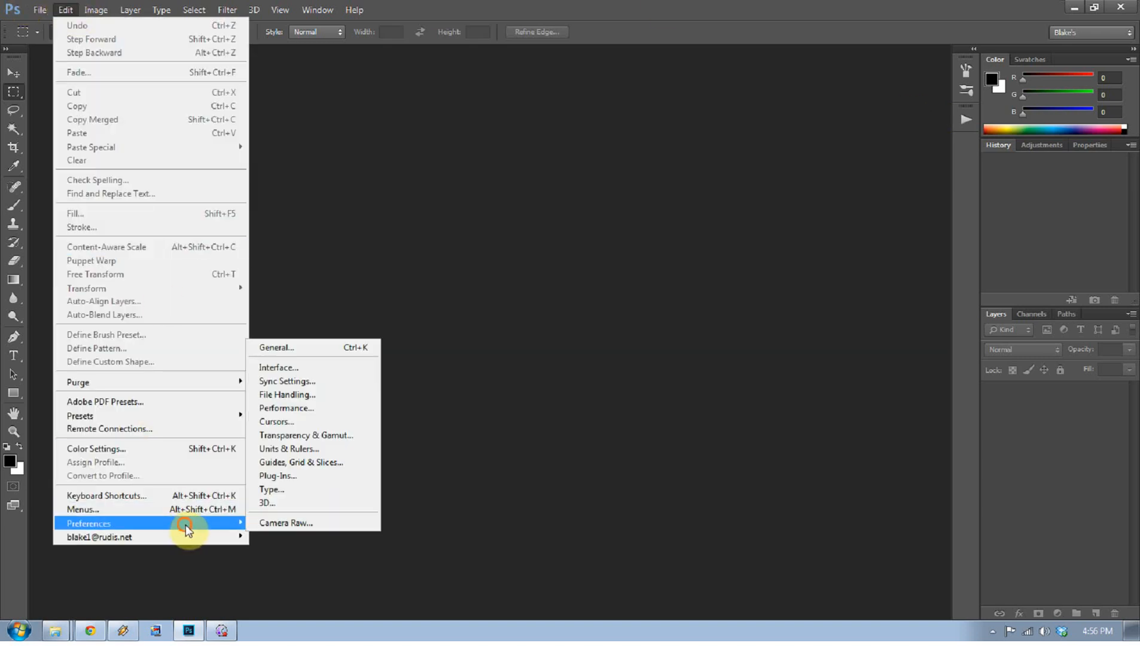
left_click(276, 347)
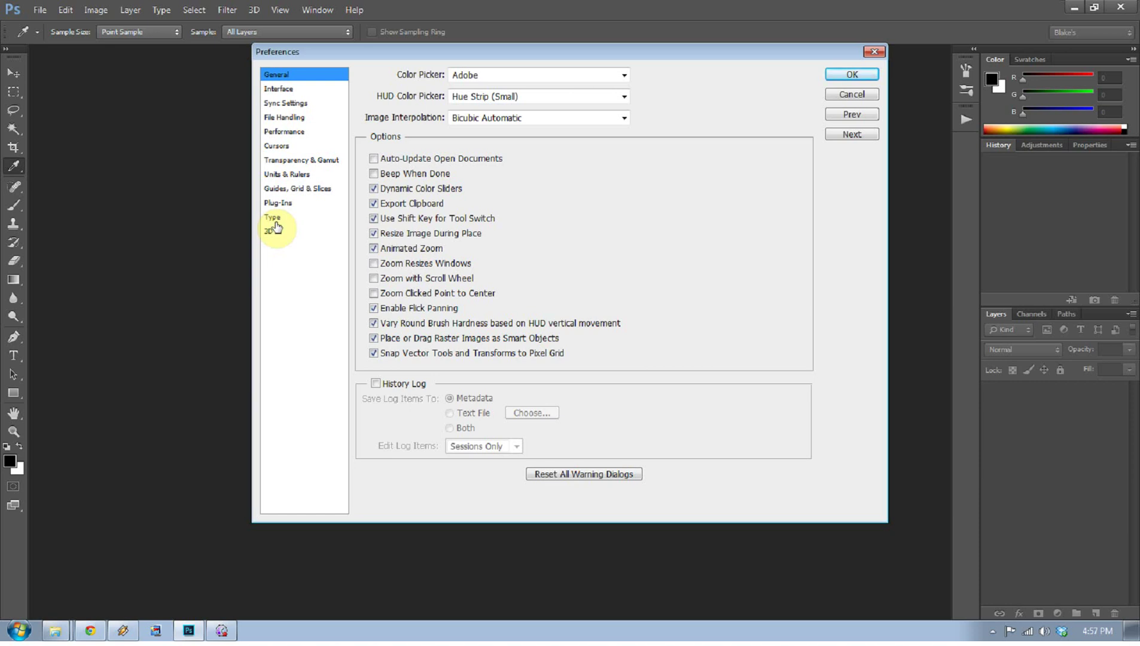
mouse_move(295, 138)
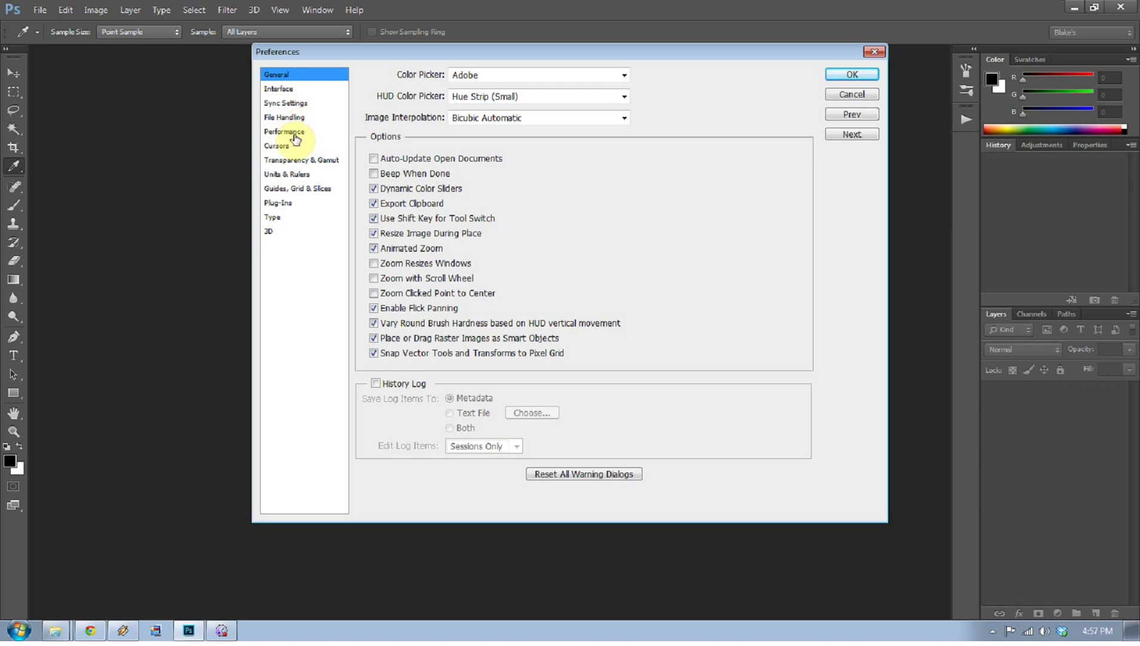
left_click(284, 131)
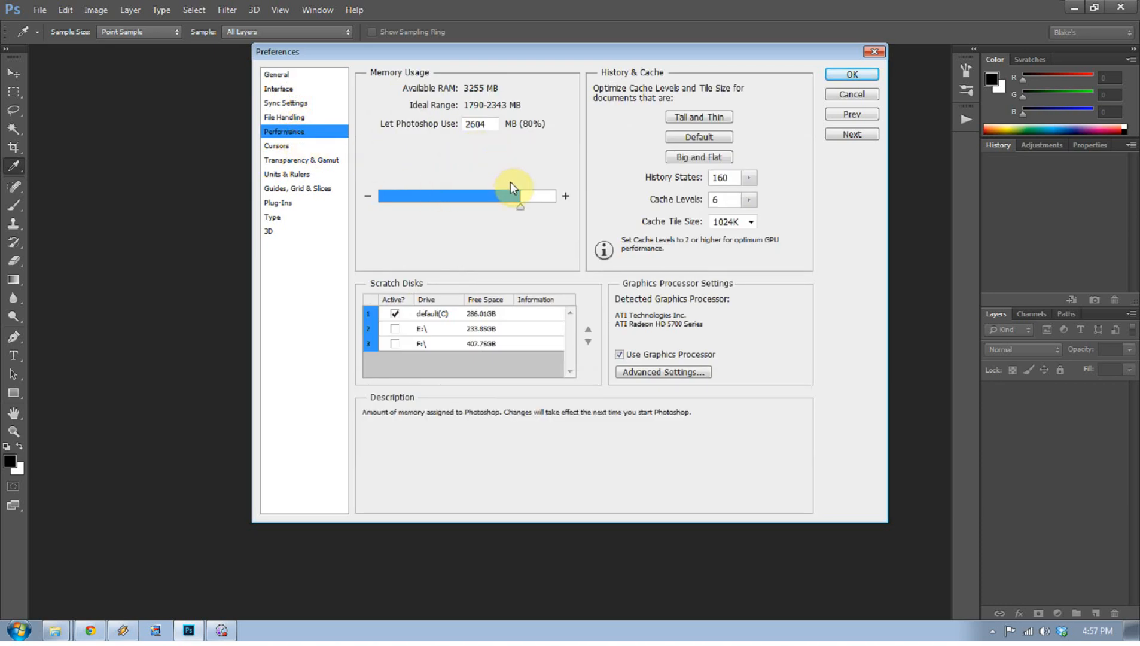
mouse_move(493, 95)
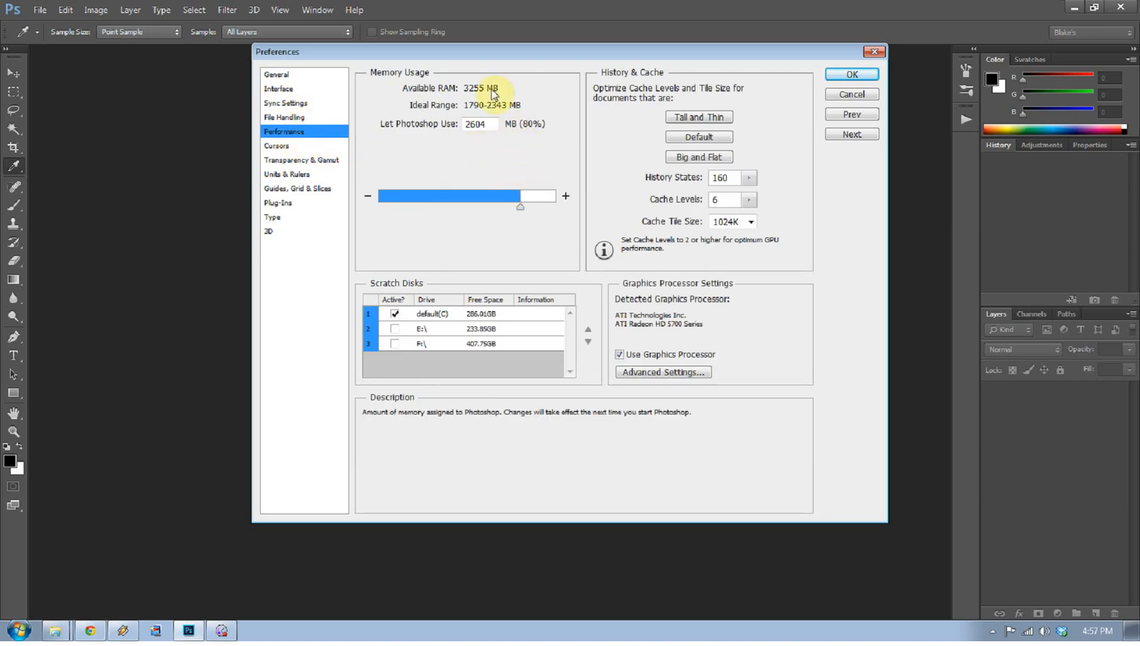
mouse_move(520, 173)
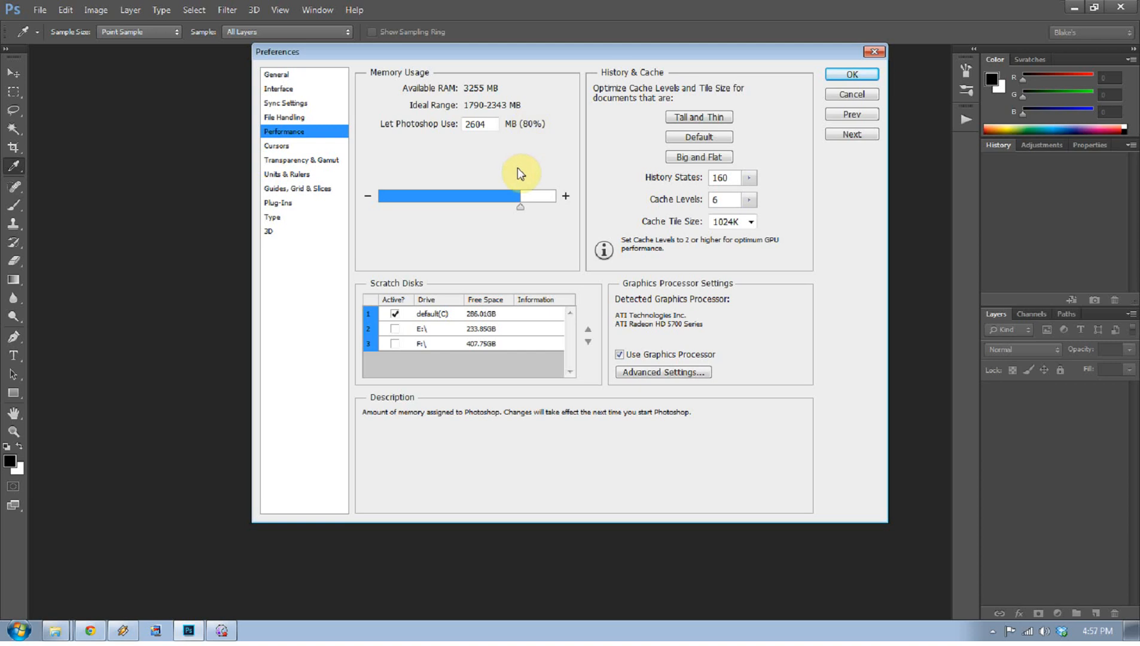
mouse_move(520, 183)
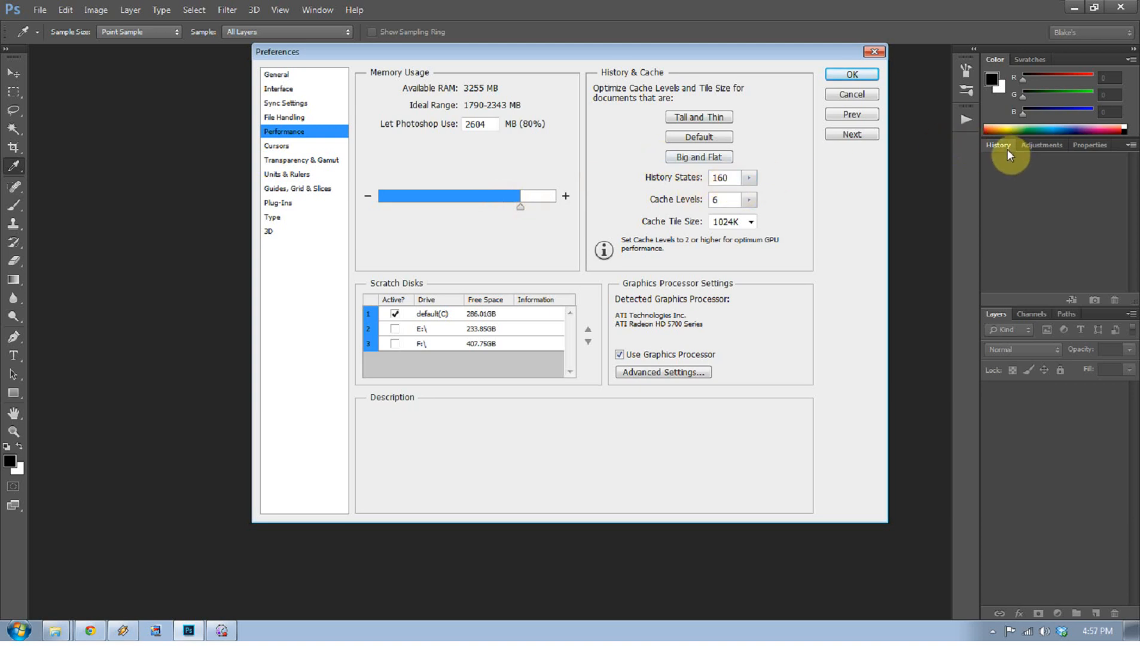
mouse_move(814, 188)
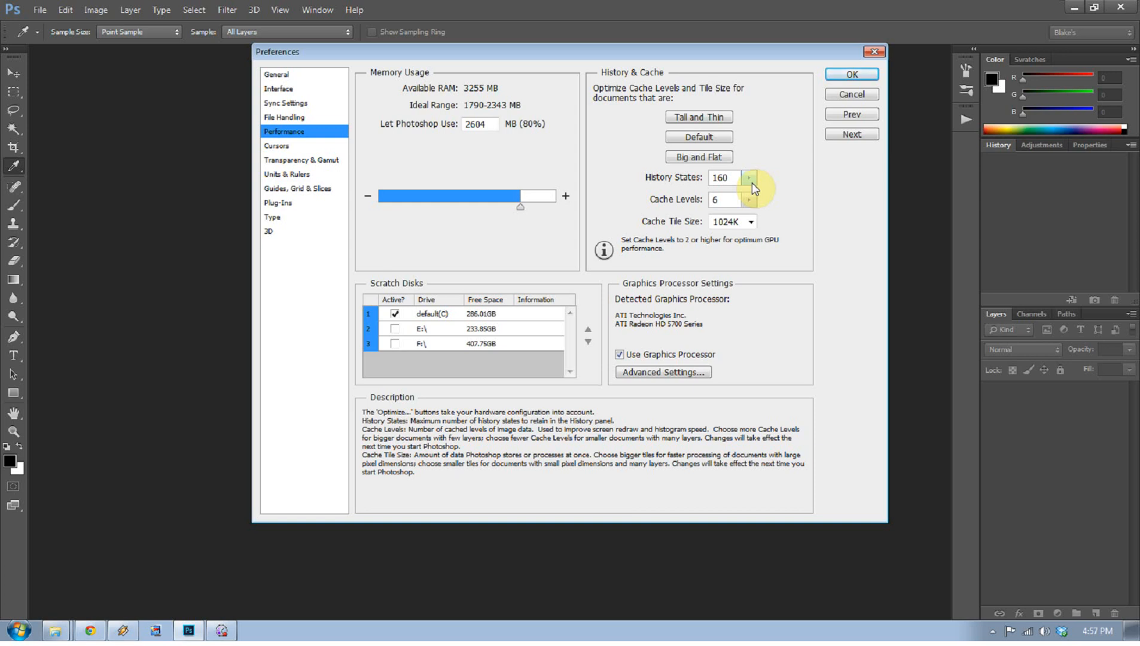
mouse_move(761, 178)
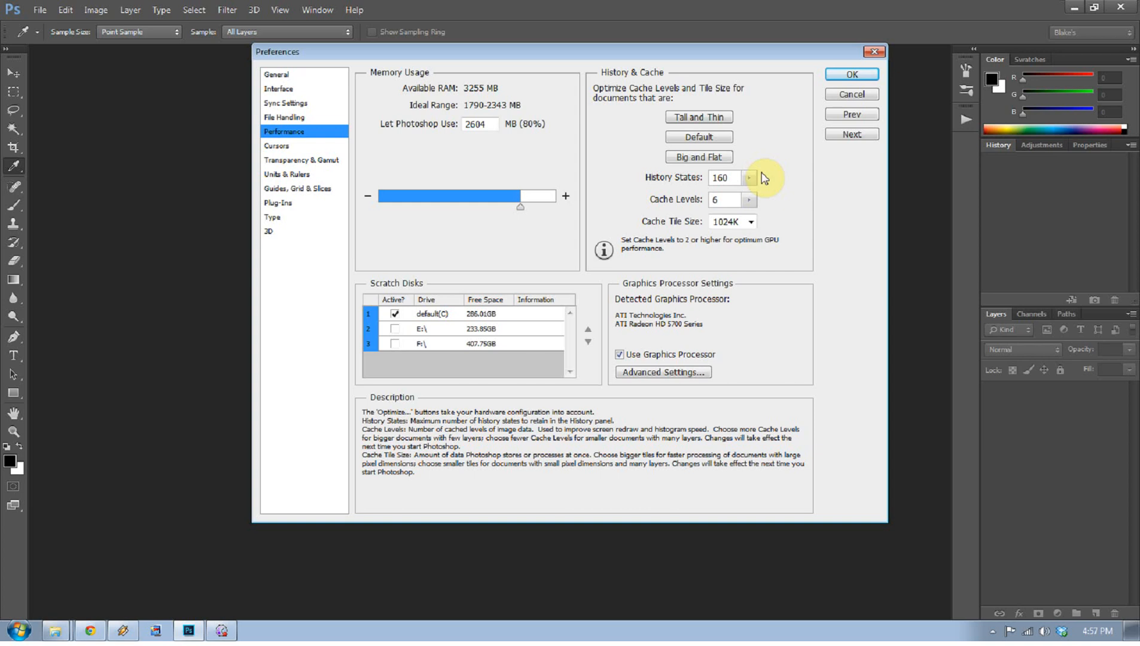
mouse_move(756, 181)
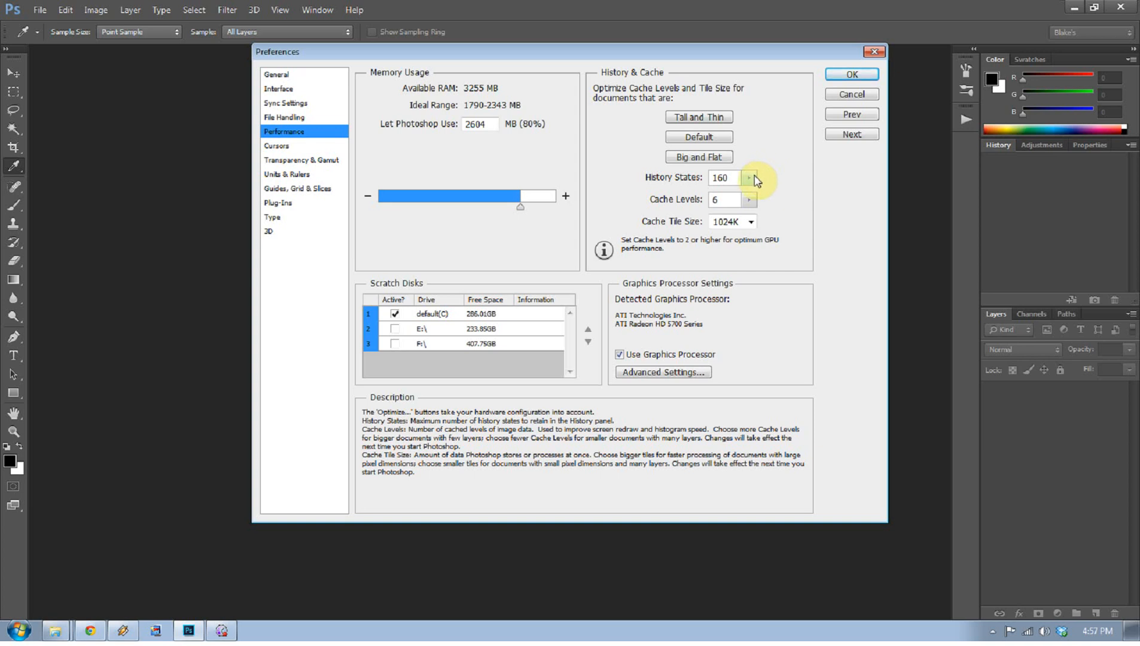
left_click(850, 75)
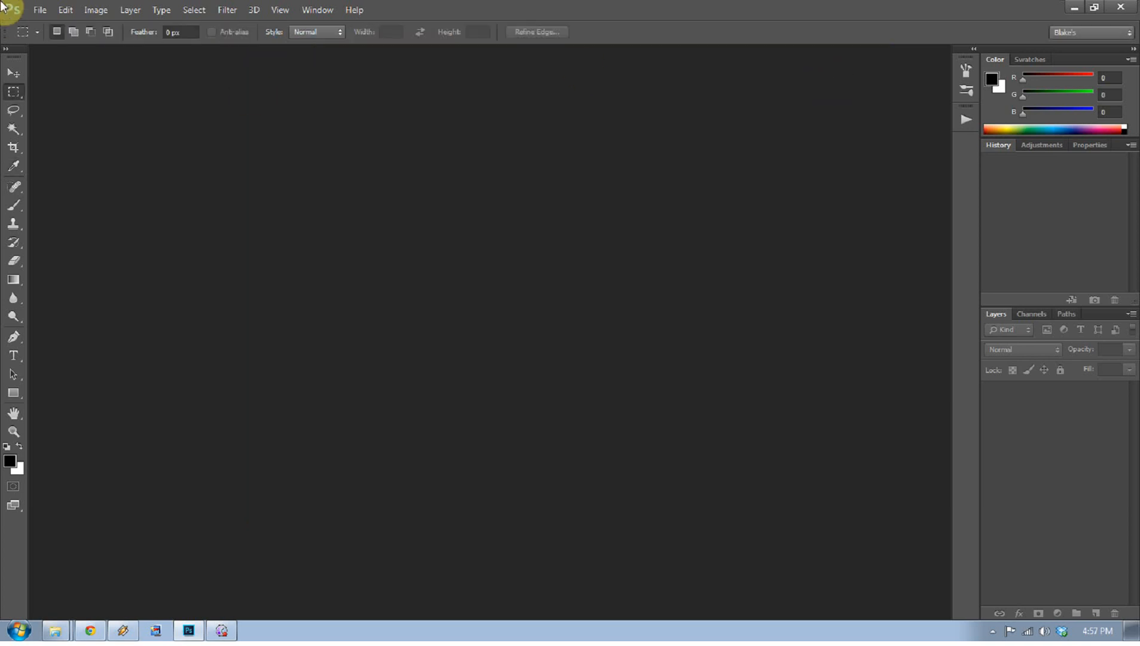
left_click(65, 10)
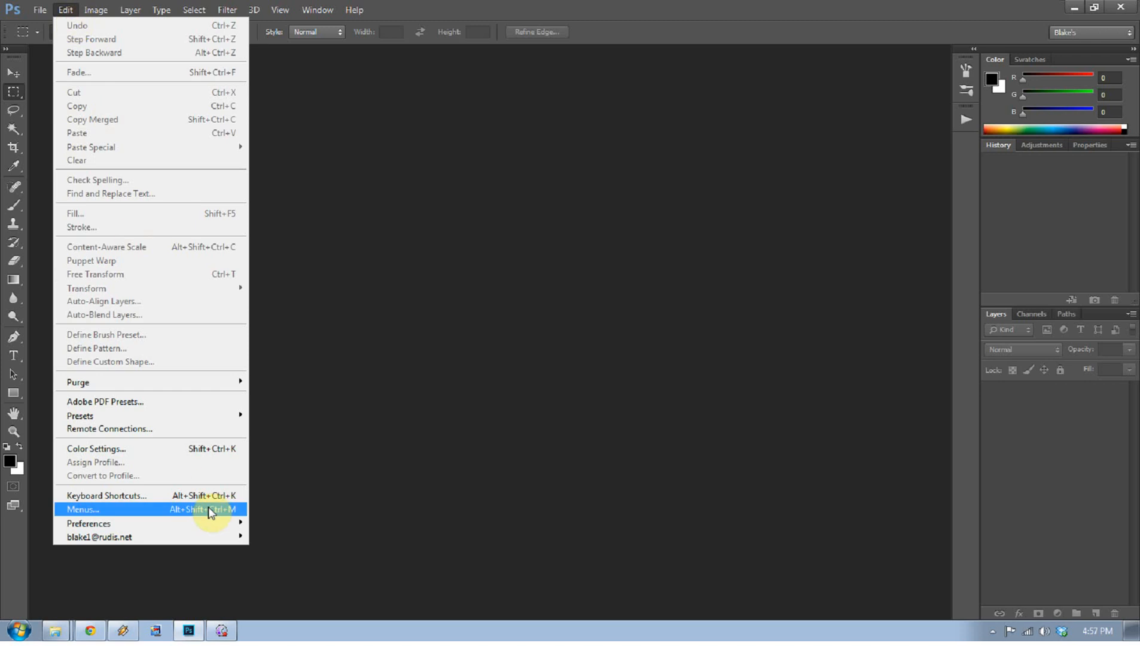
mouse_move(100, 538)
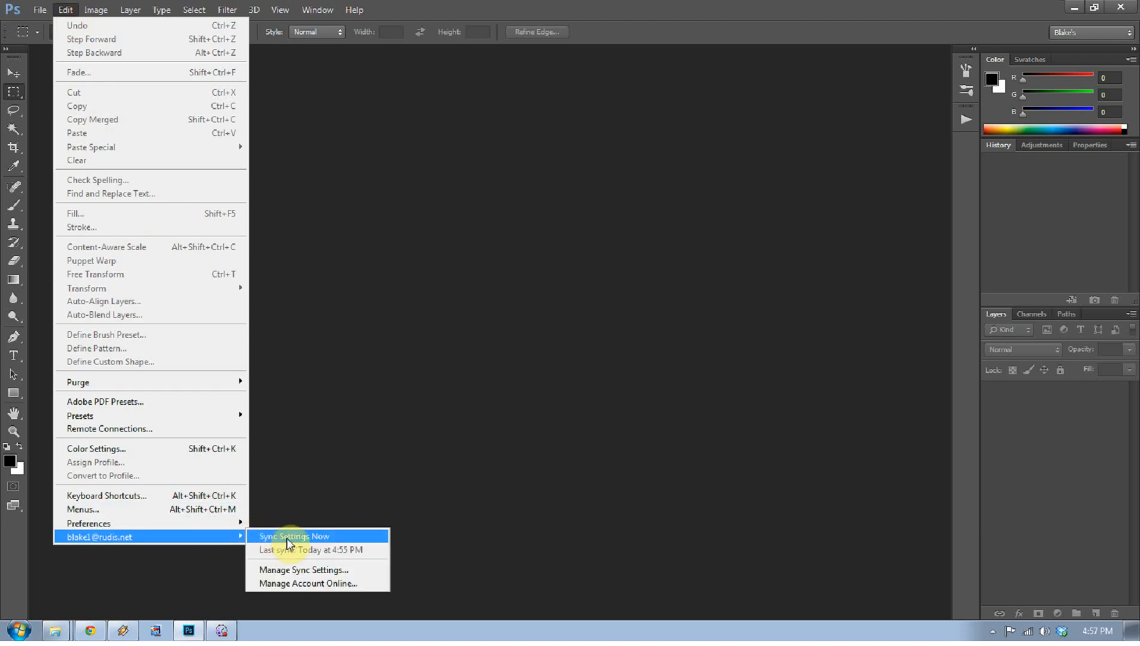
mouse_move(149, 542)
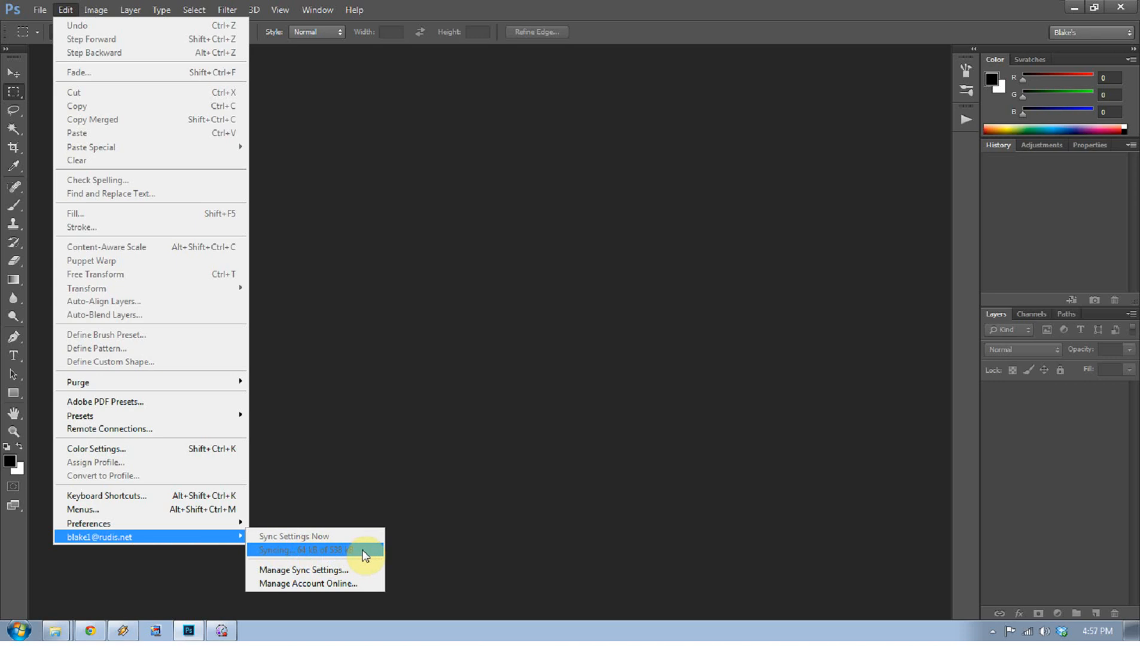
mouse_move(356, 574)
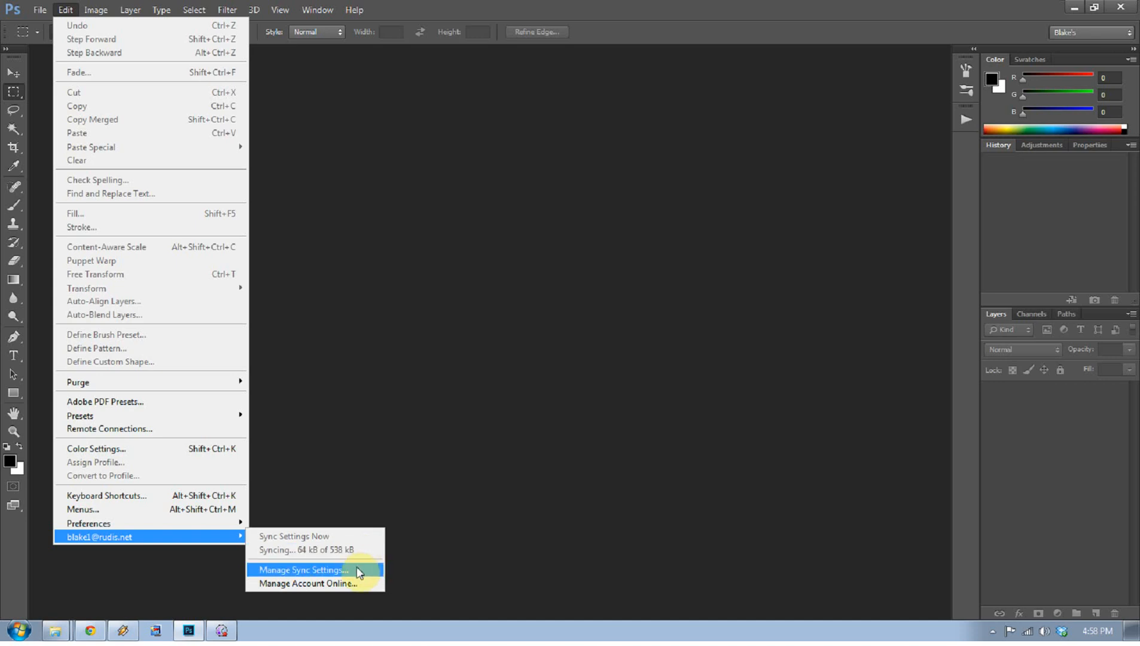
mouse_move(340, 576)
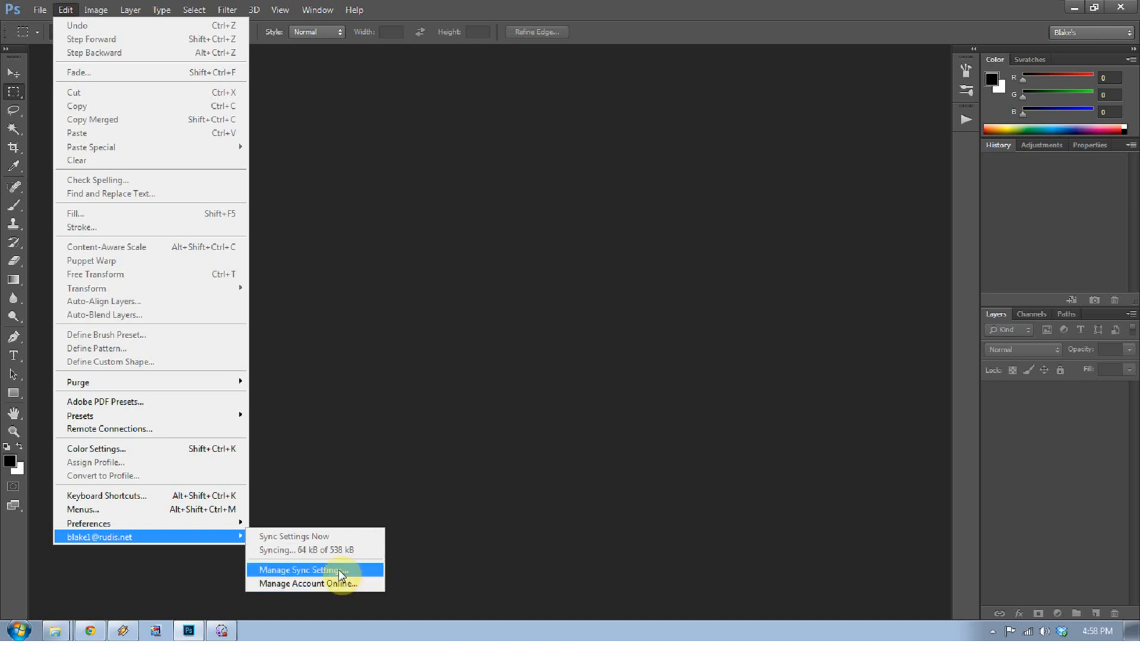
Enable settings sync for all categories, with conflicts set to always ask, and close Preferences
left_click(300, 569)
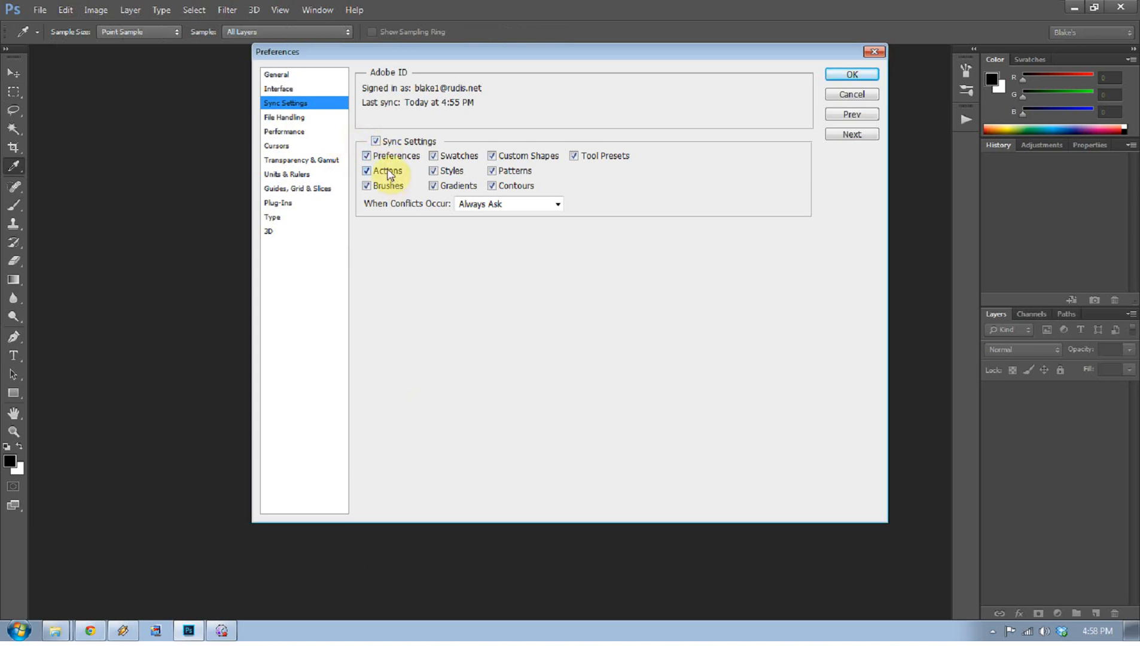
mouse_move(478, 174)
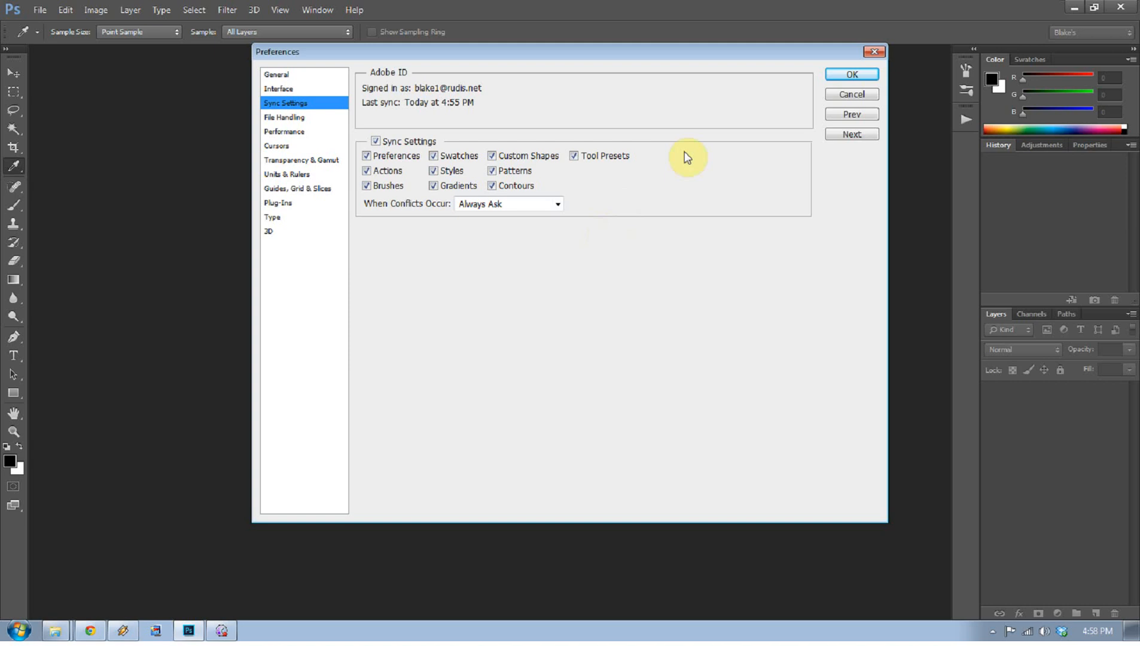
mouse_move(851, 74)
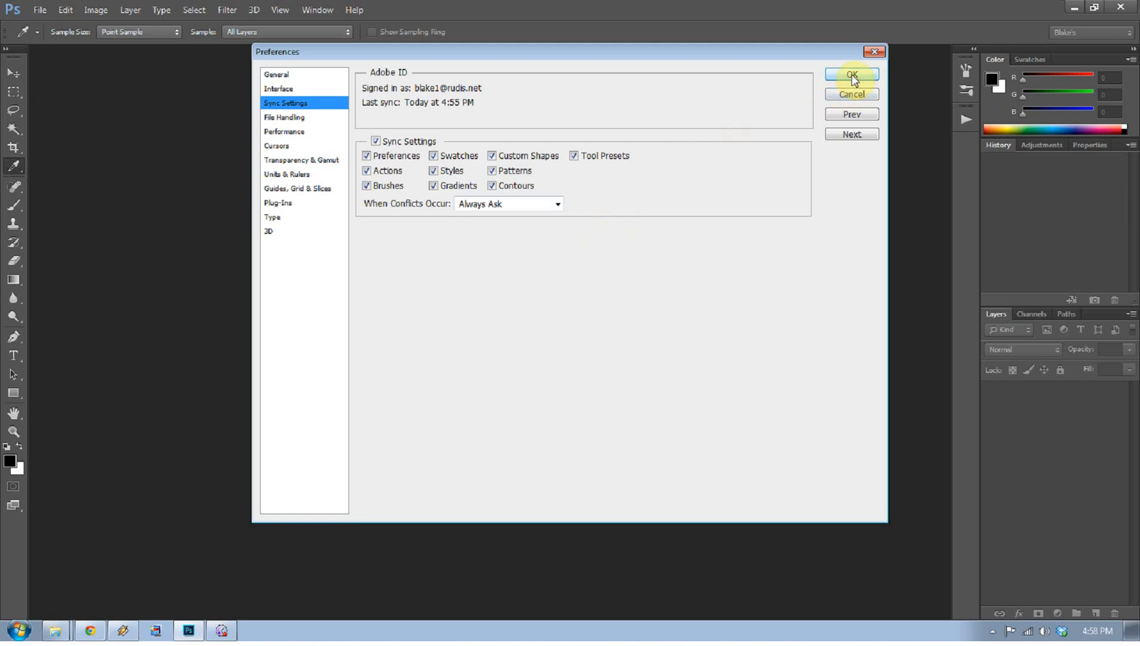
left_click(851, 75)
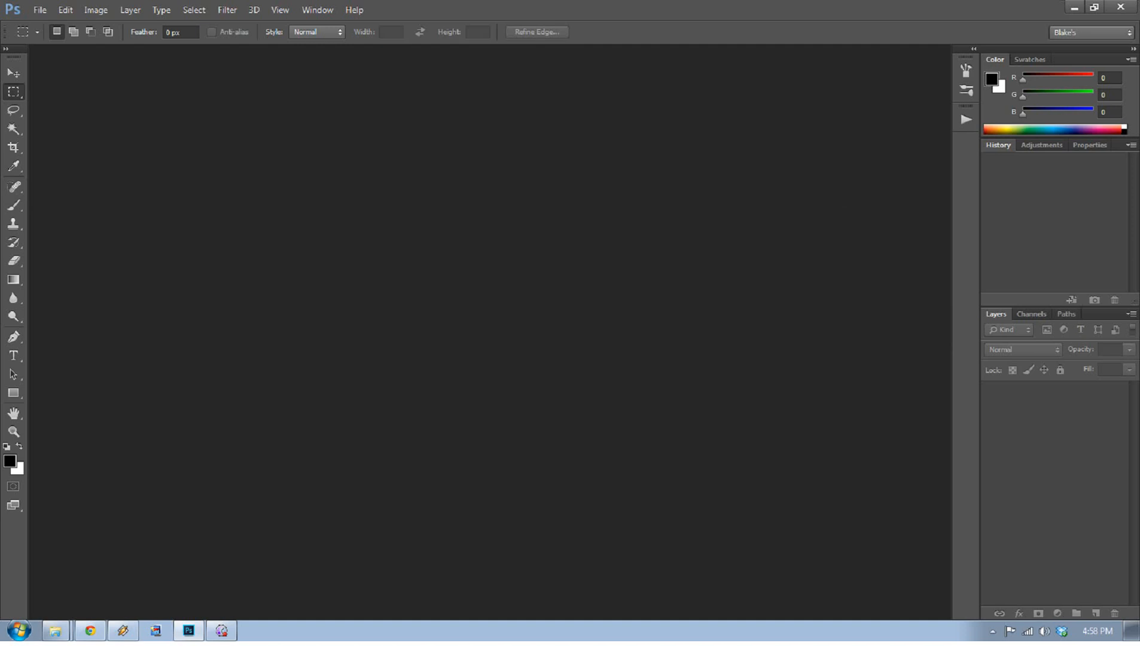
Open the tone-mapped vineyard TIFF in Camera Raw with the Radial Filter active
left_click(40, 9)
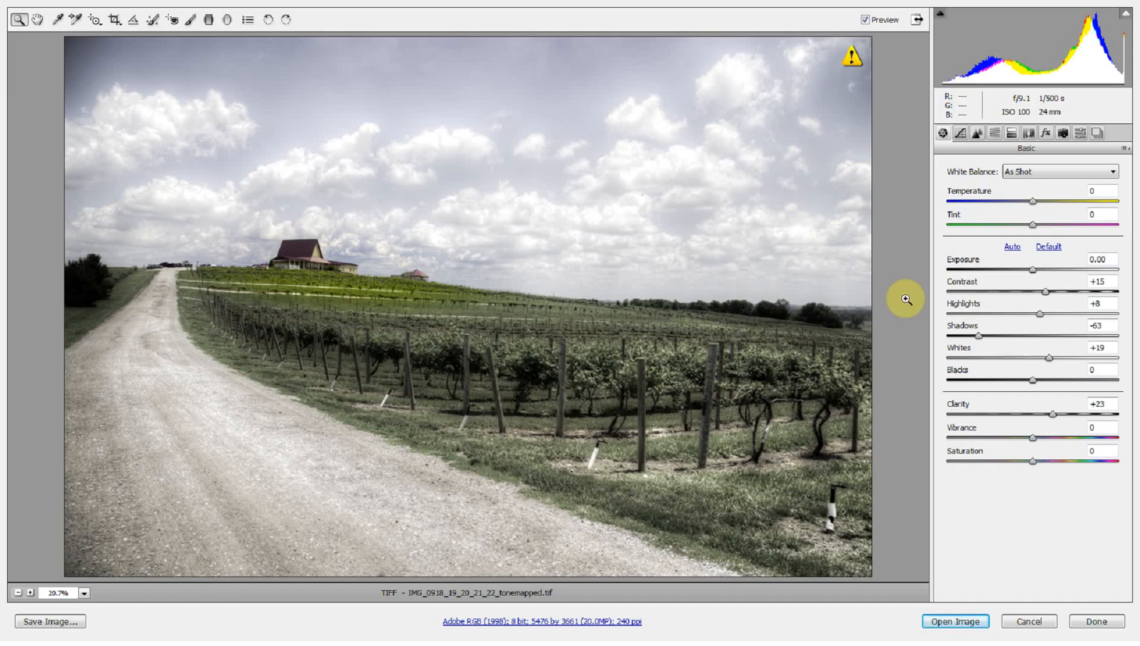
left_click(227, 20)
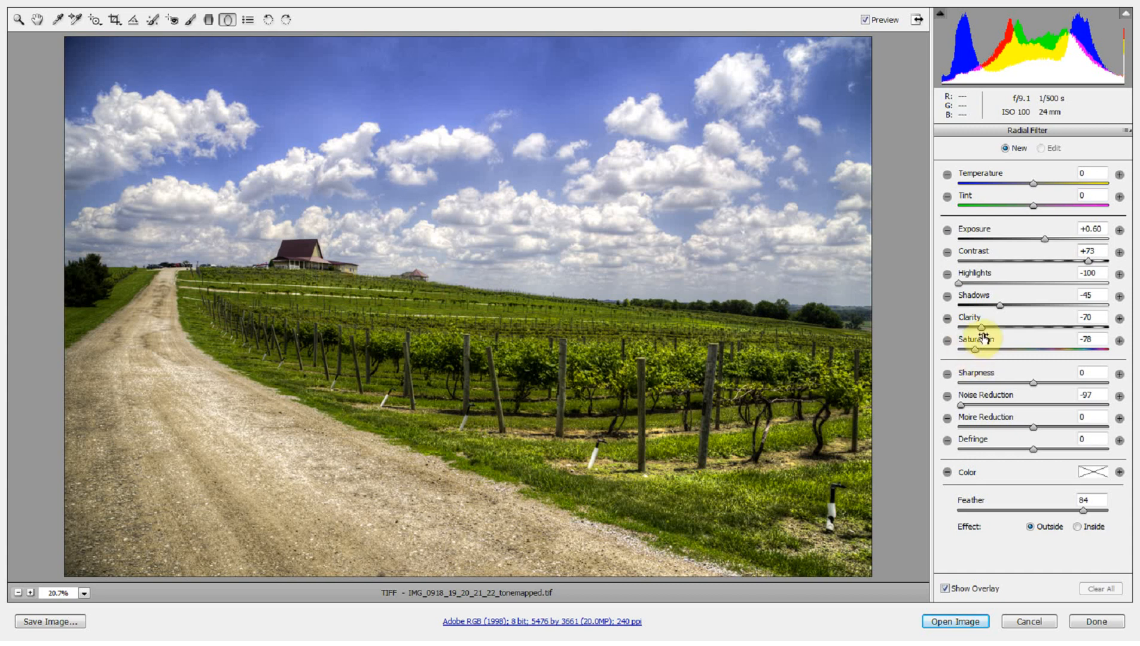
mouse_move(952, 233)
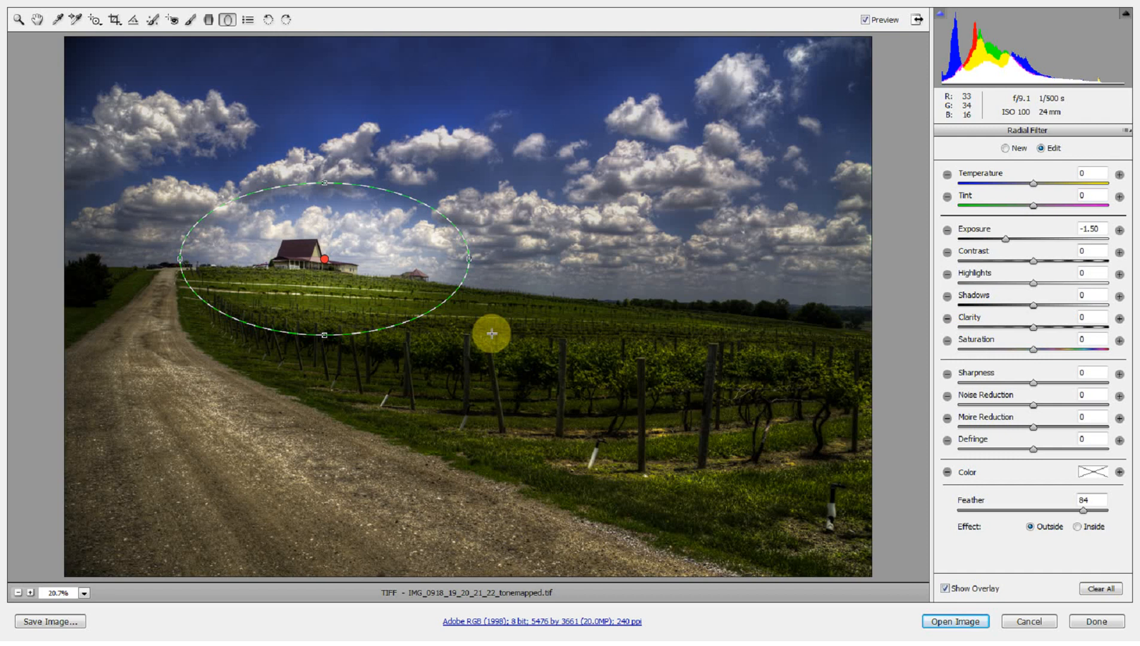
mouse_move(954, 377)
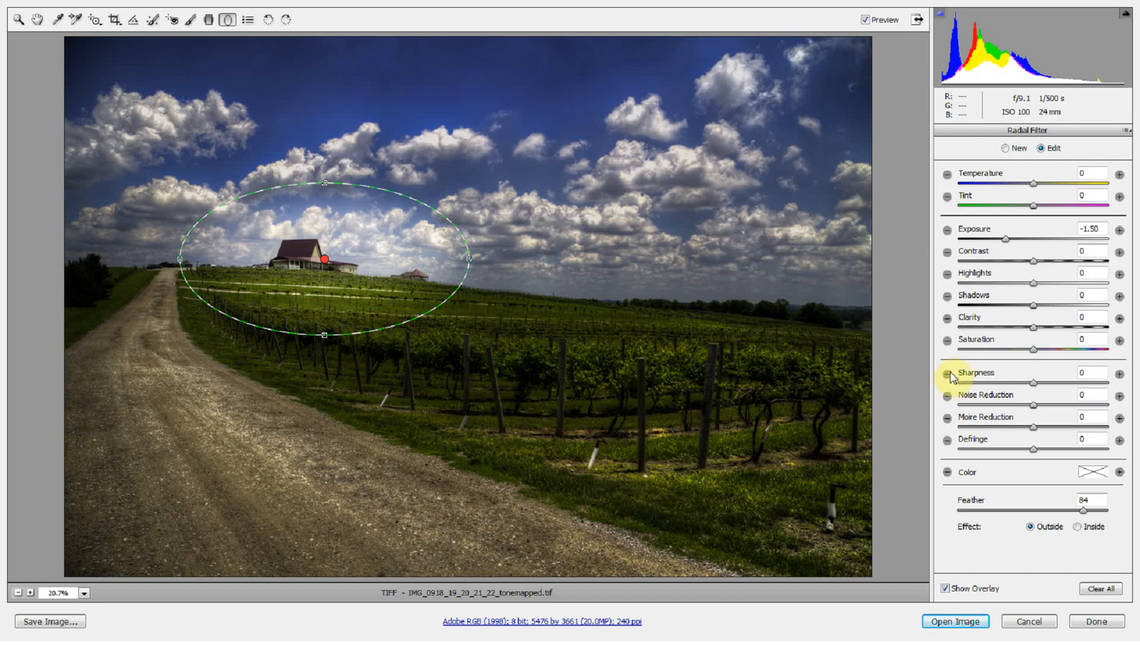
mouse_move(325, 255)
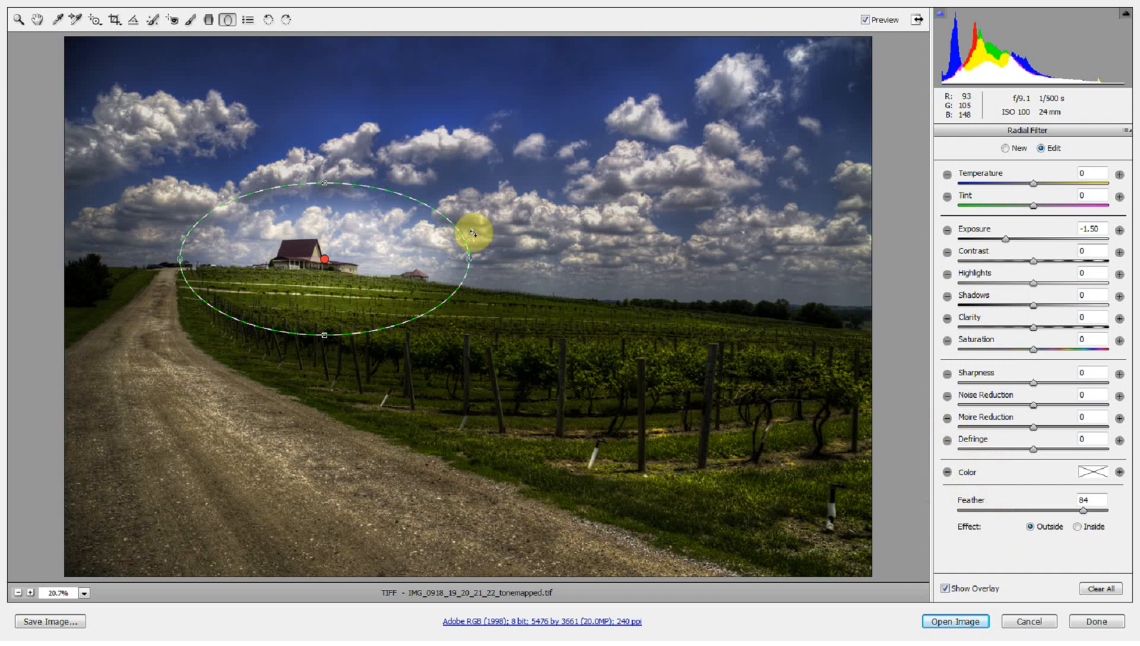
Flip the farmhouse radial filter's −1.50 exposure Effect to Inside, then back to Outside
left_click(1076, 526)
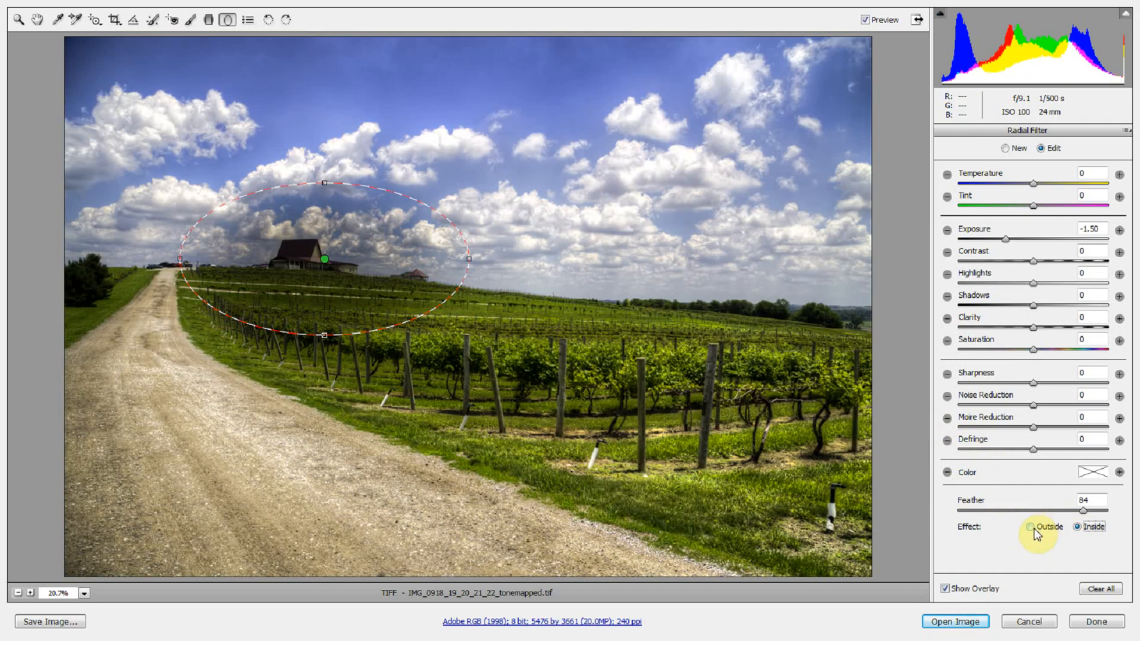
left_click(1031, 526)
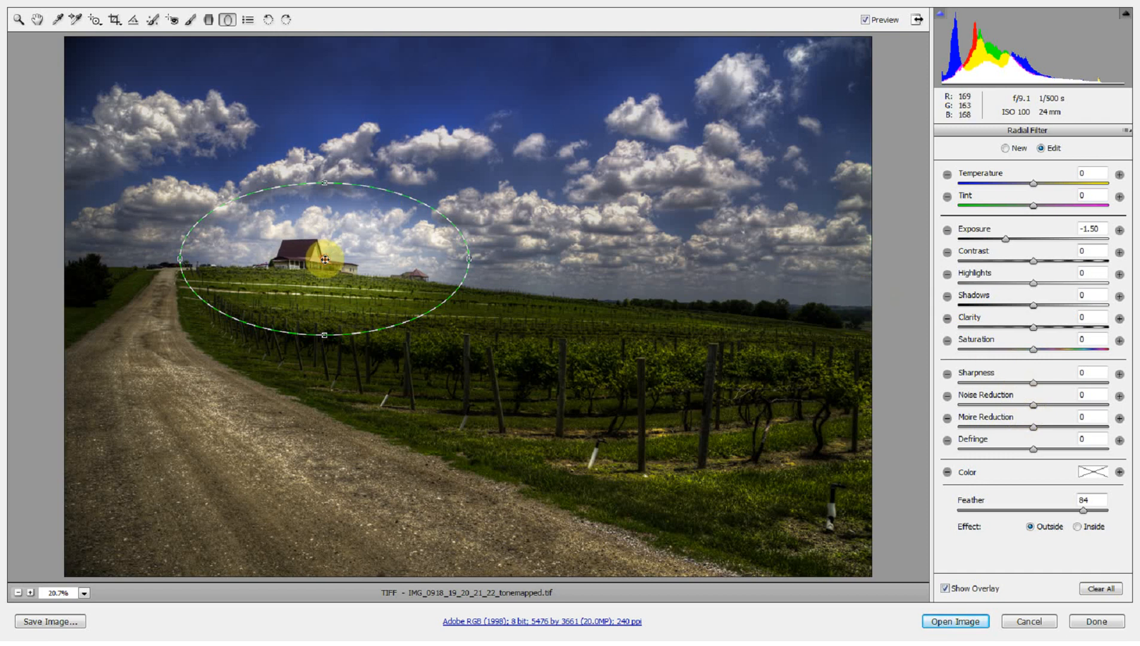
Paint a −1.50 exposure adjustment with a size 38 Adjustment Brush
left_click(191, 20)
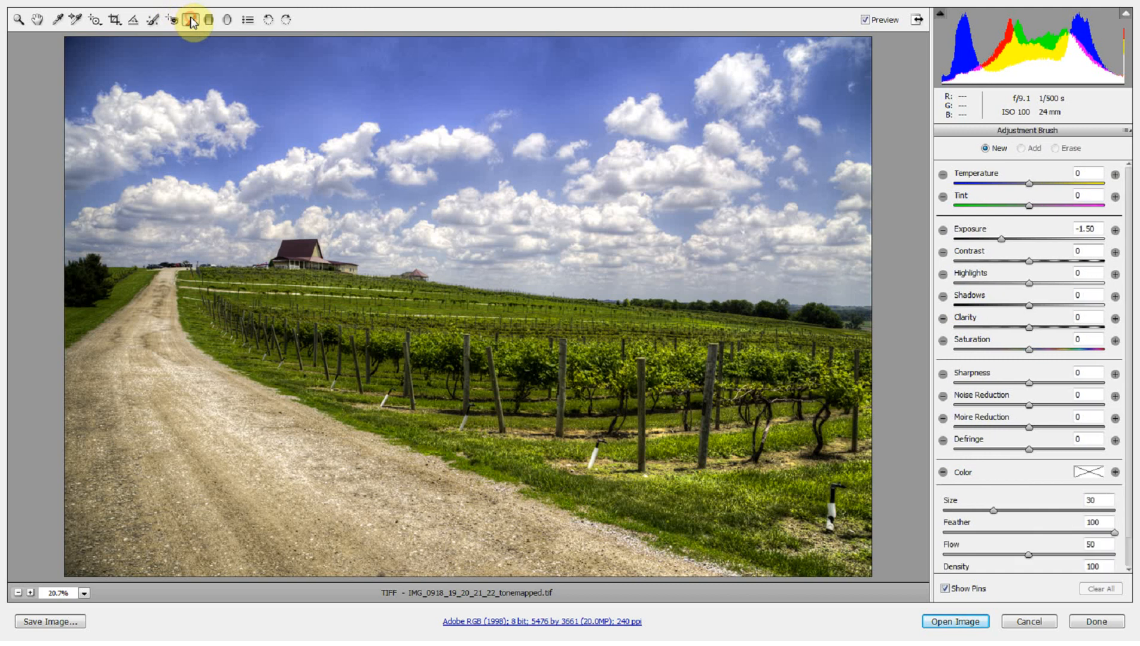
mouse_move(360, 135)
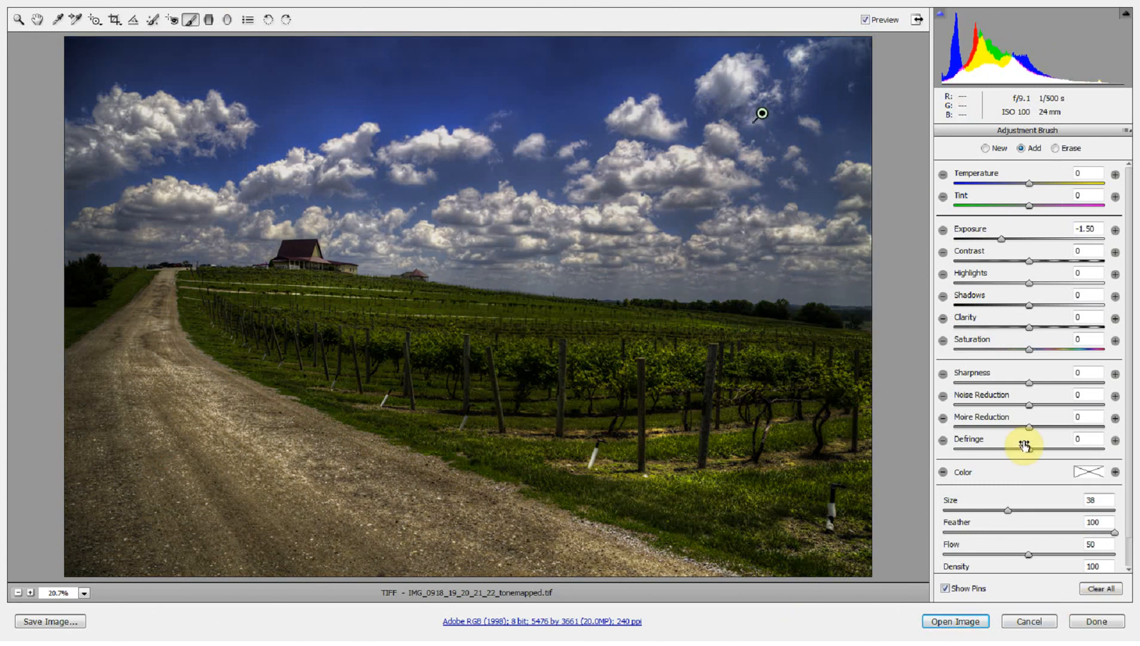
left_click(620, 405)
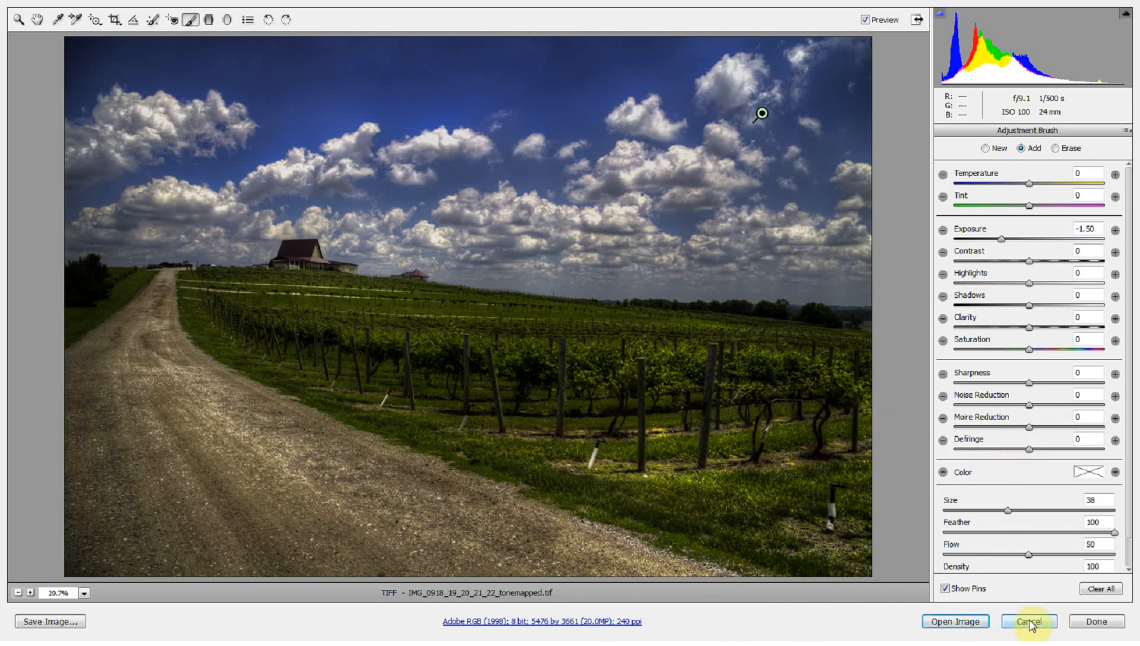
mouse_move(1061, 627)
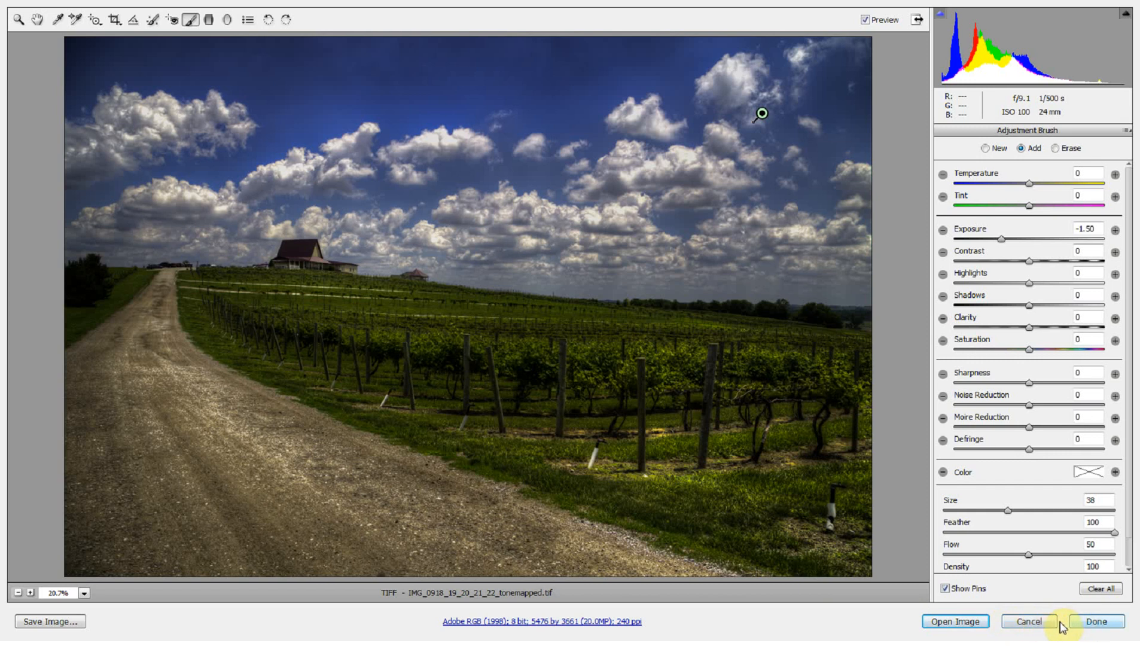
Finish in Camera Raw and open the vineyard photo as a Photoshop document
left_click(839, 293)
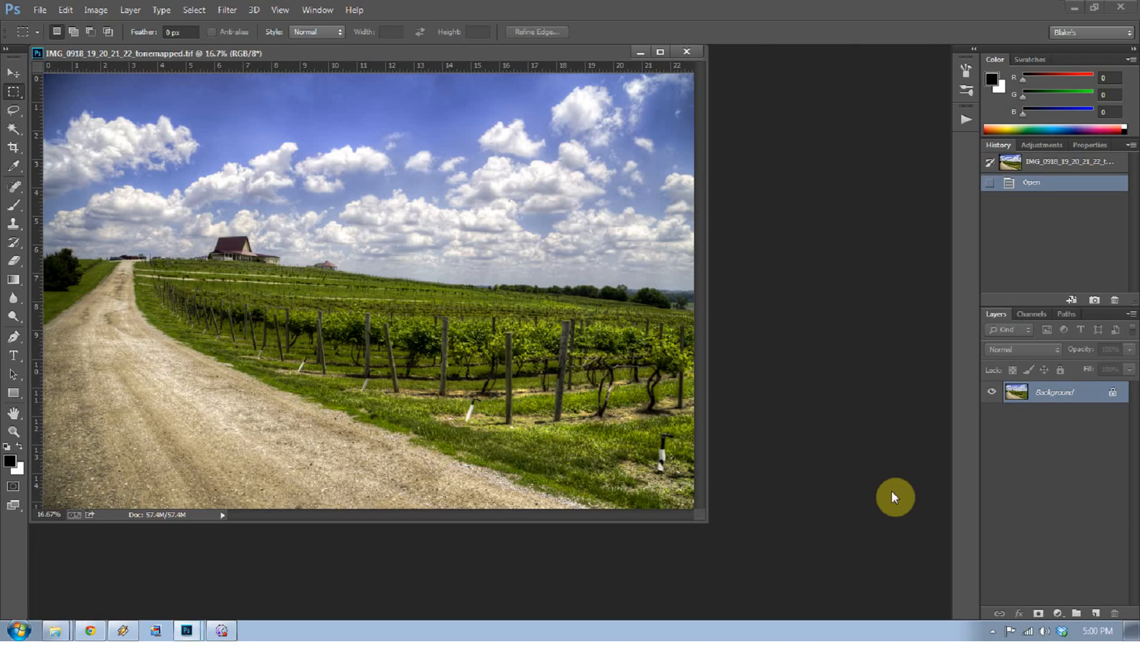
mouse_move(420, 71)
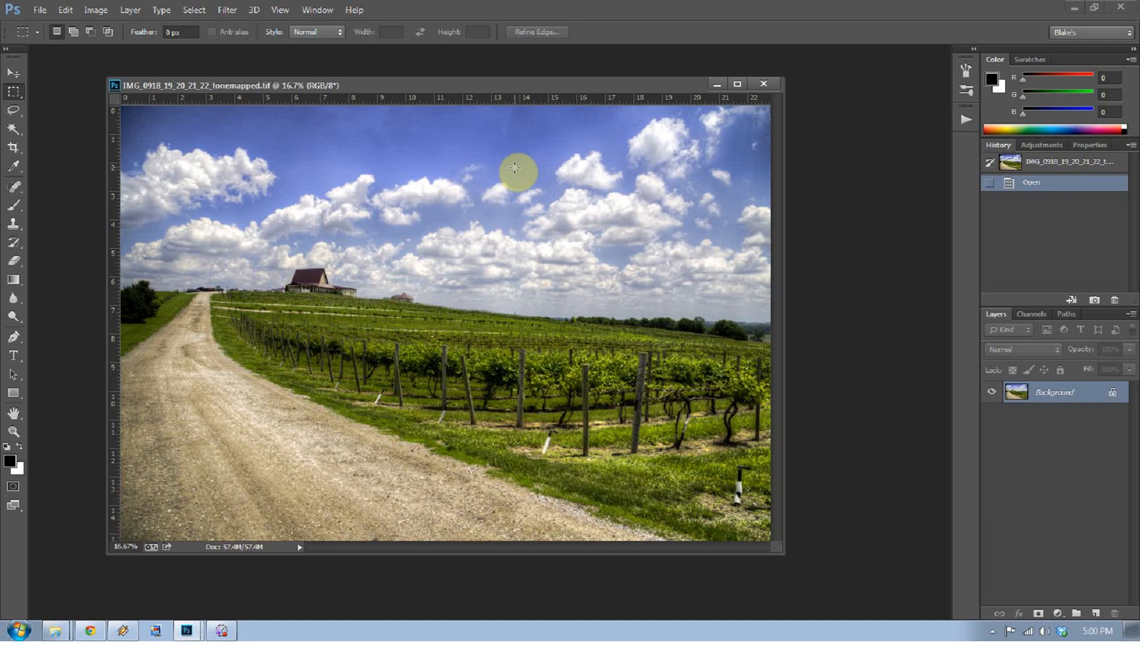
Duplicate the vineyard layer with Ctrl+J and launch the Camera Raw Filter on the copy
key("ctrl+j")
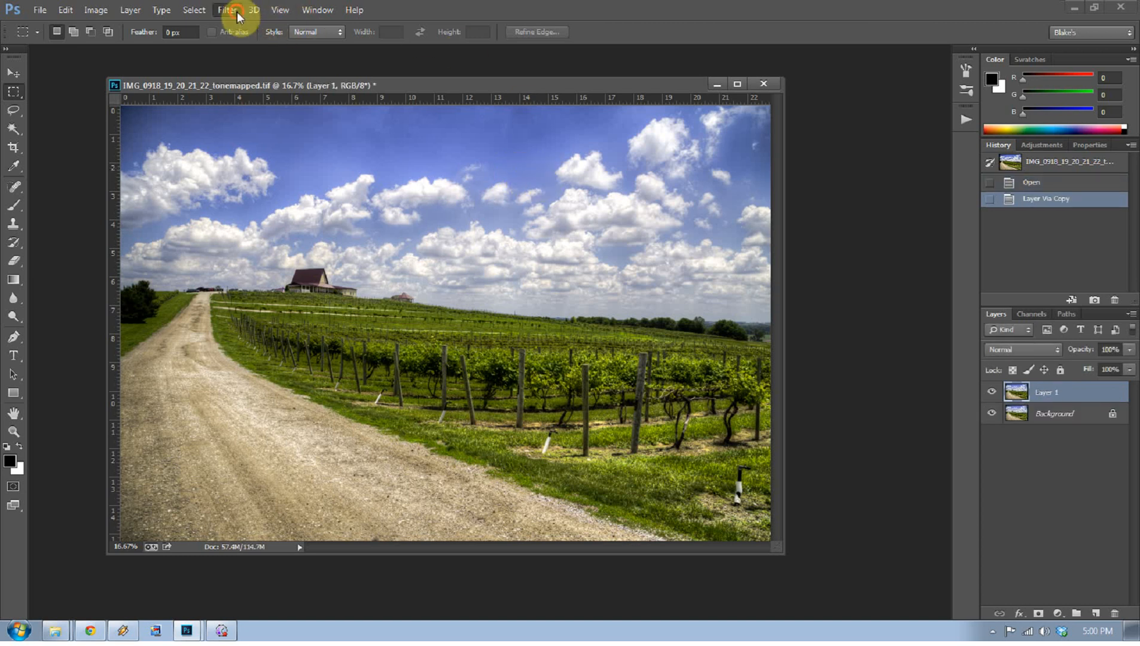
left_click(227, 9)
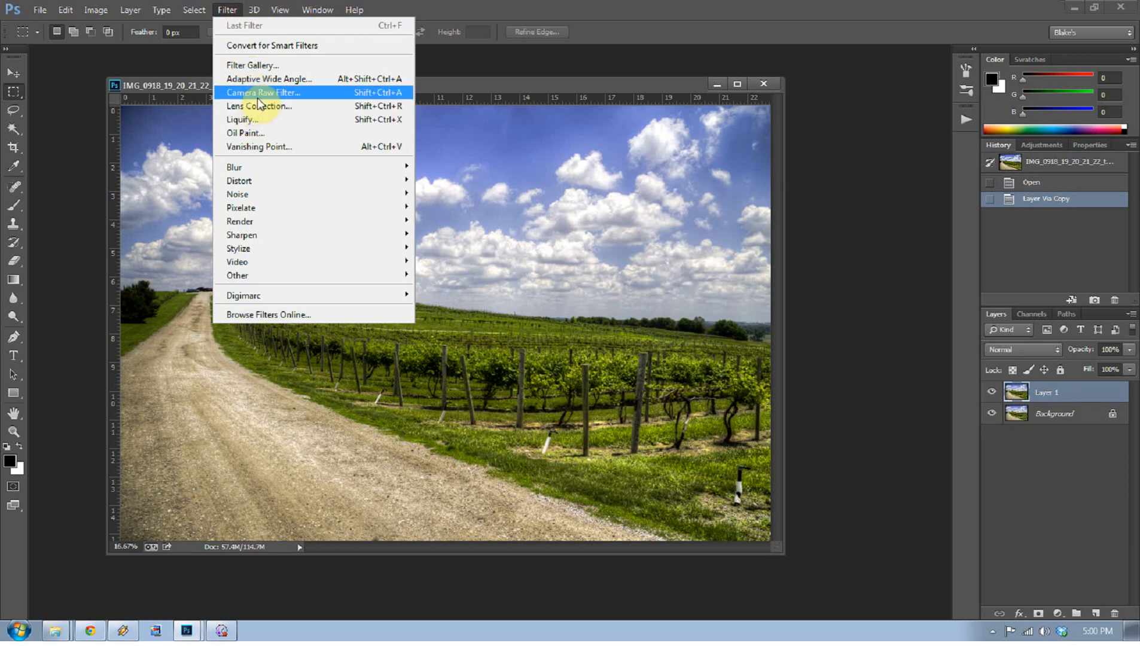
left_click(263, 92)
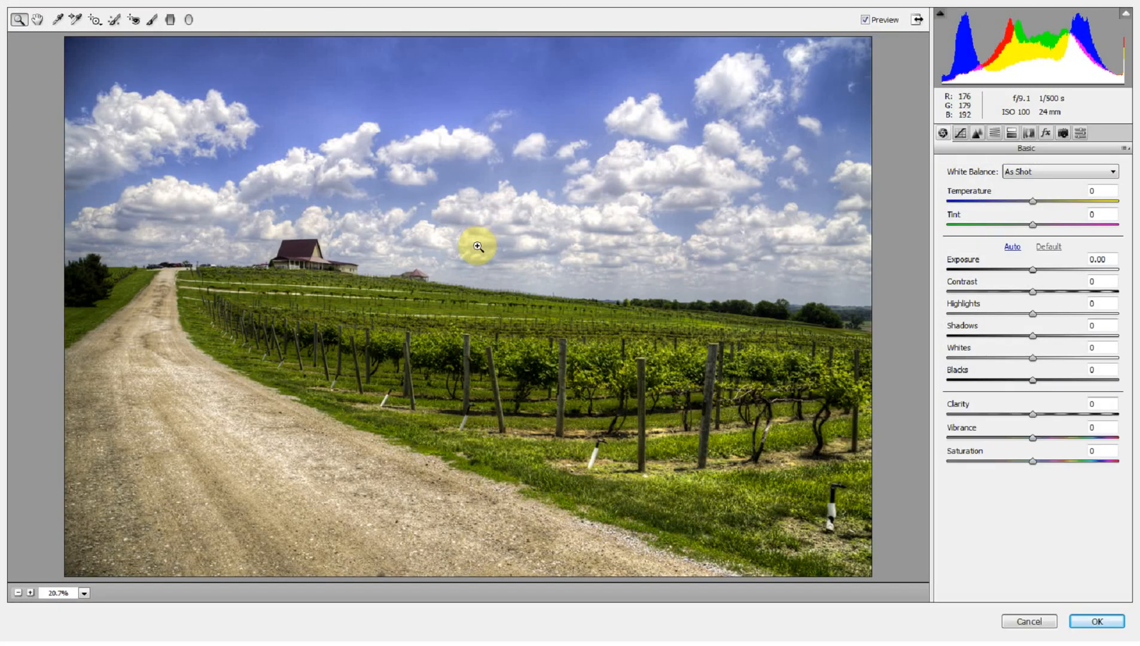
mouse_move(658, 33)
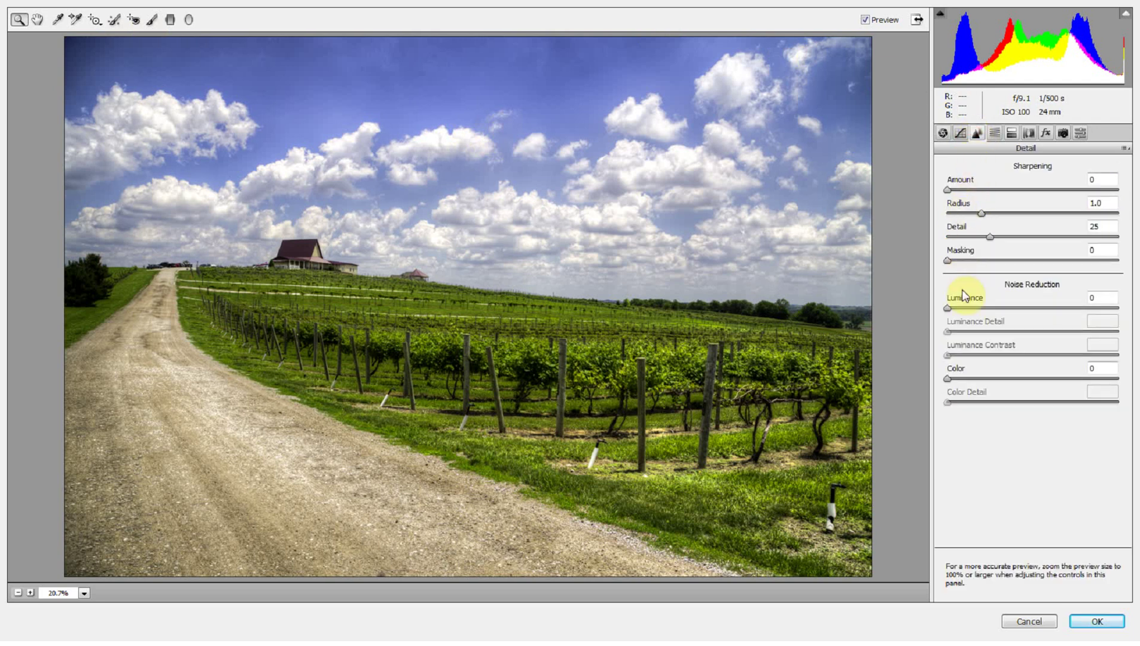
mouse_move(1000, 270)
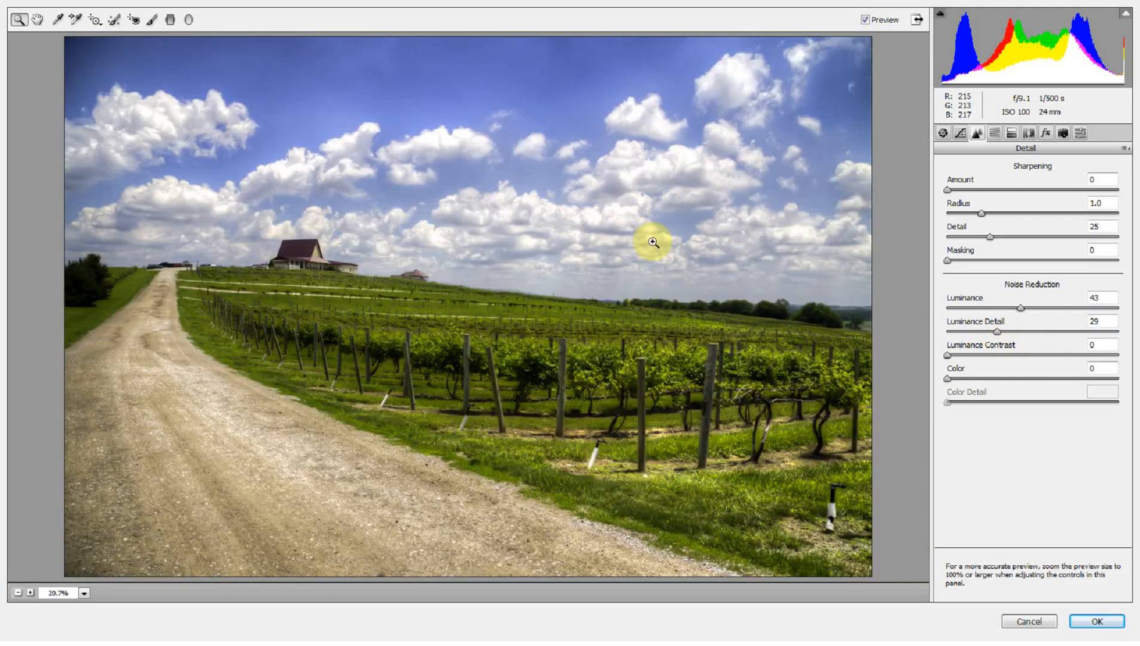
mouse_move(260, 457)
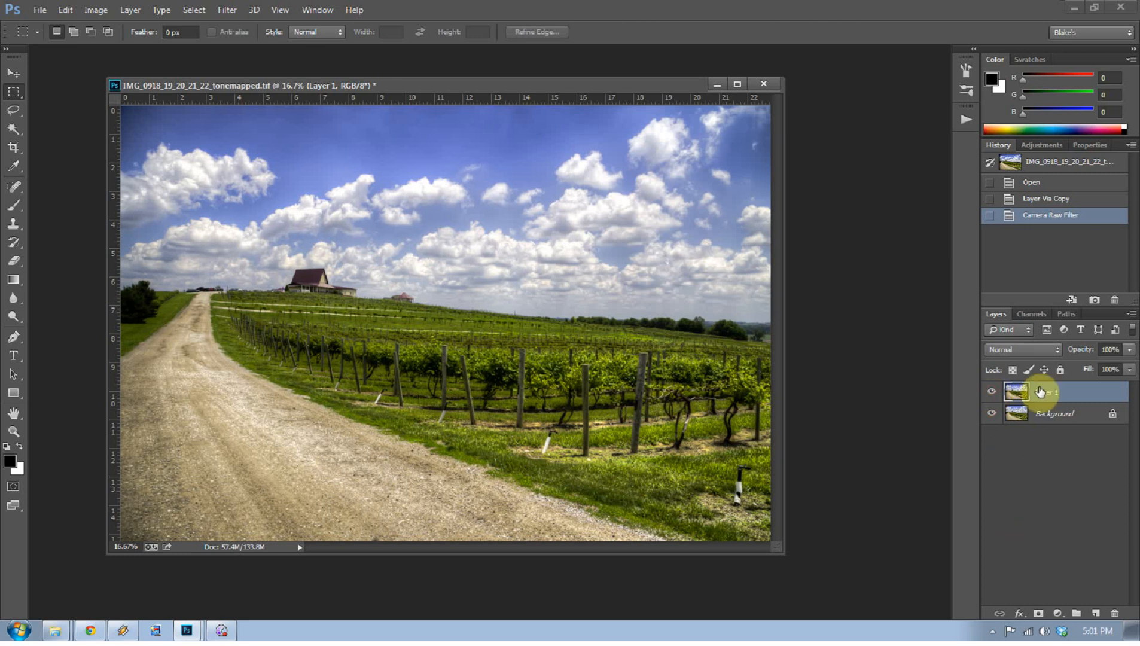
Add a layer mask to the noise-reduced copy and pick the Brush tool
left_click(1038, 613)
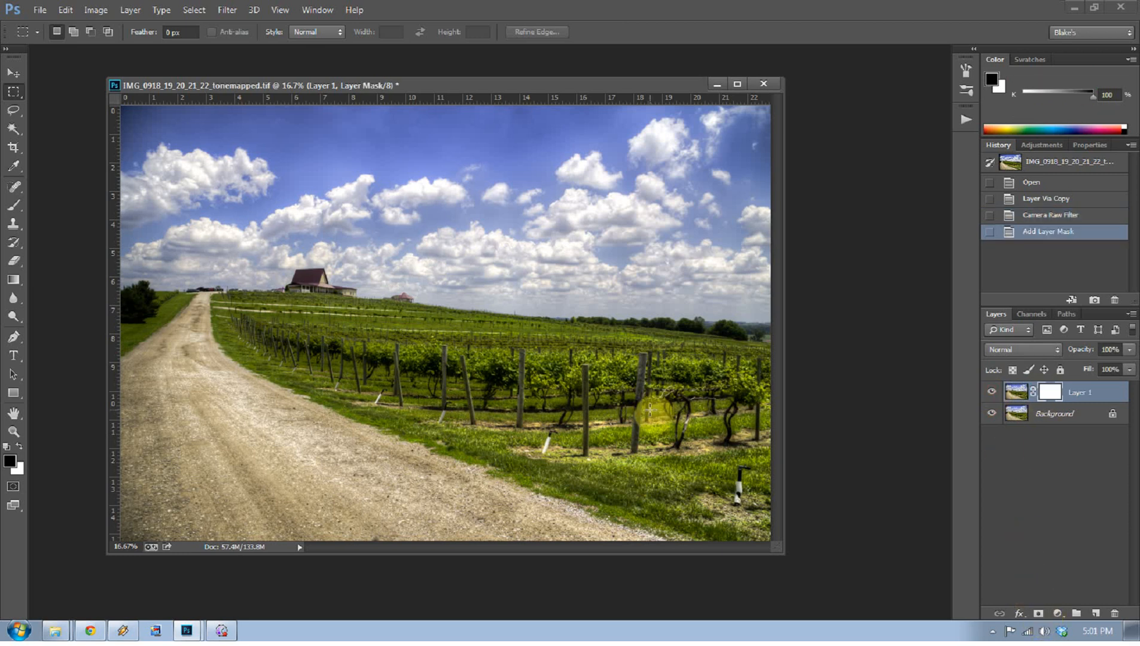
left_click(13, 205)
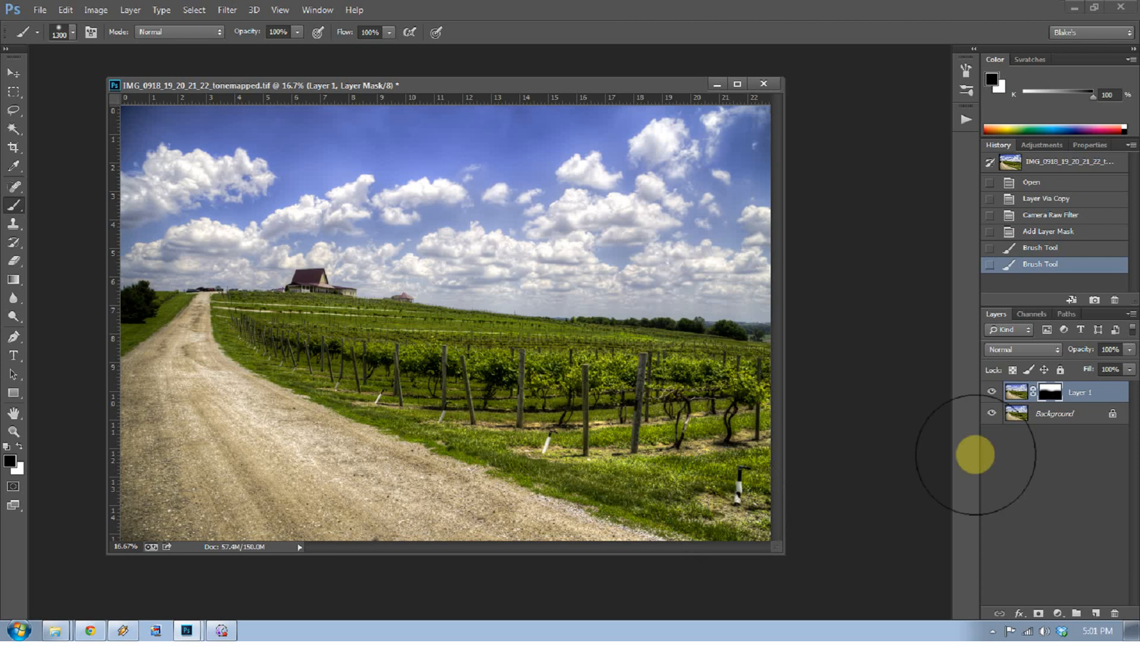
mouse_move(978, 462)
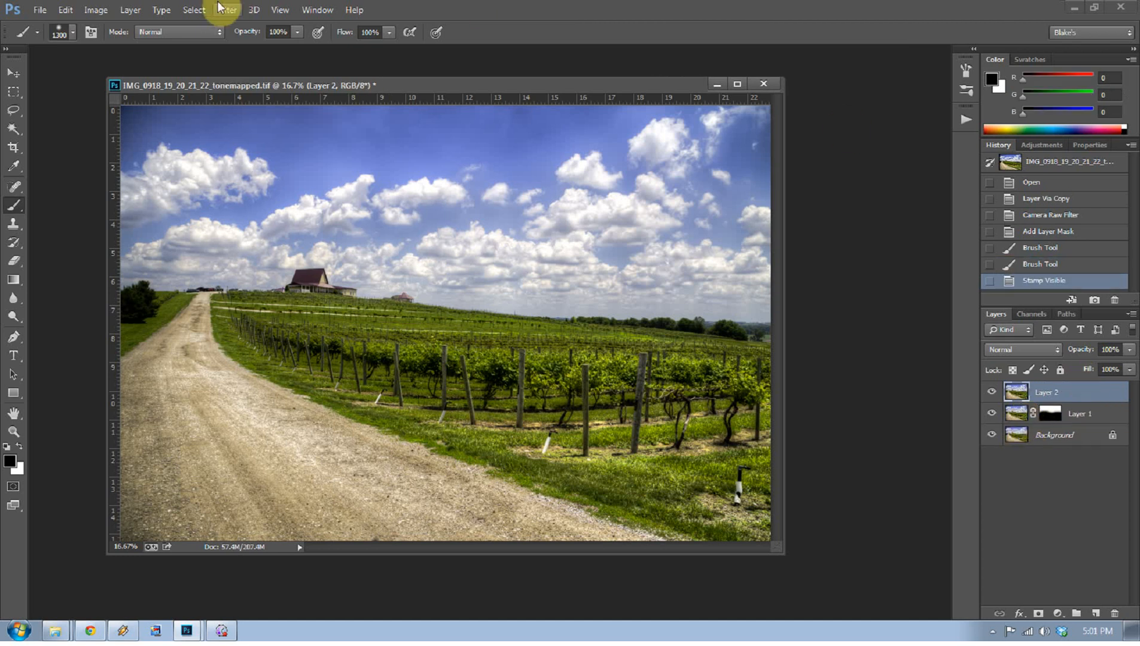
mouse_move(256, 98)
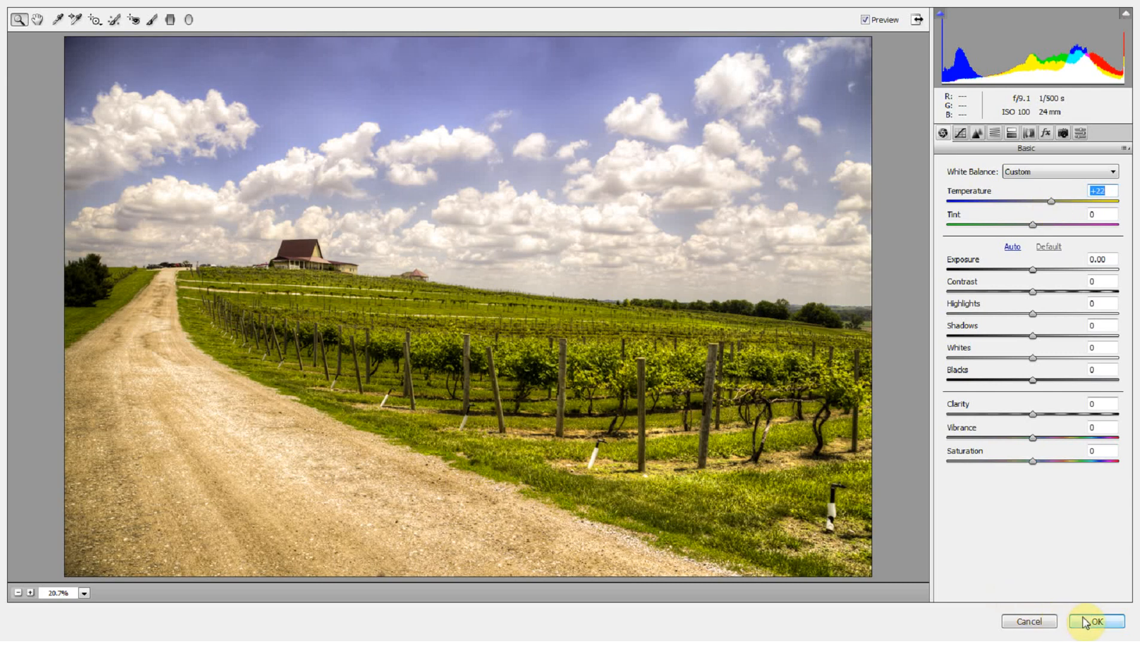
Apply the warmer Camera Raw filter to Layer 2, mask it, and toggle visibility to compare
left_click(1100, 622)
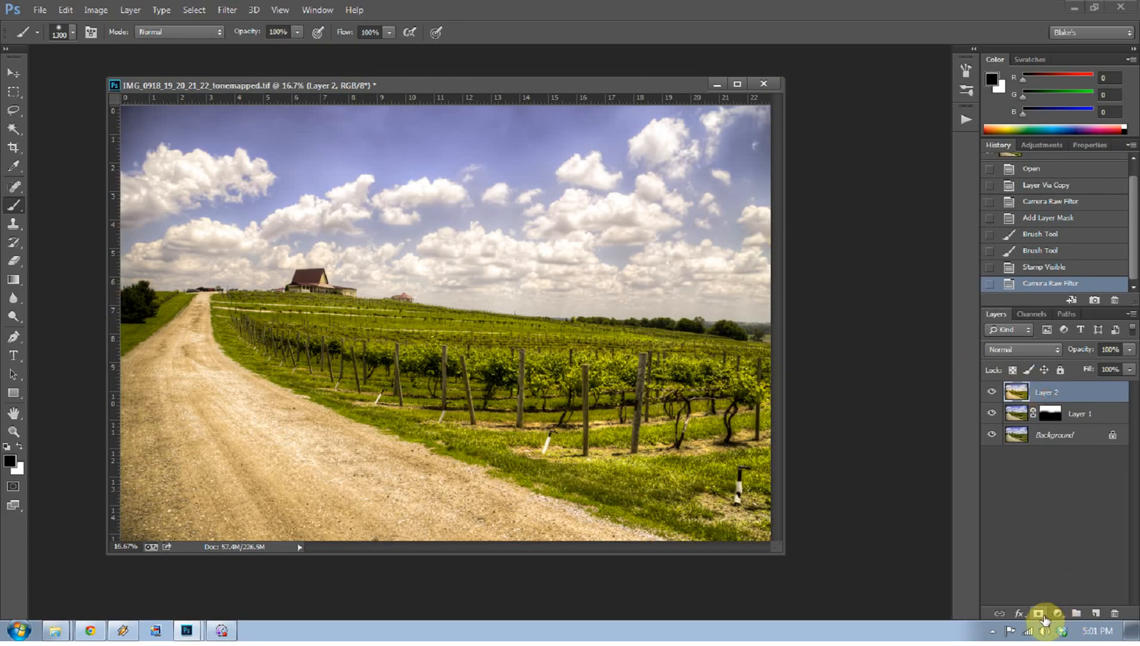
left_click(1037, 614)
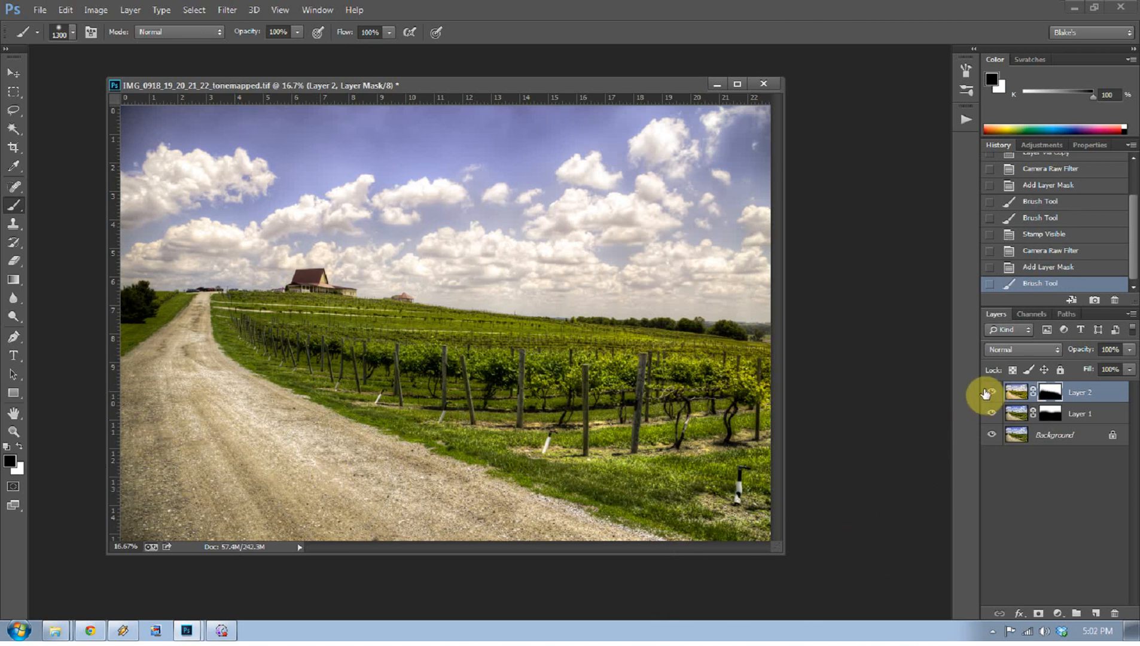
mouse_move(991, 393)
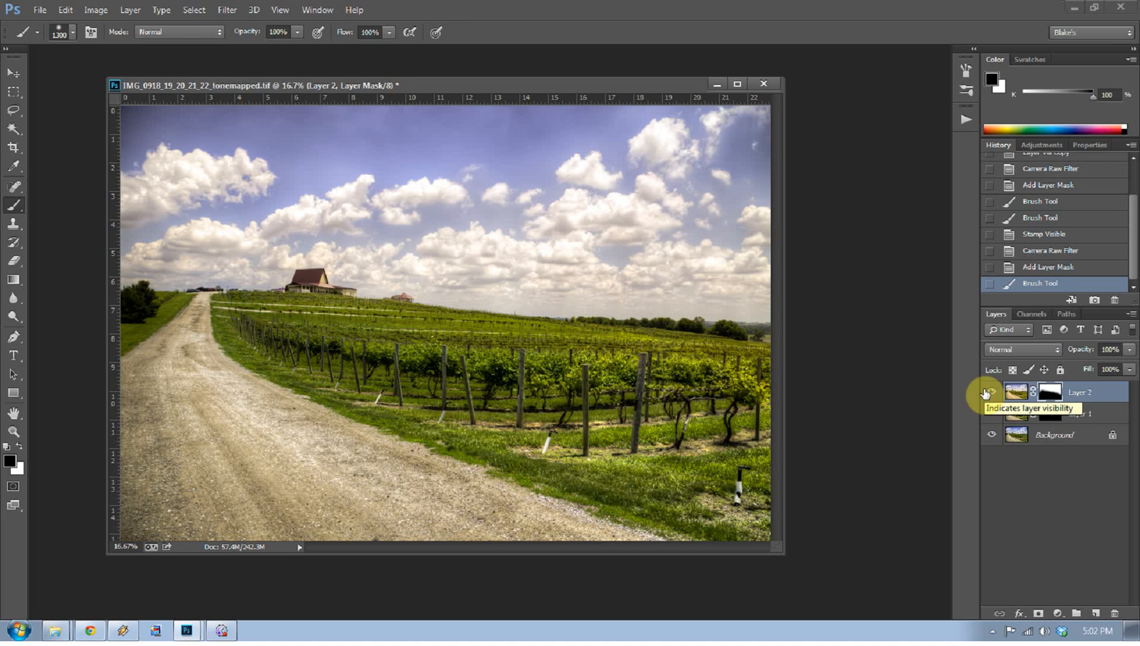
left_click(991, 391)
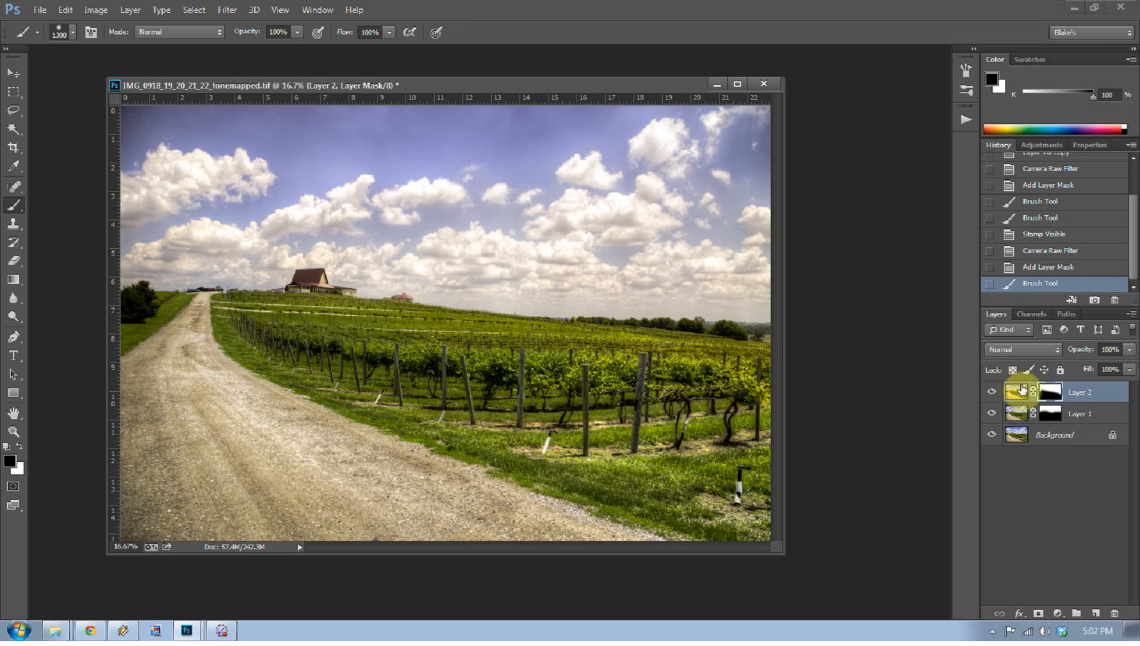
left_click(226, 9)
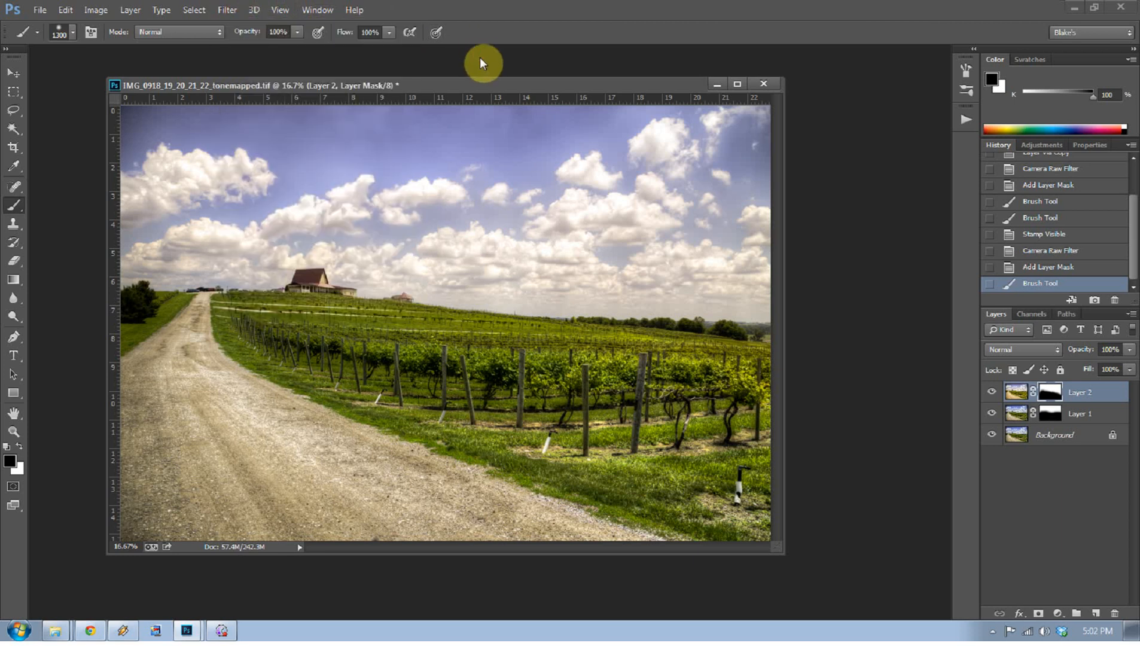
mouse_move(1069, 622)
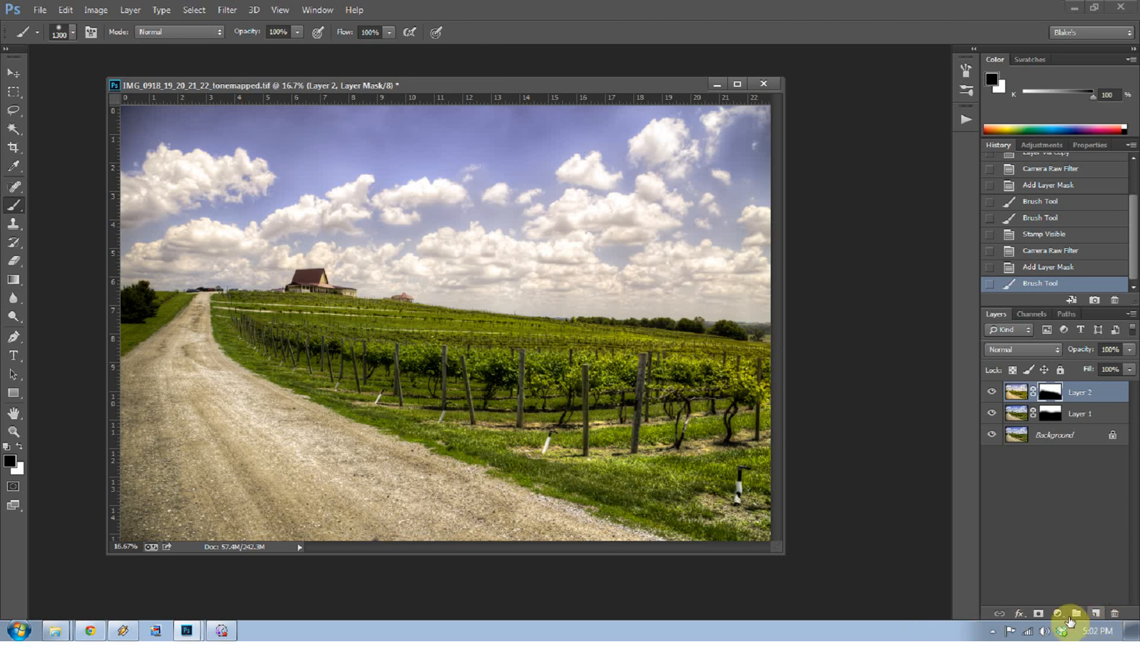
Add a Color Balance adjustment layer with midtones Yellow/Blue at −70
left_click(1076, 613)
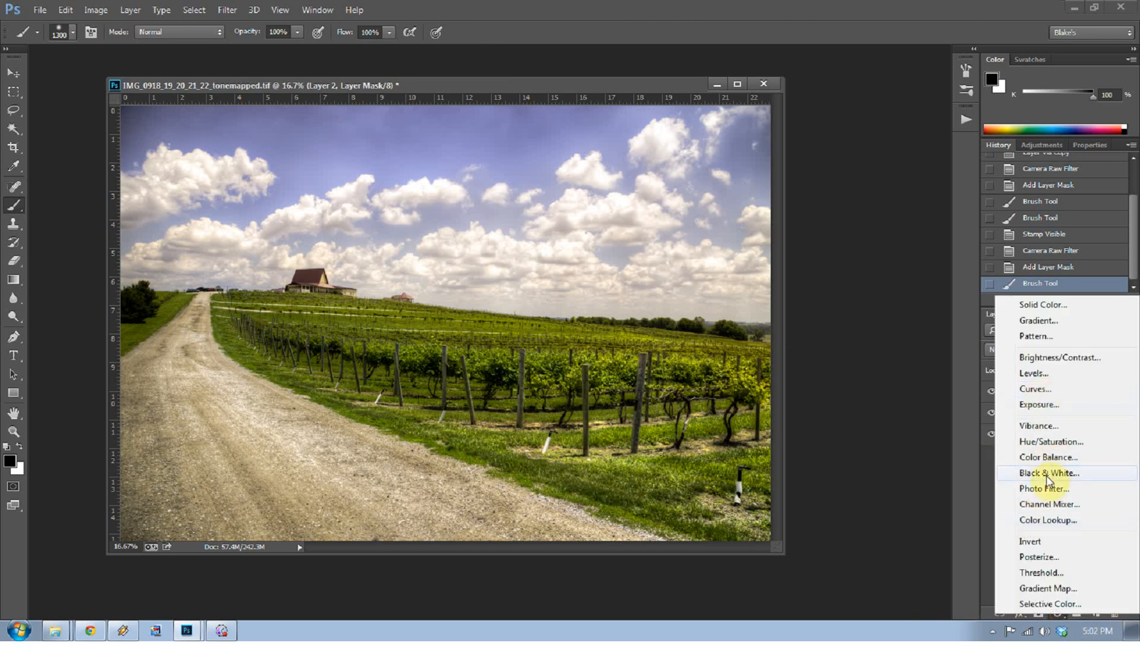
mouse_move(1046, 373)
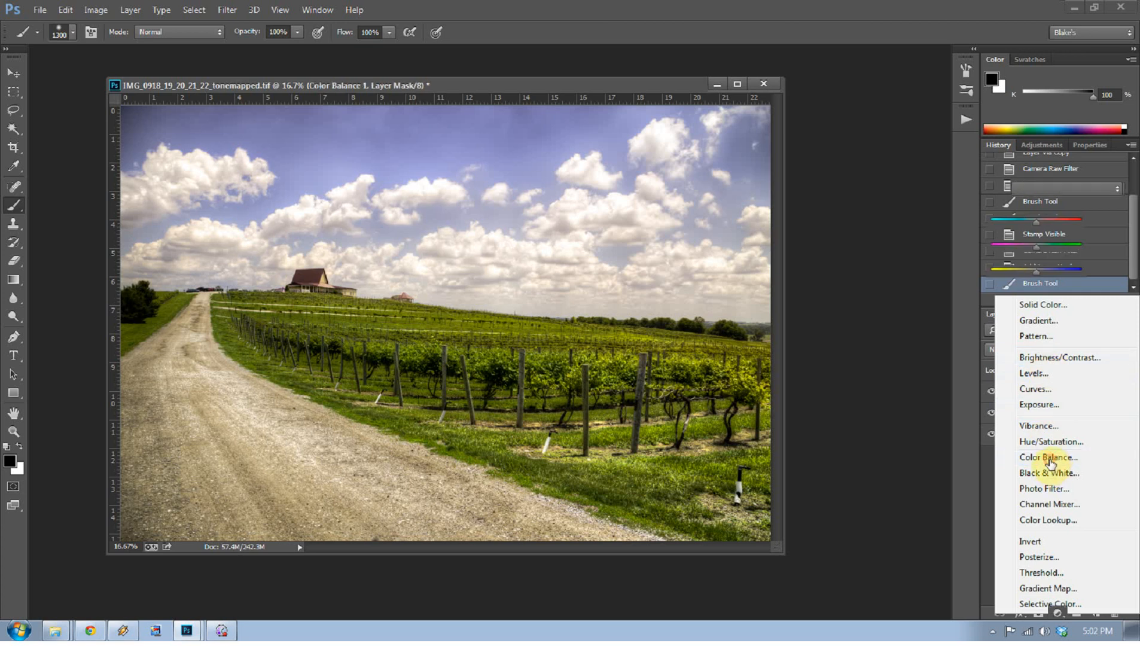
left_click(1048, 457)
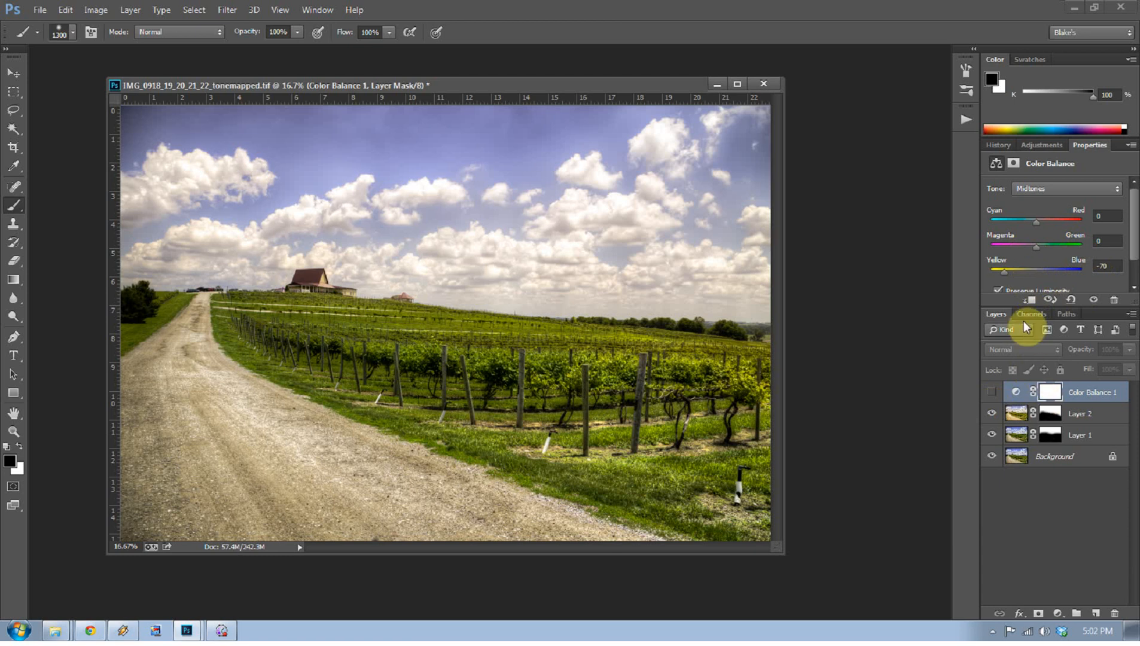
mouse_move(762, 84)
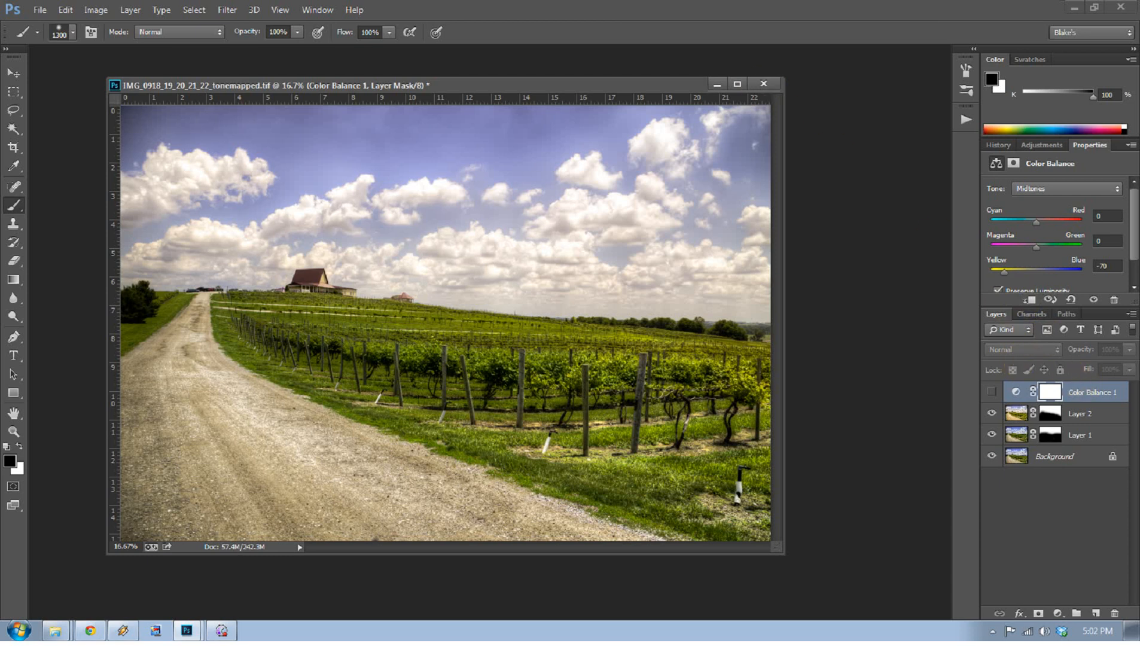
mouse_move(763, 85)
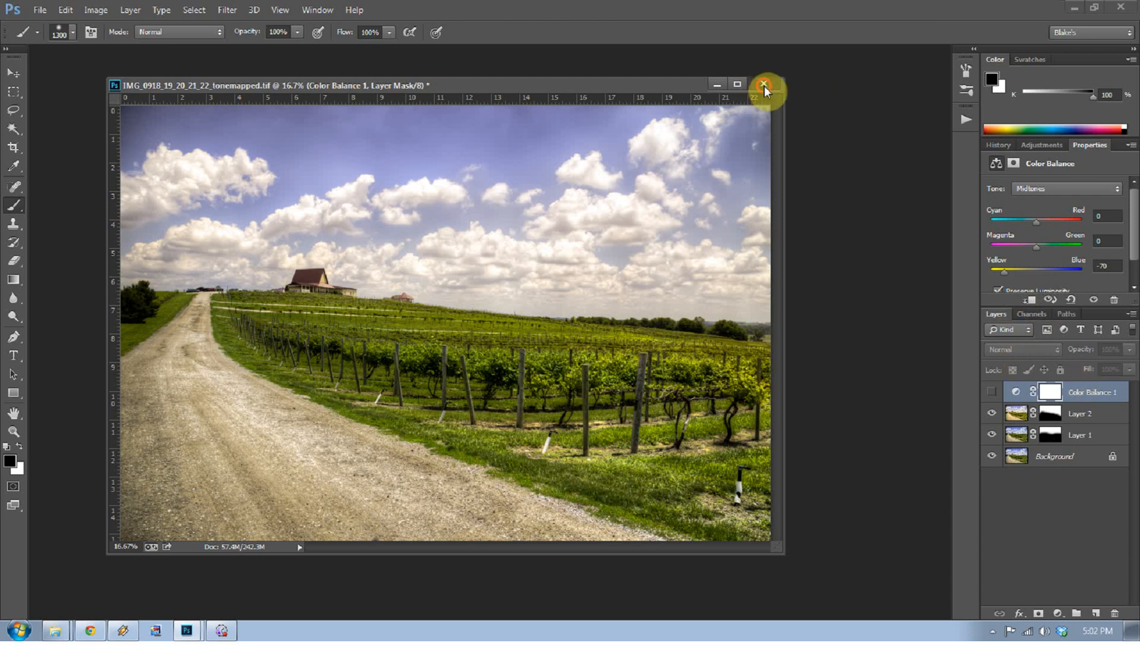
Close the vineyard document and bring raw photo IMG_0645.CR2 into Photoshop via Camera Raw
left_click(764, 85)
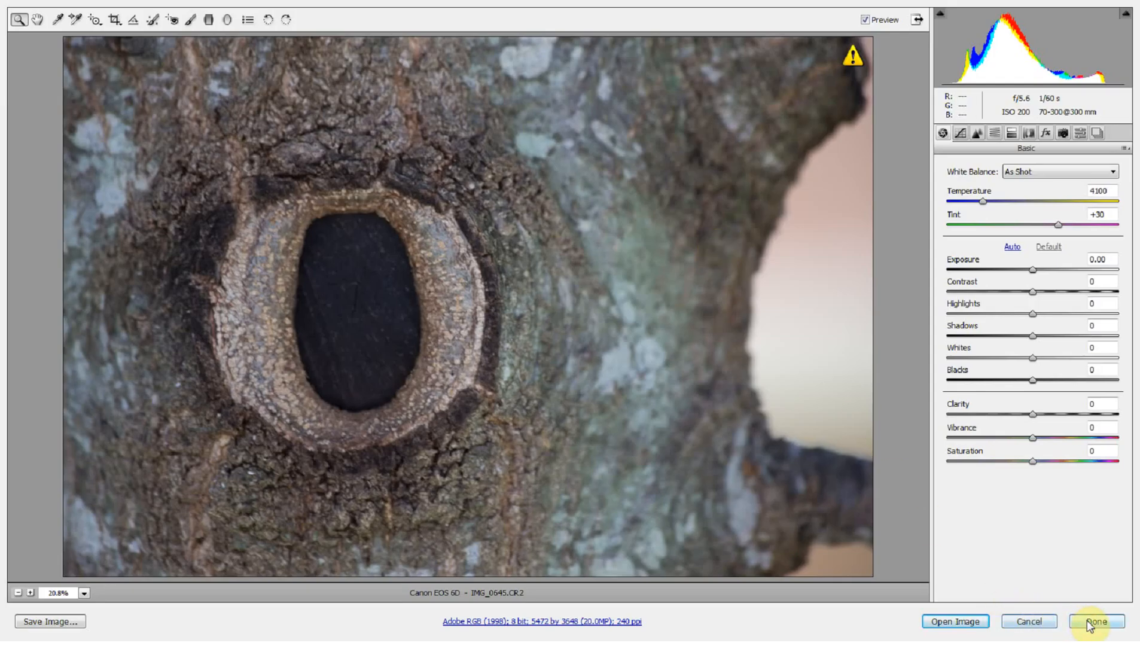
left_click(1093, 622)
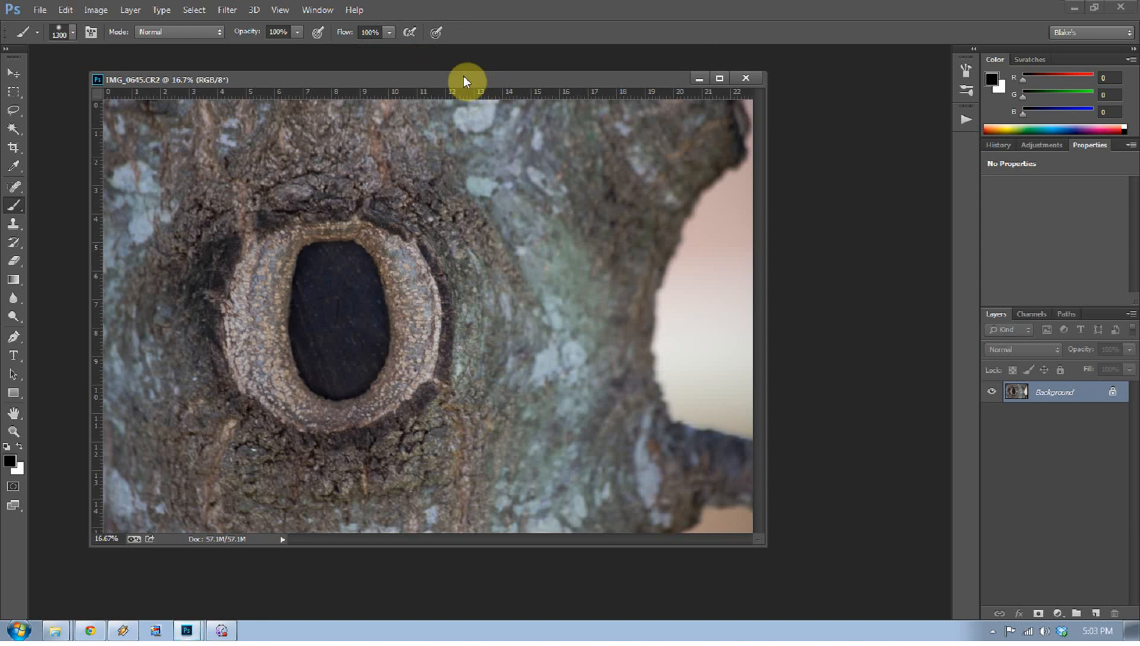
mouse_move(252, 48)
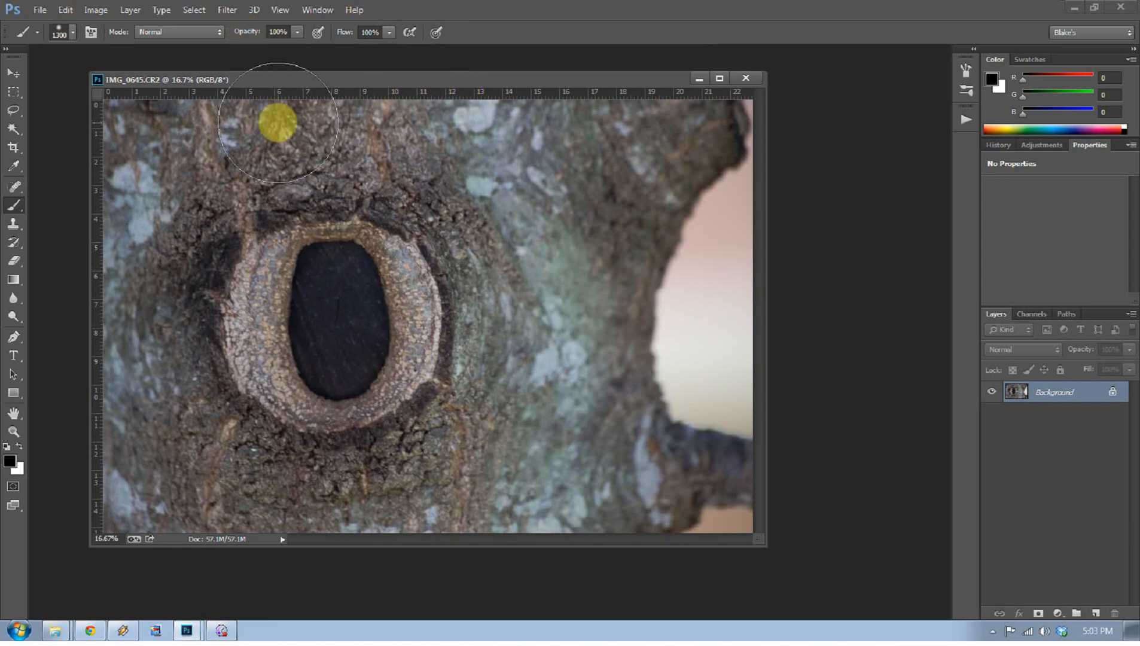
Enlarge the tree-bark document window and show the Filter menu
left_click(276, 131)
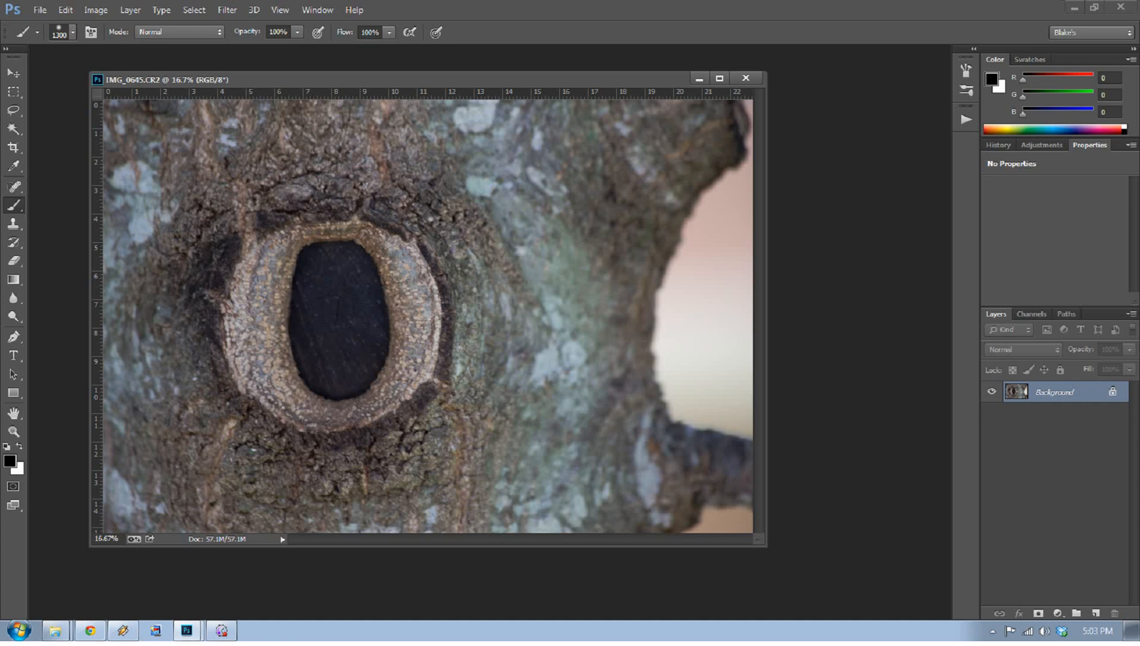
left_click(455, 174)
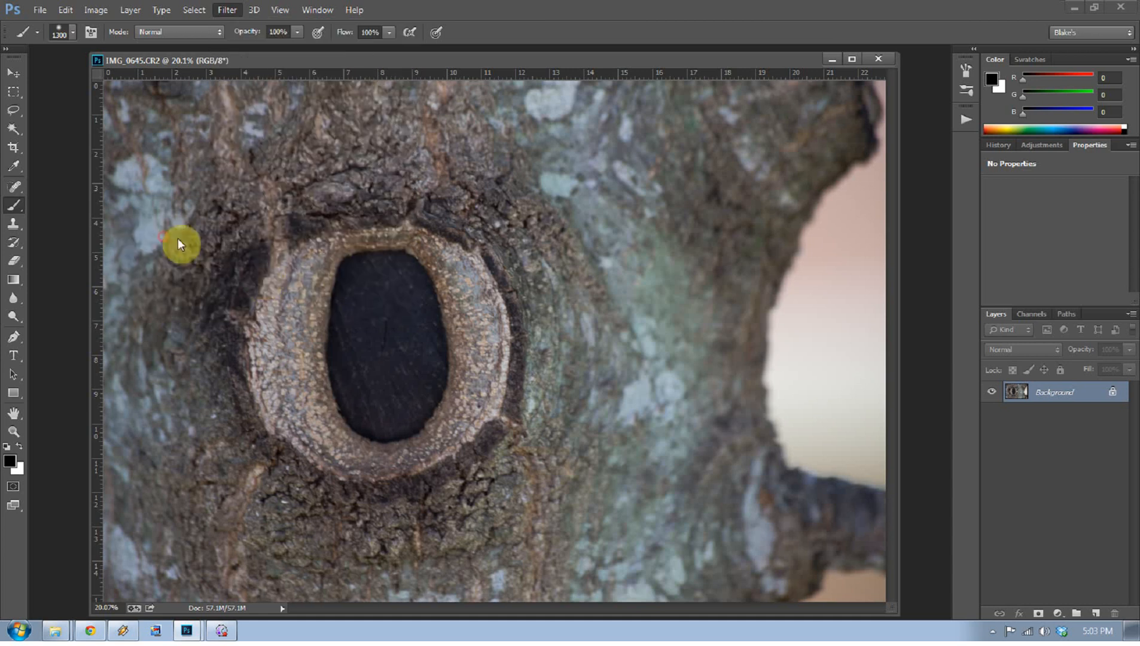
left_click(227, 9)
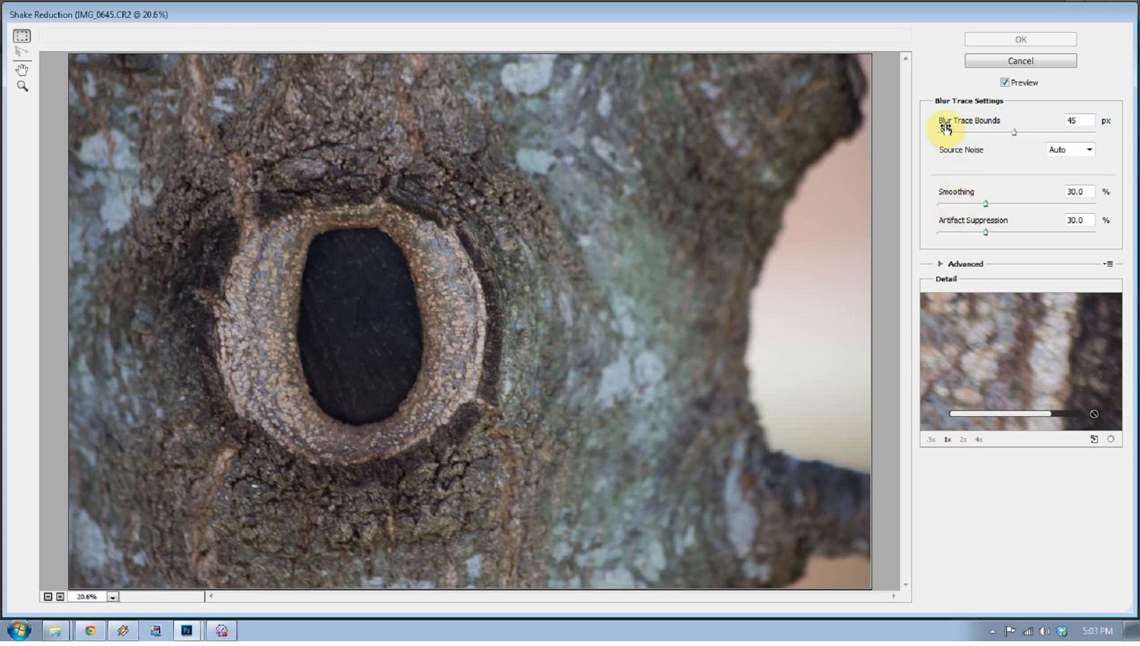
mouse_move(994, 88)
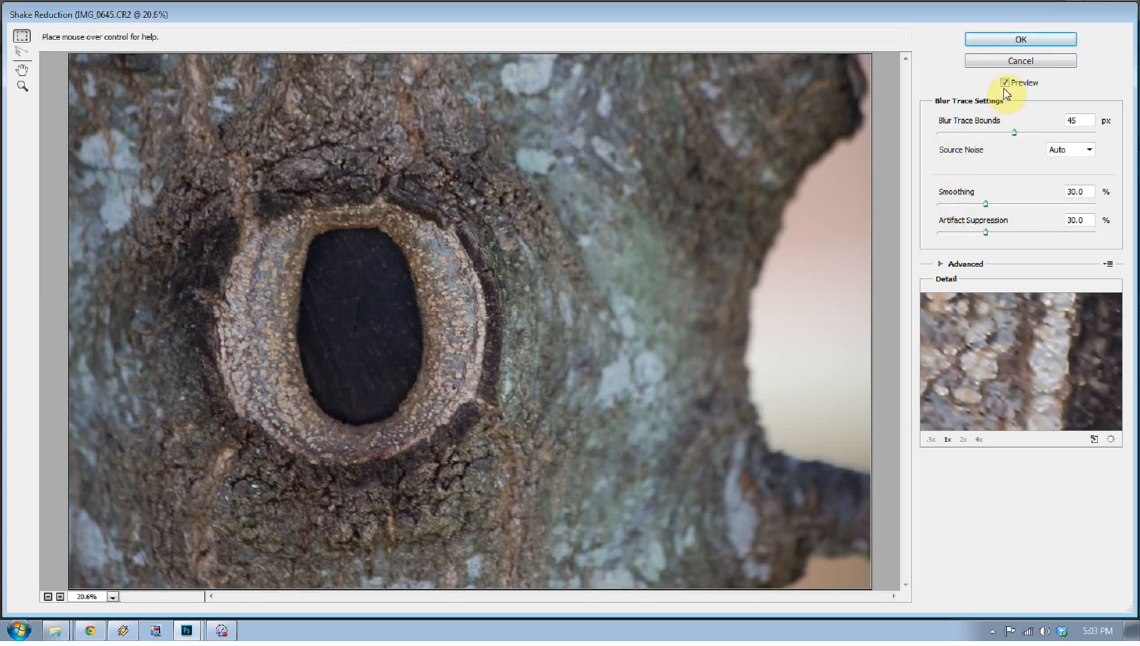
Toggle the Shake Reduction preview off and on twice to compare sharpened and original bark
left_click(1007, 82)
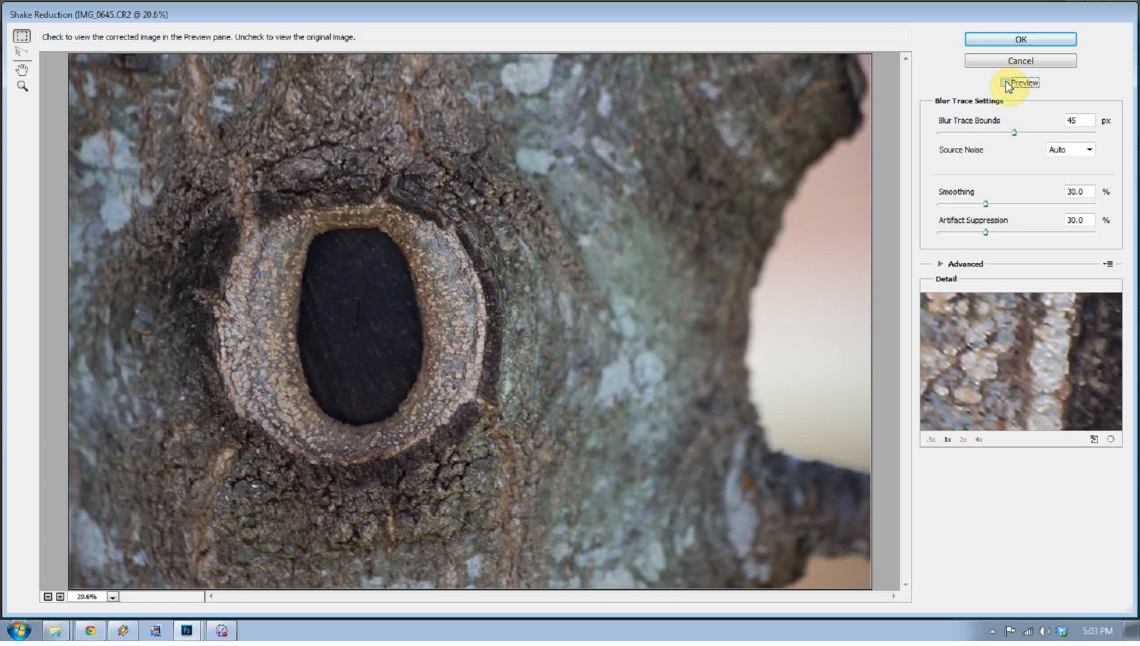
left_click(1008, 82)
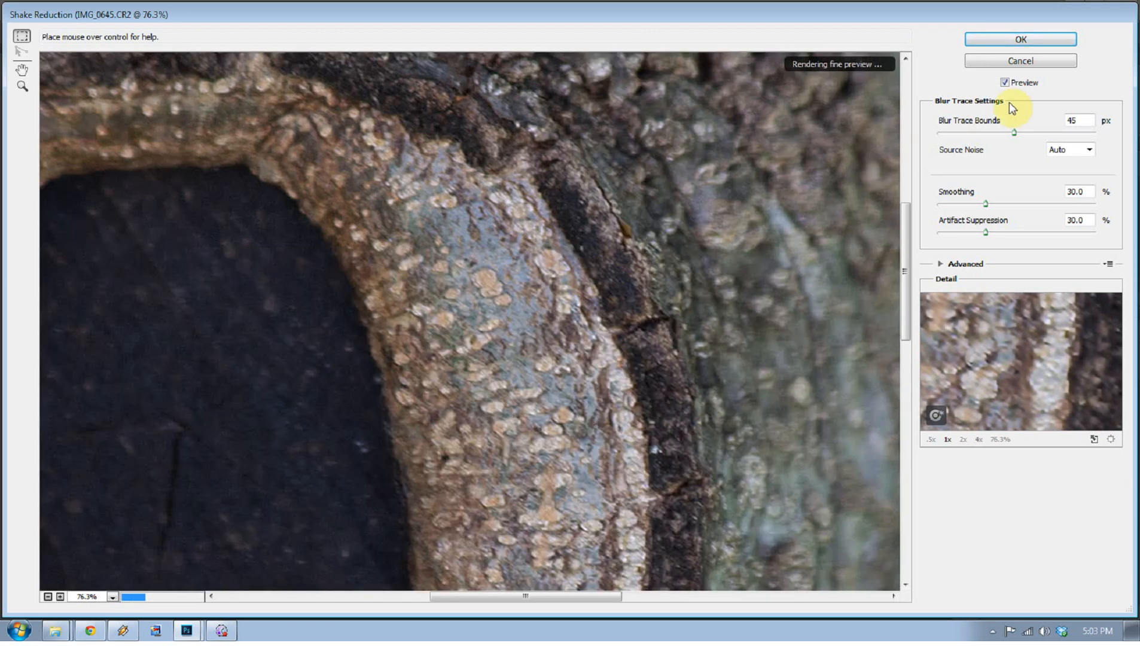
left_click(1006, 82)
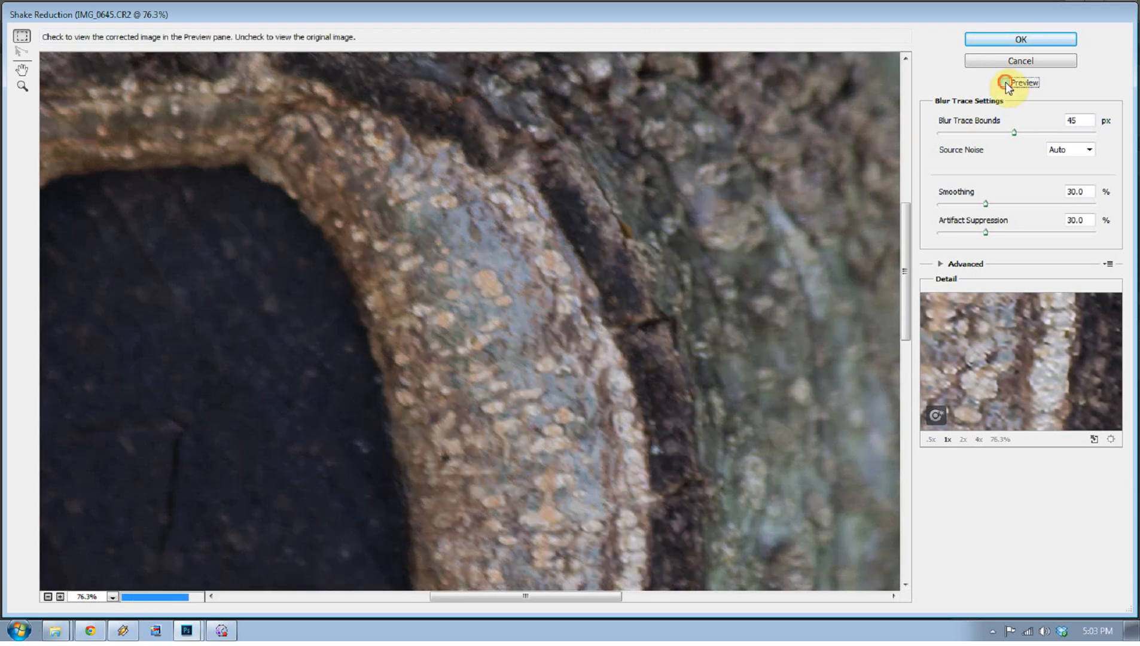
left_click(1006, 81)
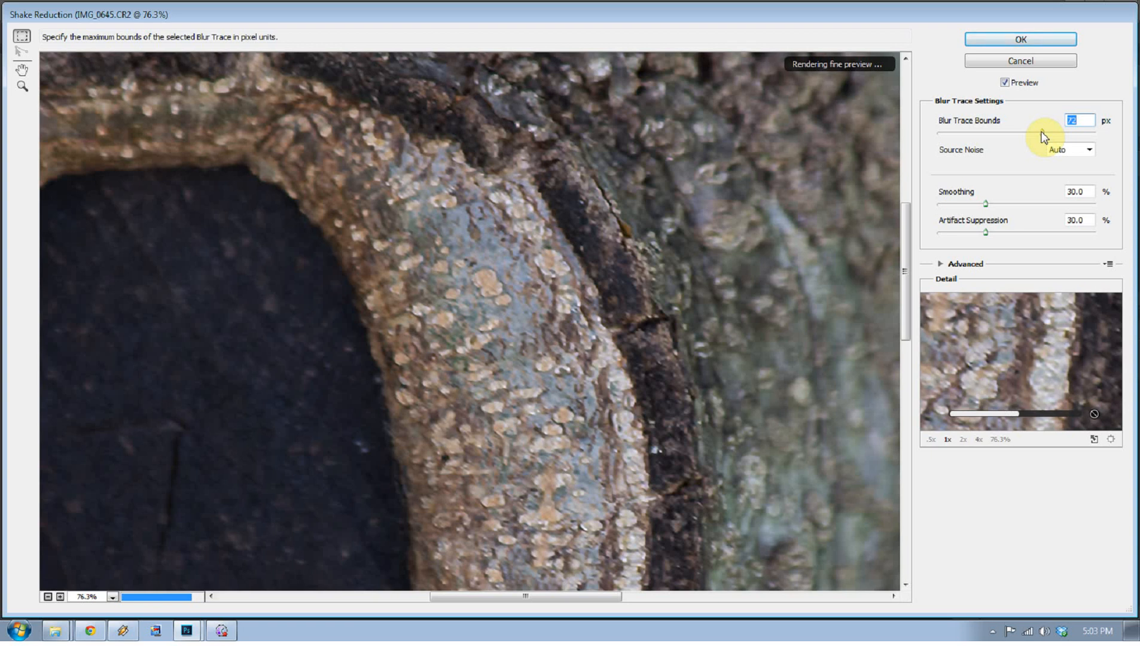
mouse_move(1001, 169)
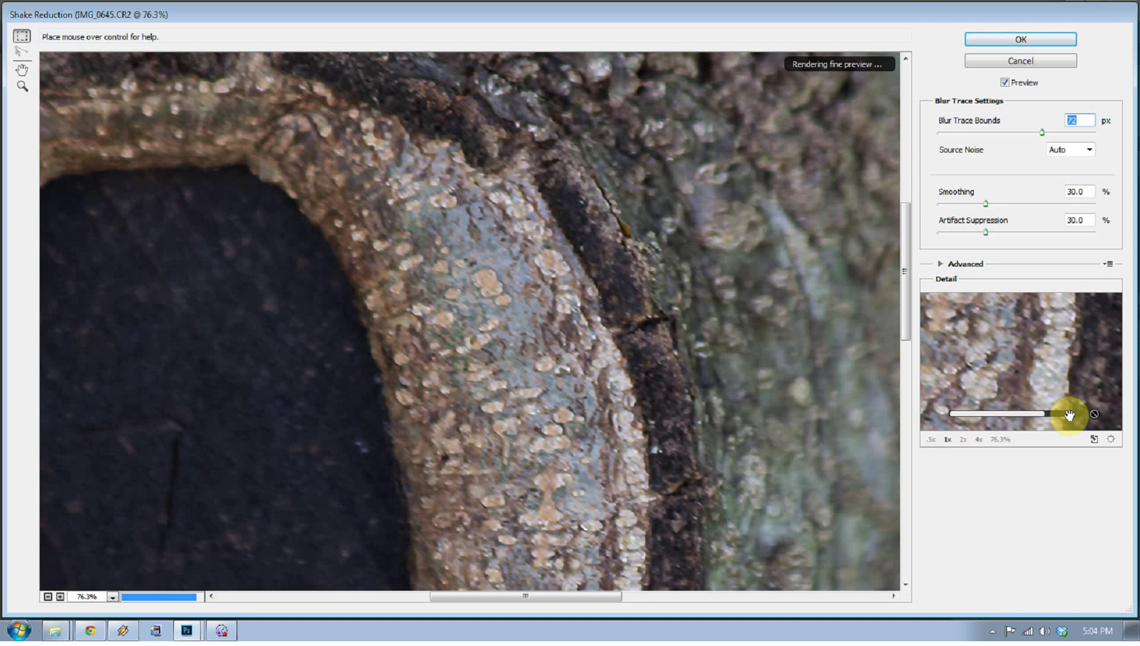
mouse_move(1021, 555)
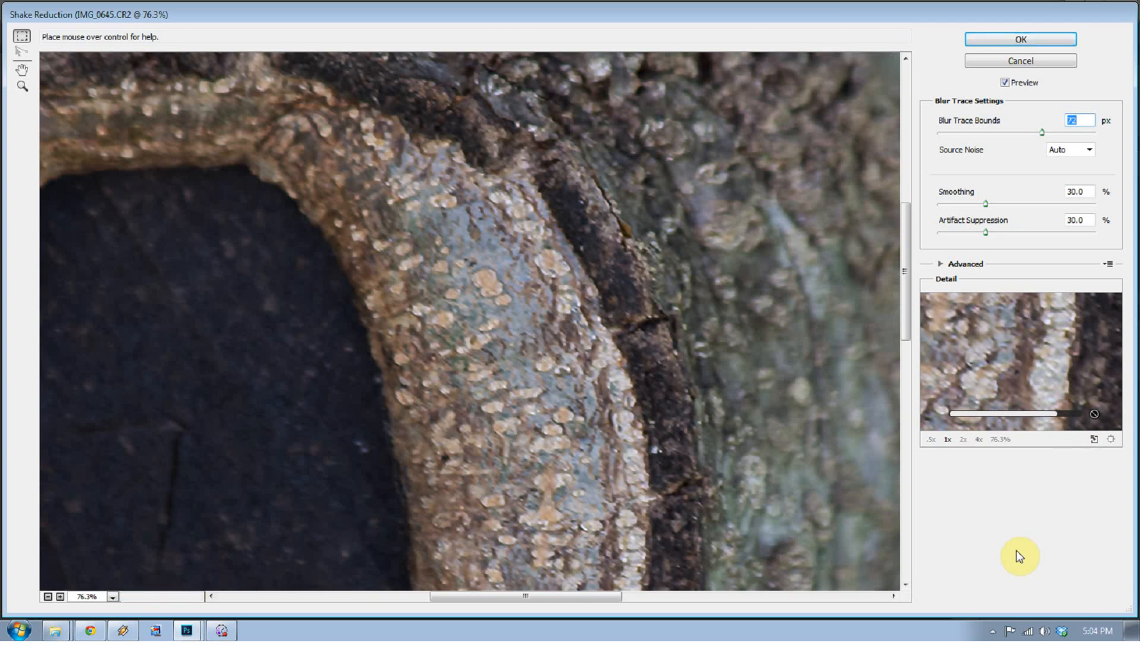
mouse_move(988, 498)
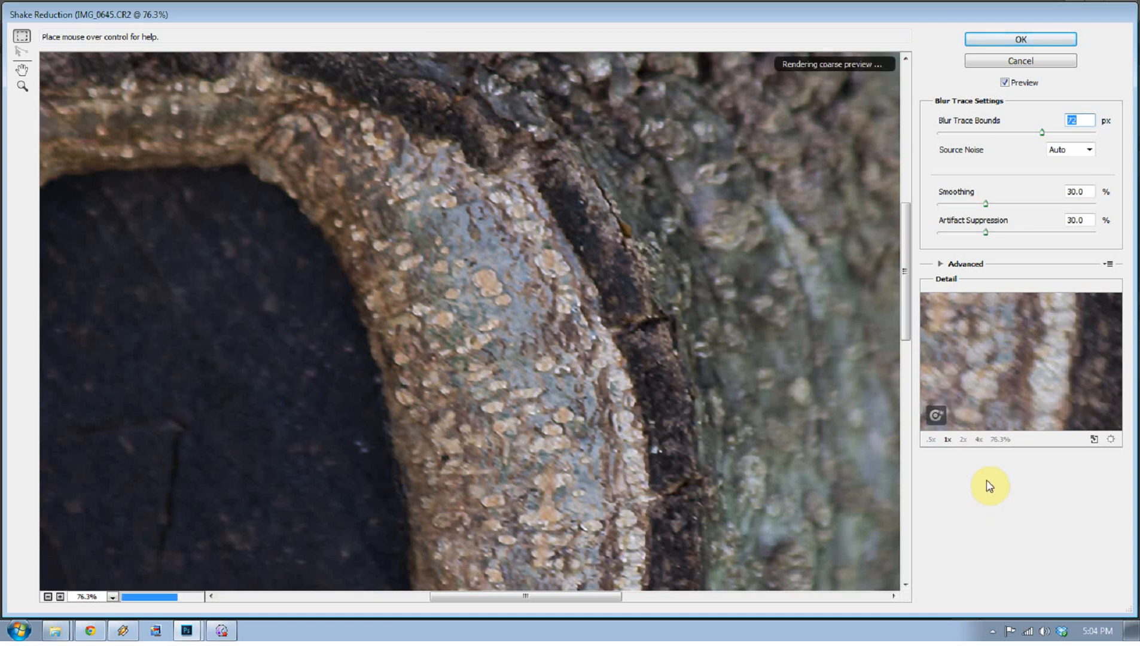
mouse_move(740, 306)
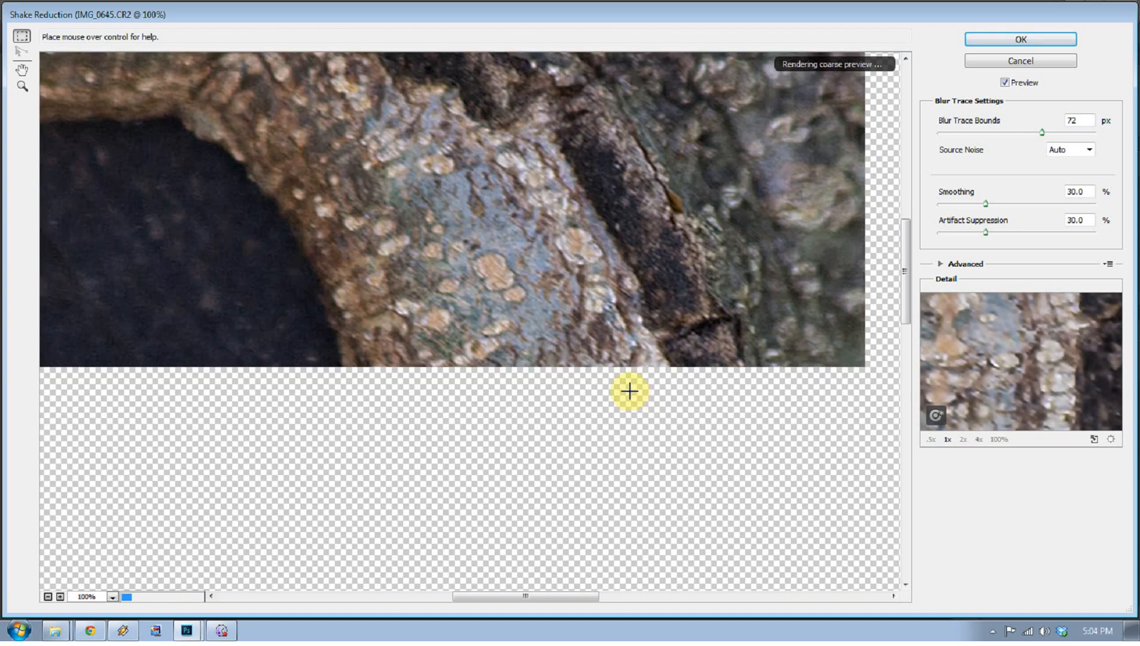
Compare the corrected bark with the original at 25%, then apply Shake Reduction at 72 px
left_click(93, 596)
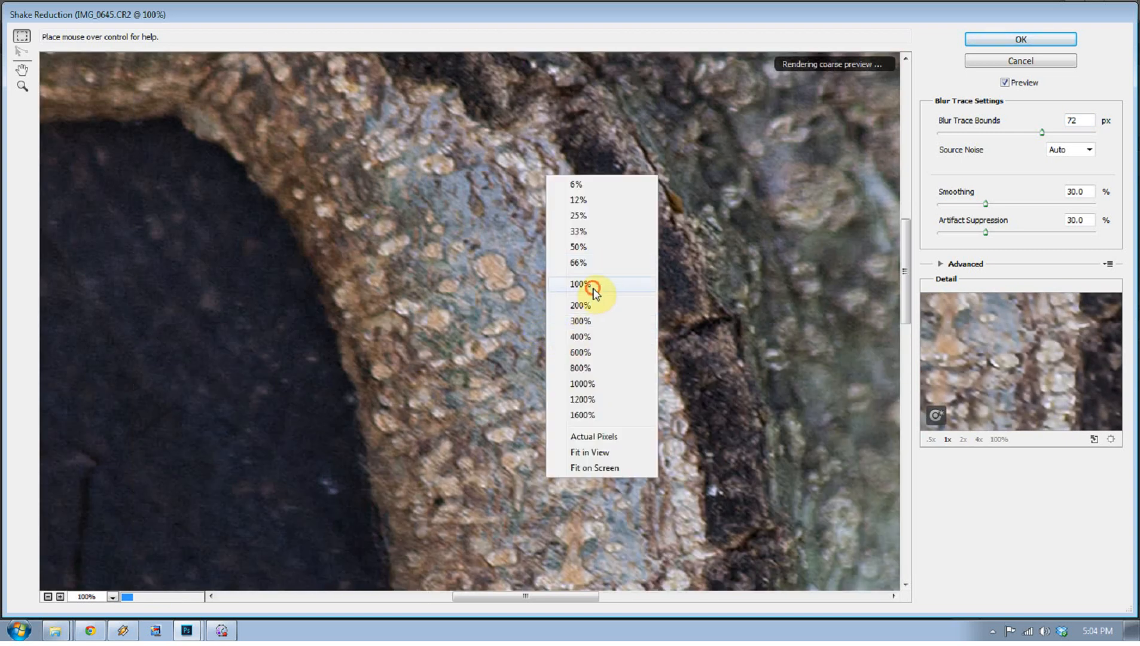
left_click(578, 232)
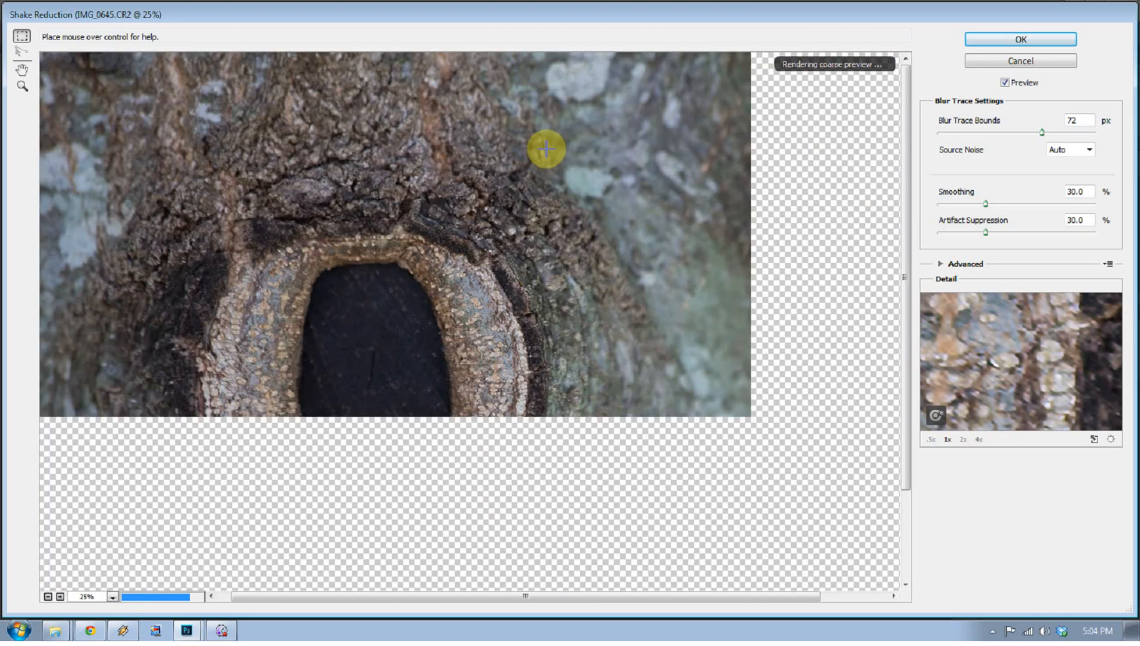
left_click(1006, 82)
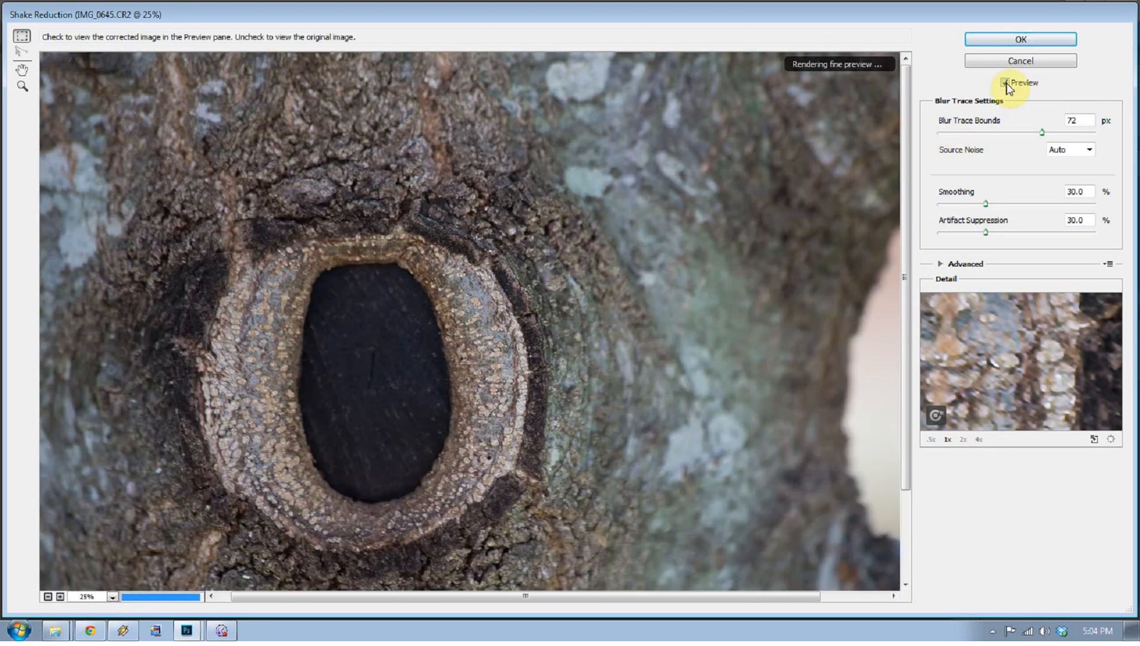
left_click(1007, 82)
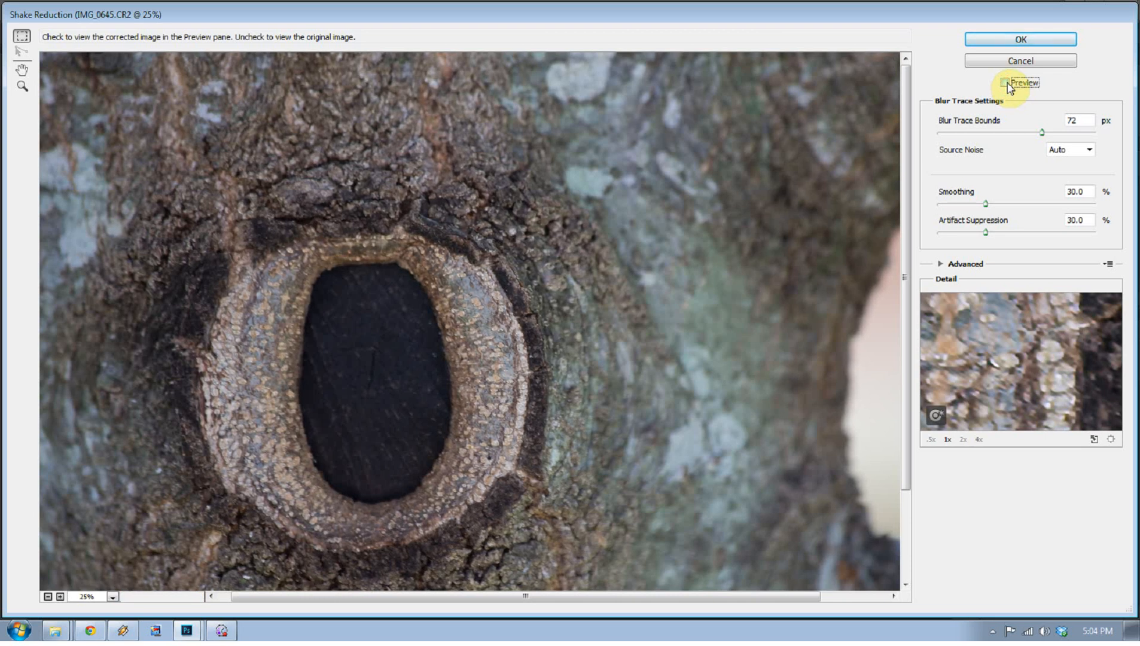
left_click(1006, 82)
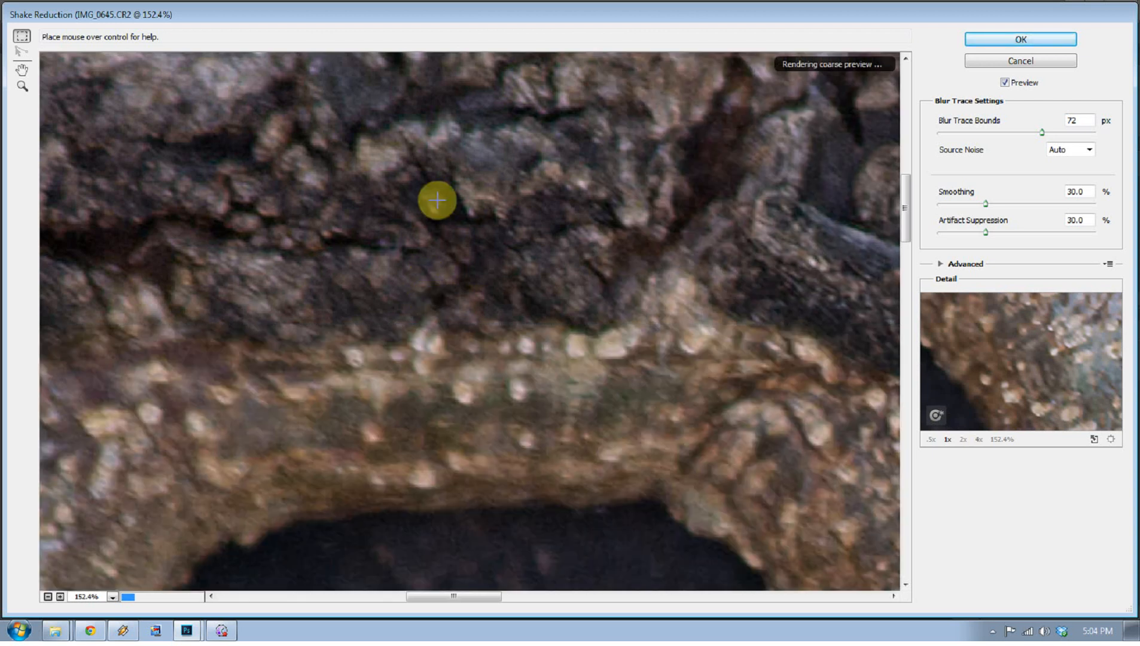
left_click(1006, 82)
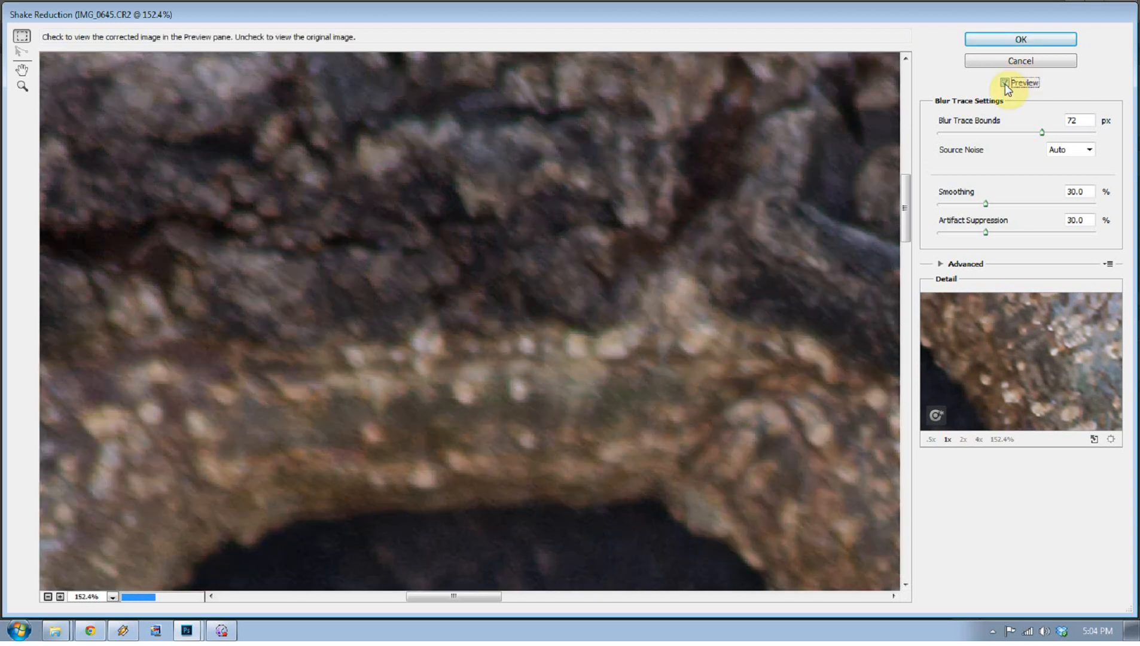
left_click(1007, 82)
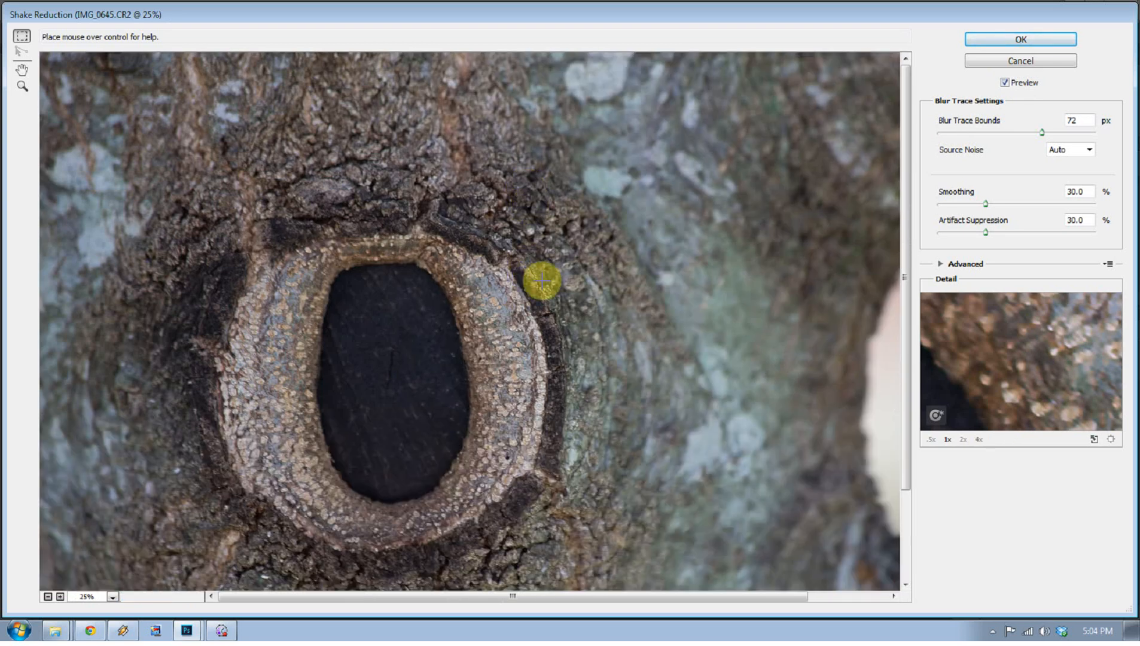
mouse_move(665, 313)
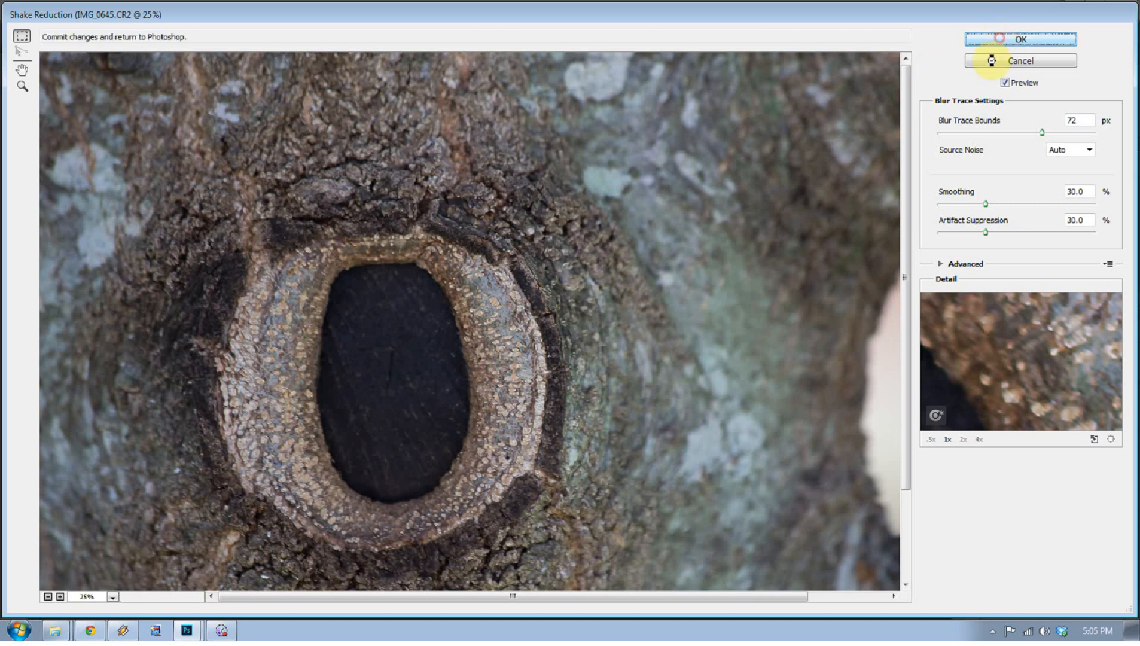
left_click(1020, 38)
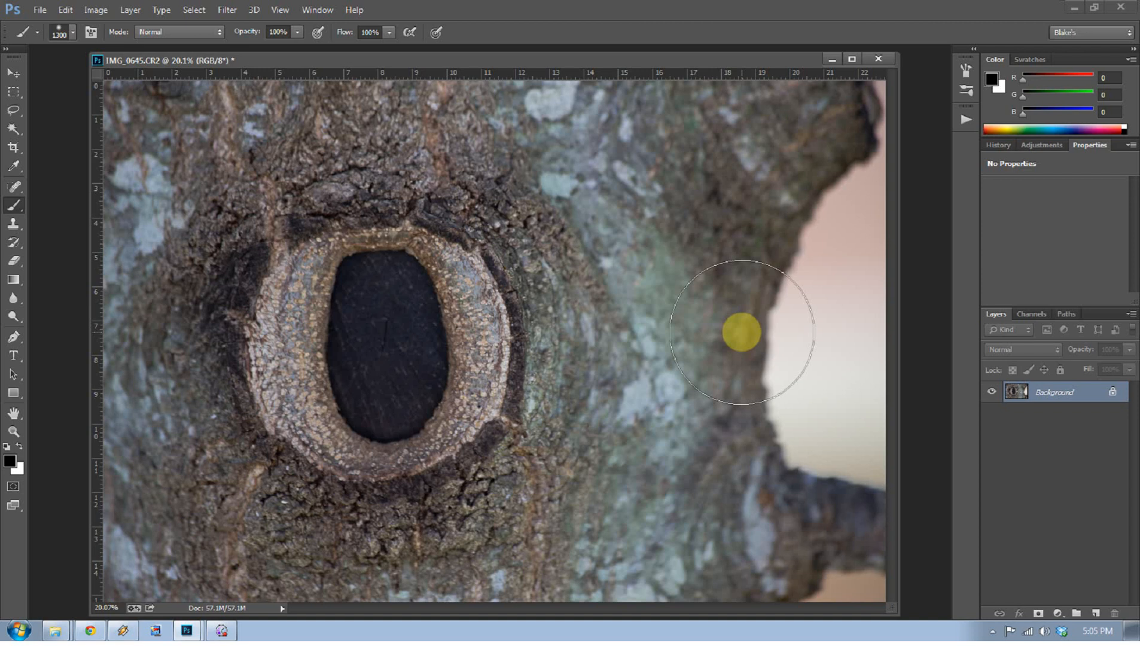
mouse_move(93, 10)
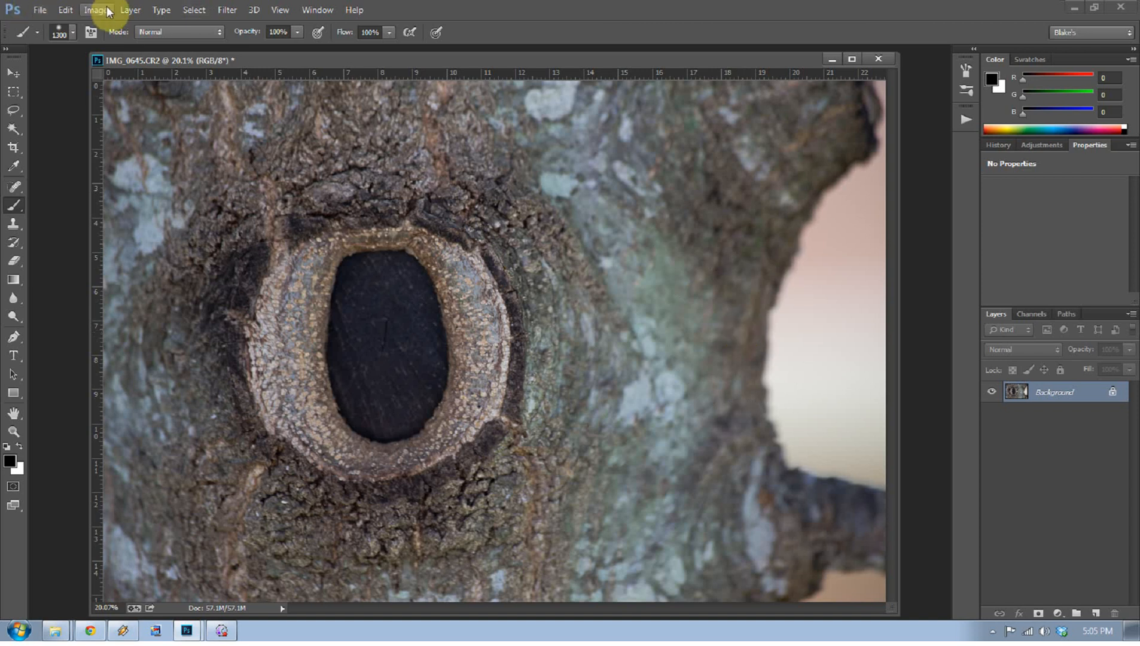
Open Image Size for the 5472 × 3648 px bark photo, keeping width in Pixels
left_click(95, 10)
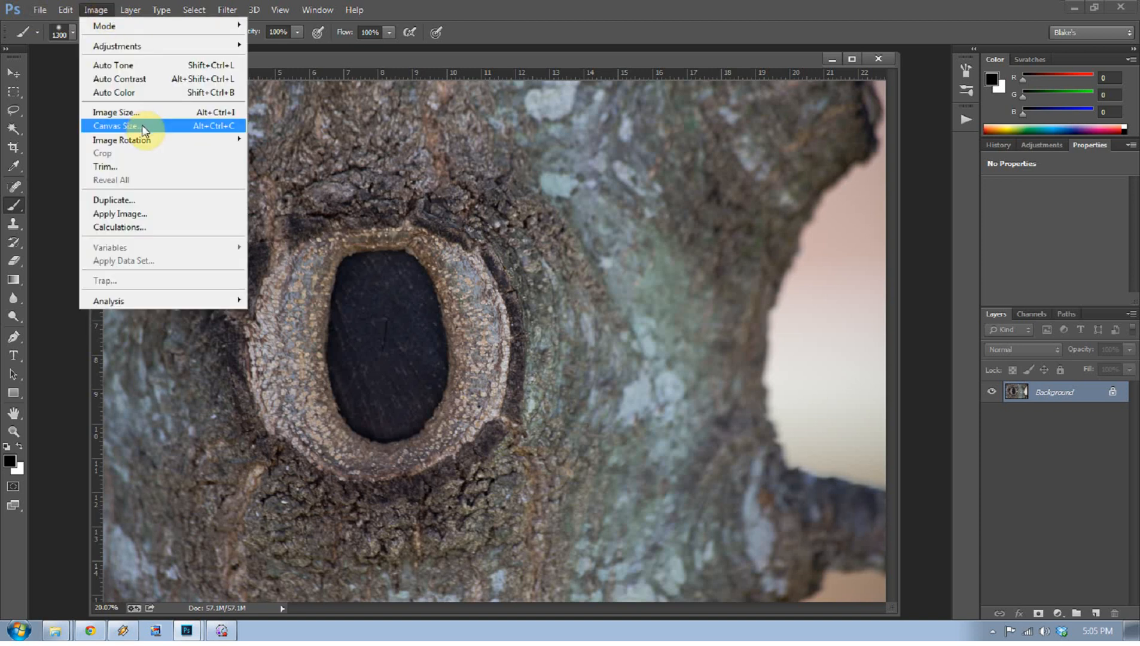
left_click(115, 112)
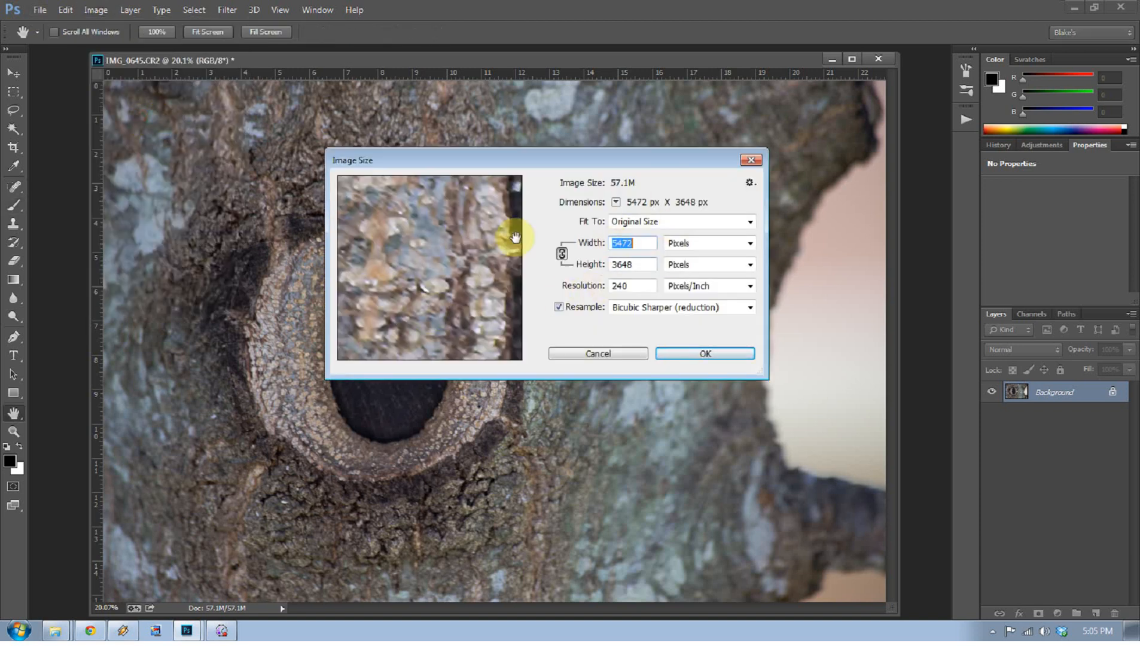
mouse_move(589, 243)
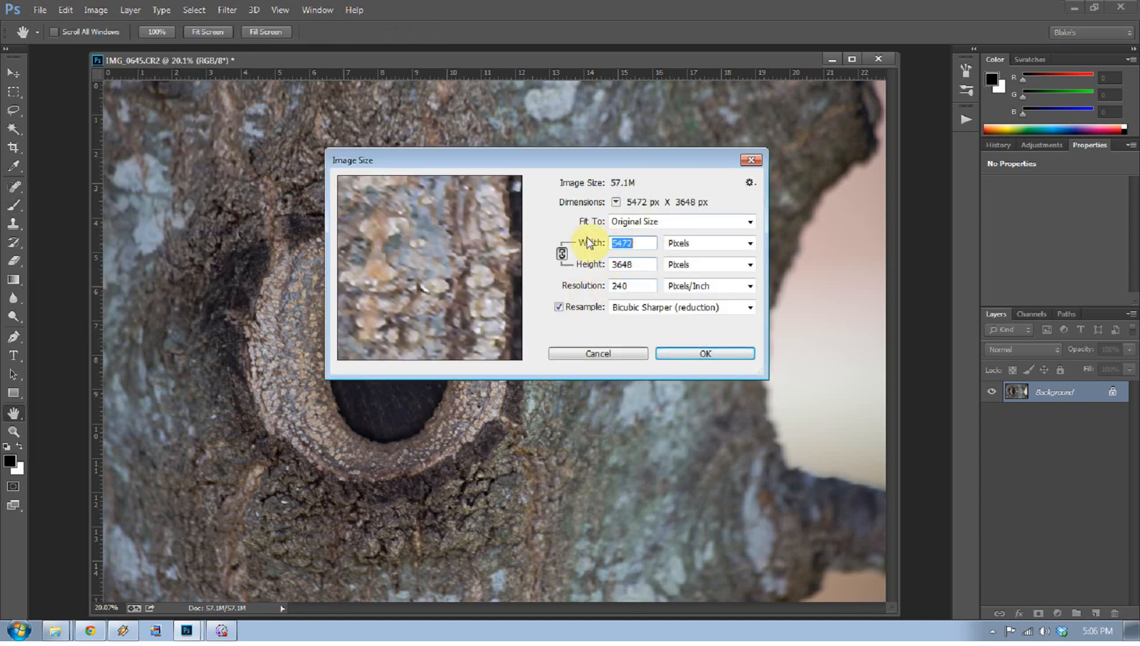
mouse_move(687, 215)
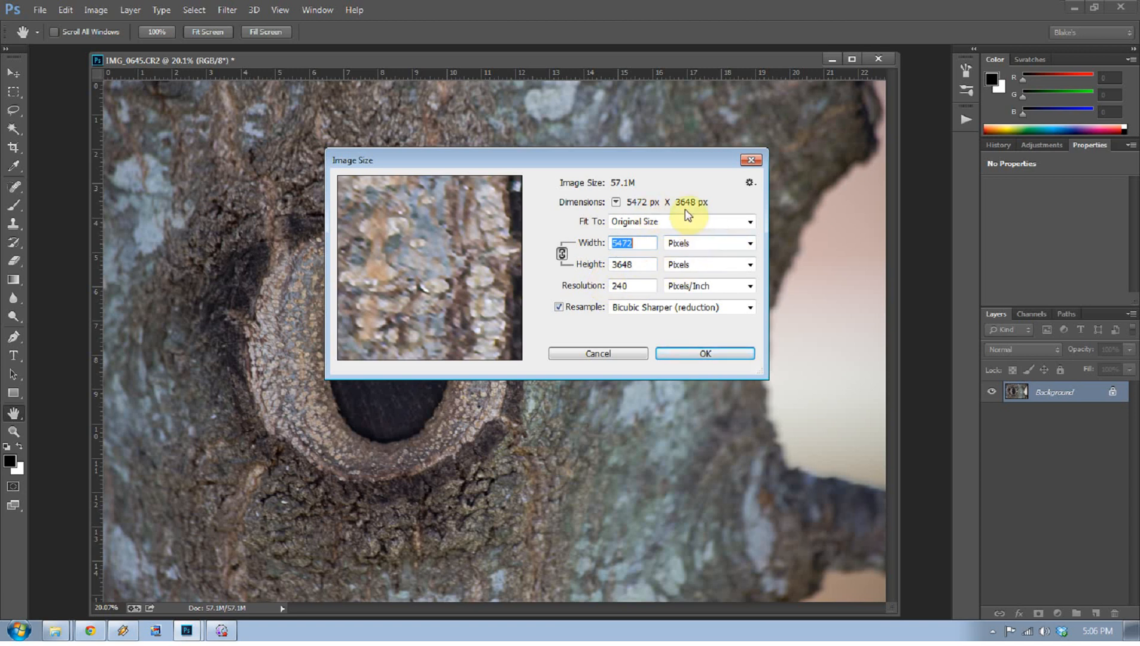
left_click(750, 243)
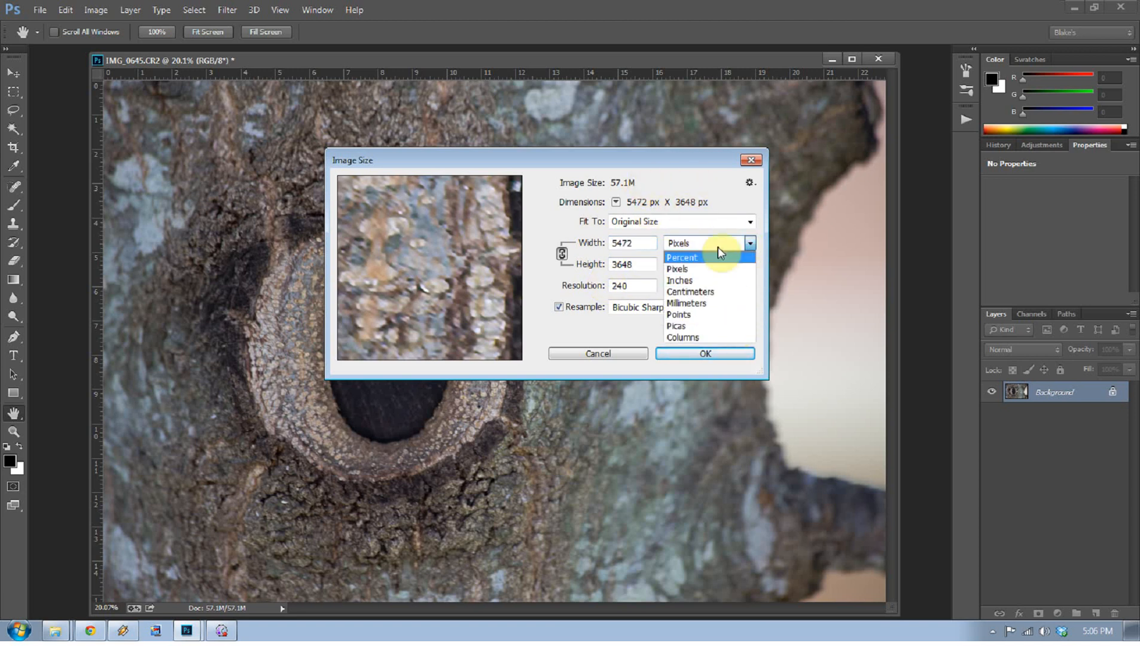
left_click(676, 268)
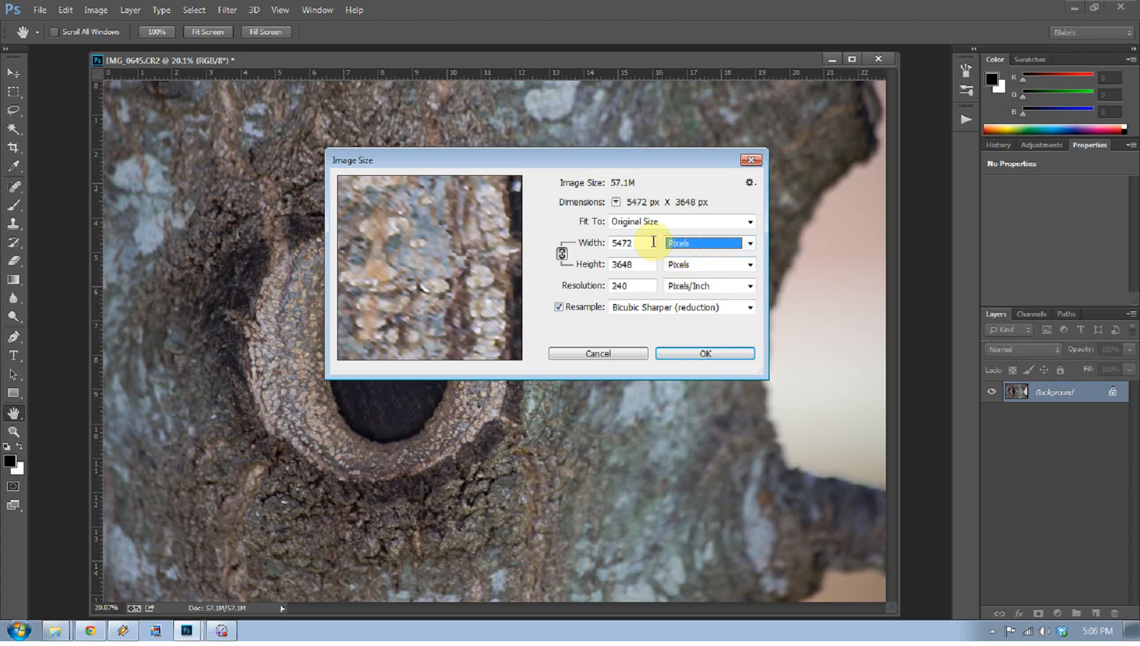
mouse_move(654, 235)
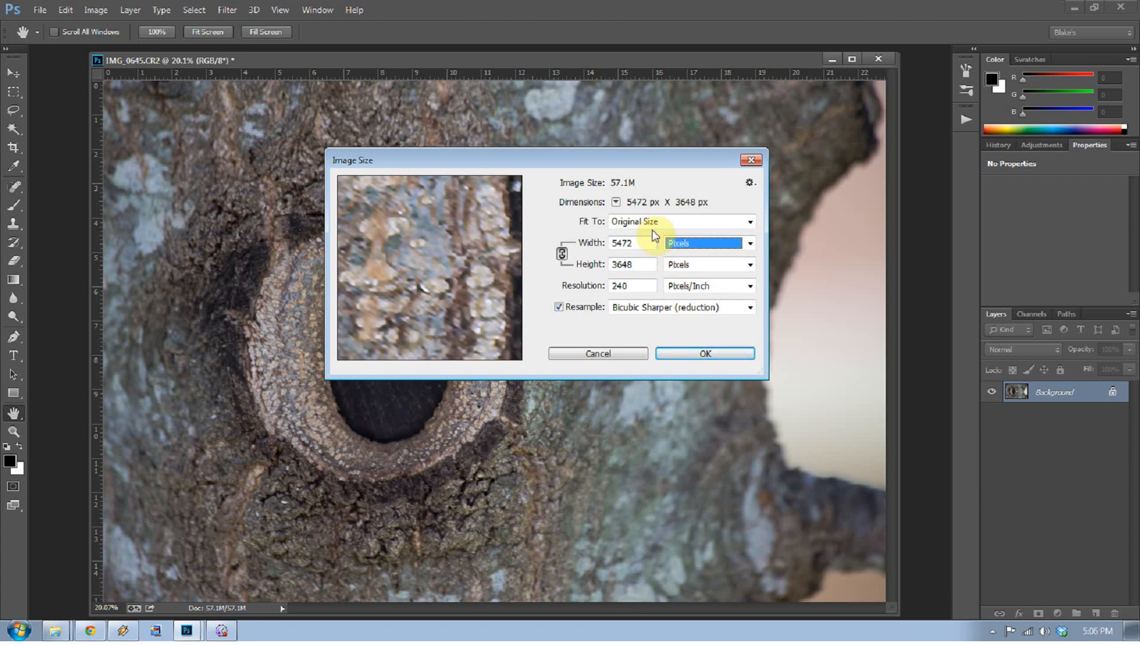
mouse_move(667, 353)
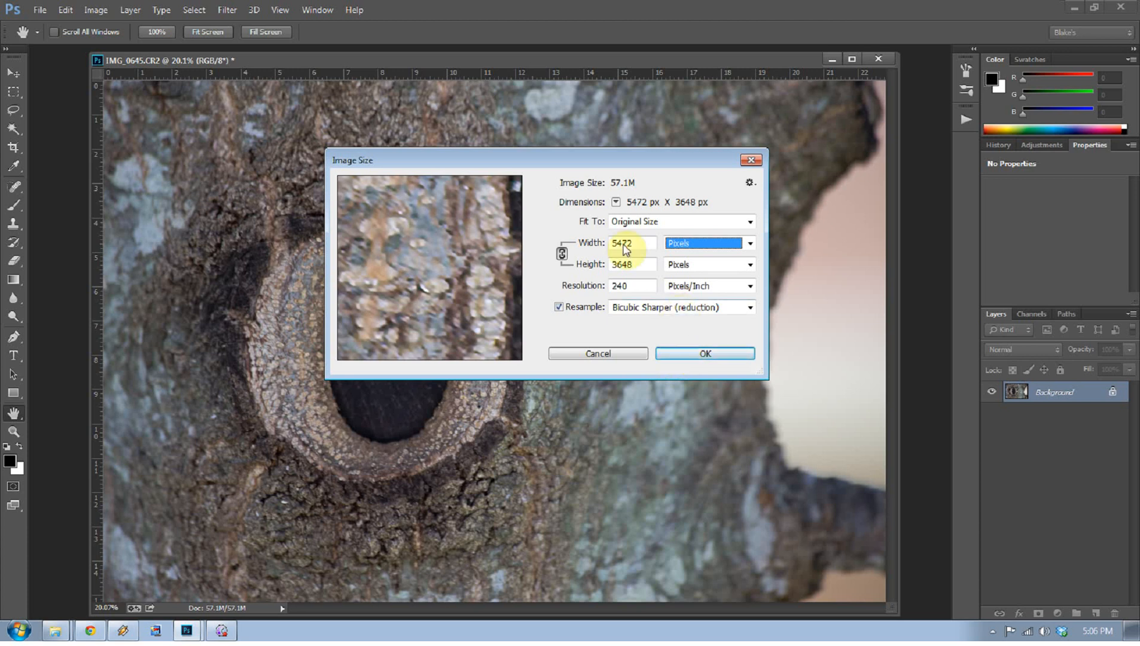
left_click(617, 202)
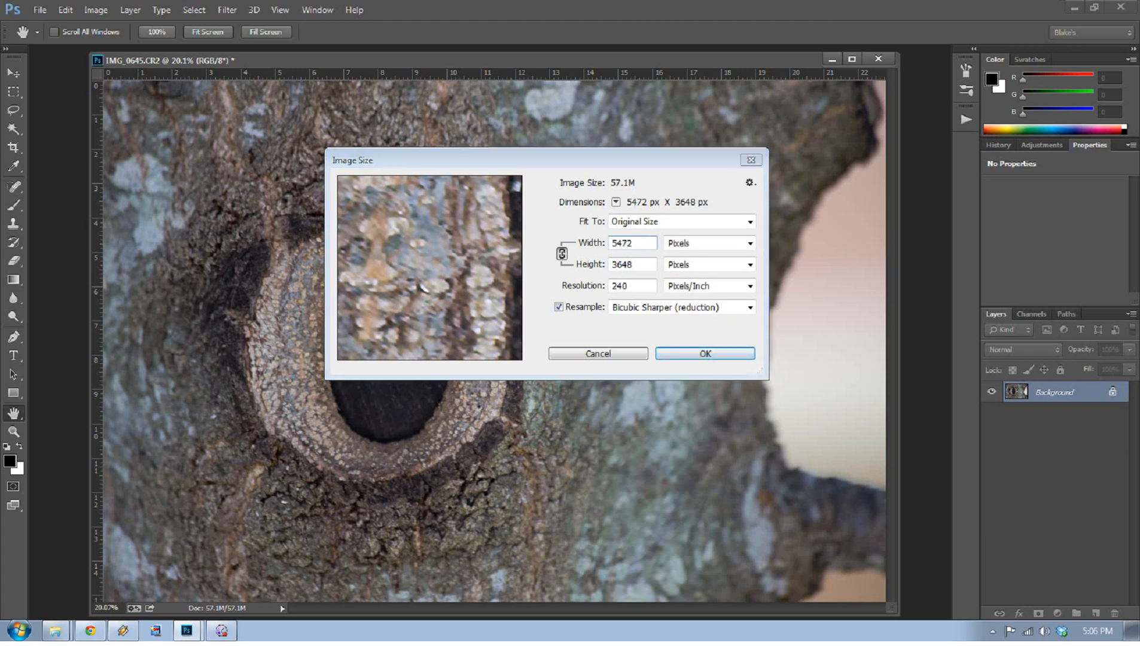
mouse_move(648, 384)
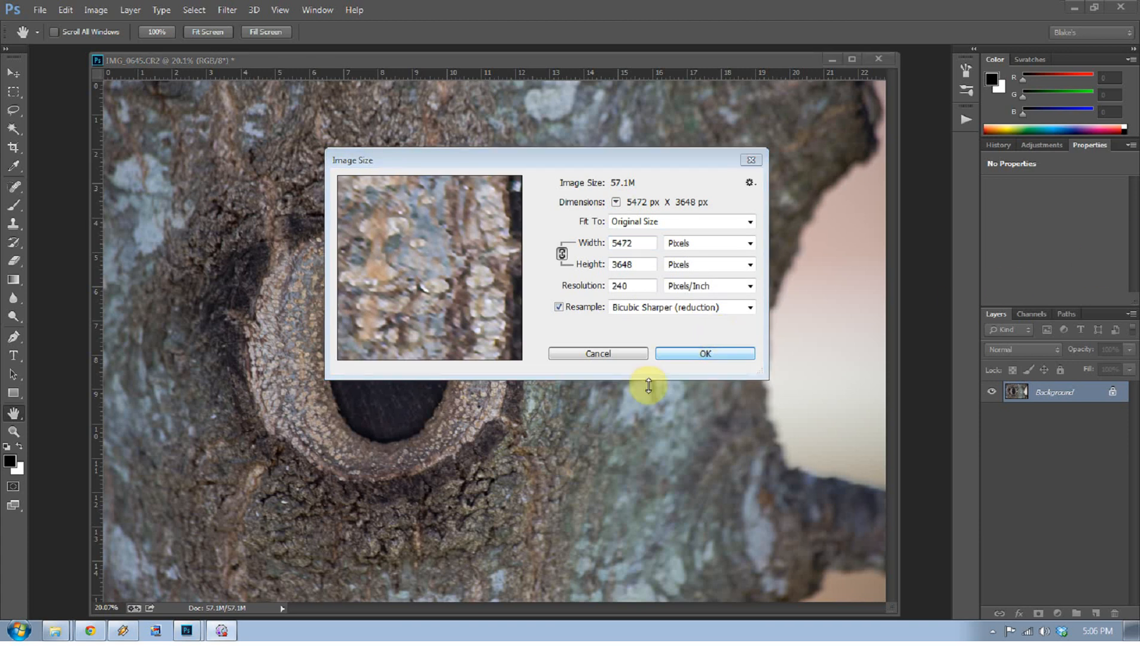
mouse_move(675, 363)
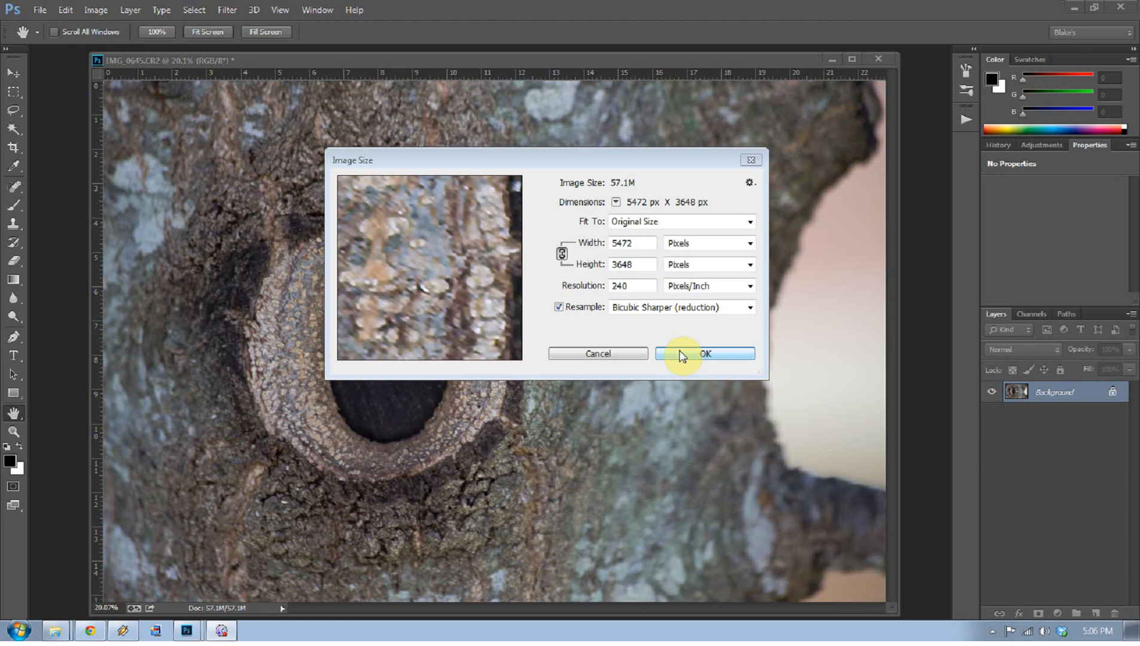
mouse_move(704, 353)
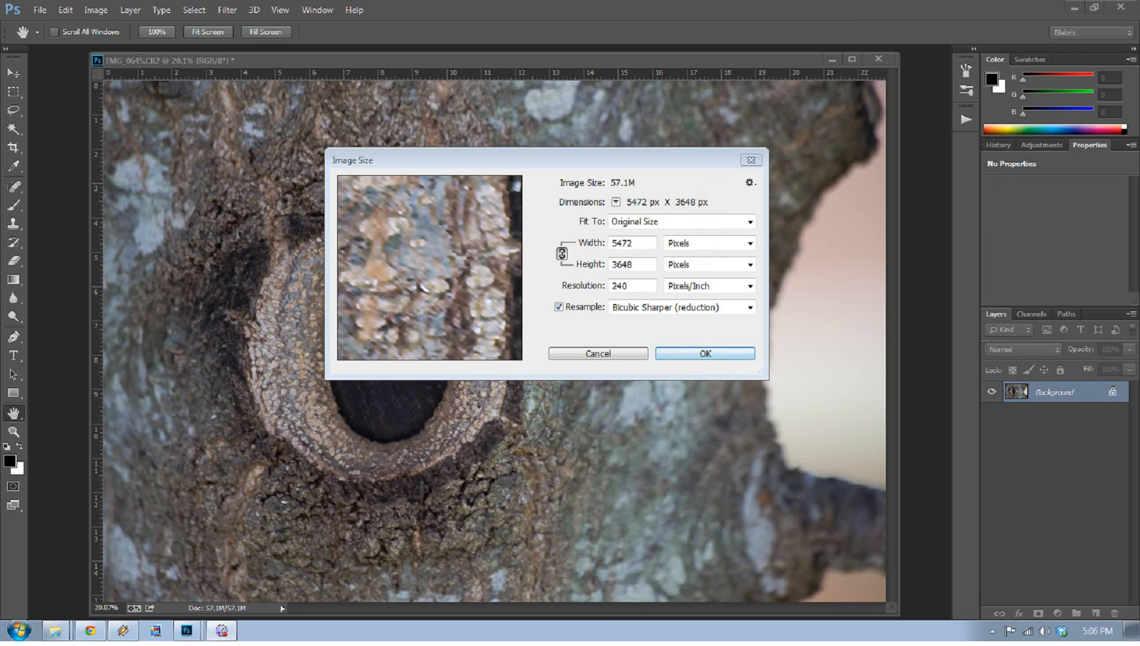